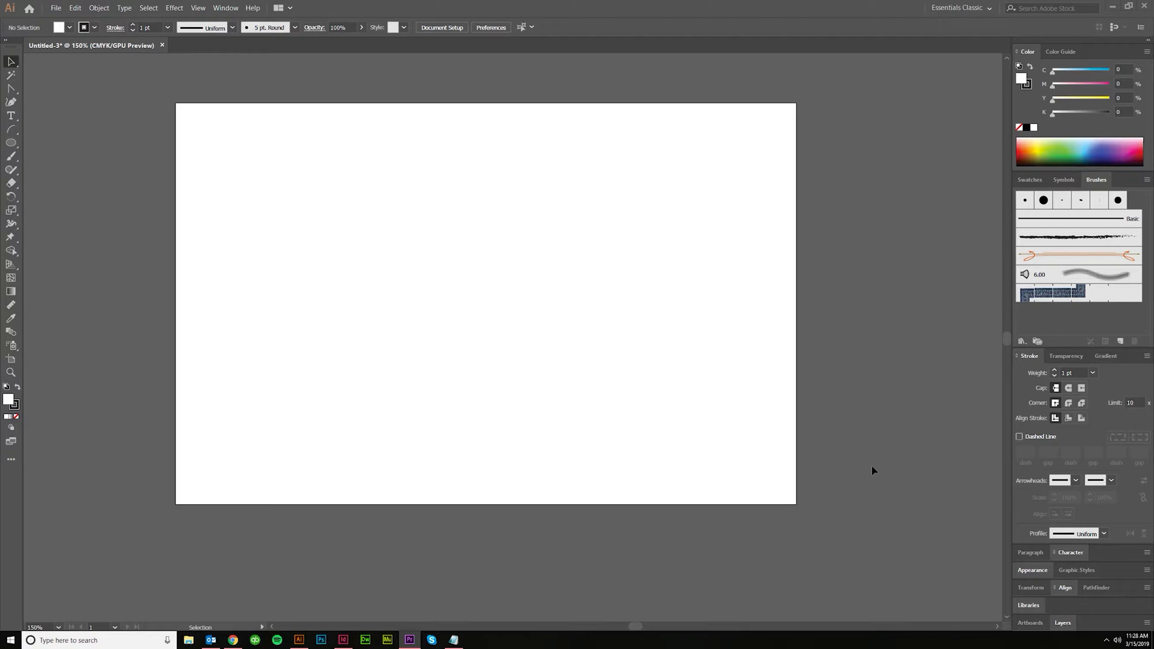
{"action": "mouse_move", "coordinate": [863, 472]}
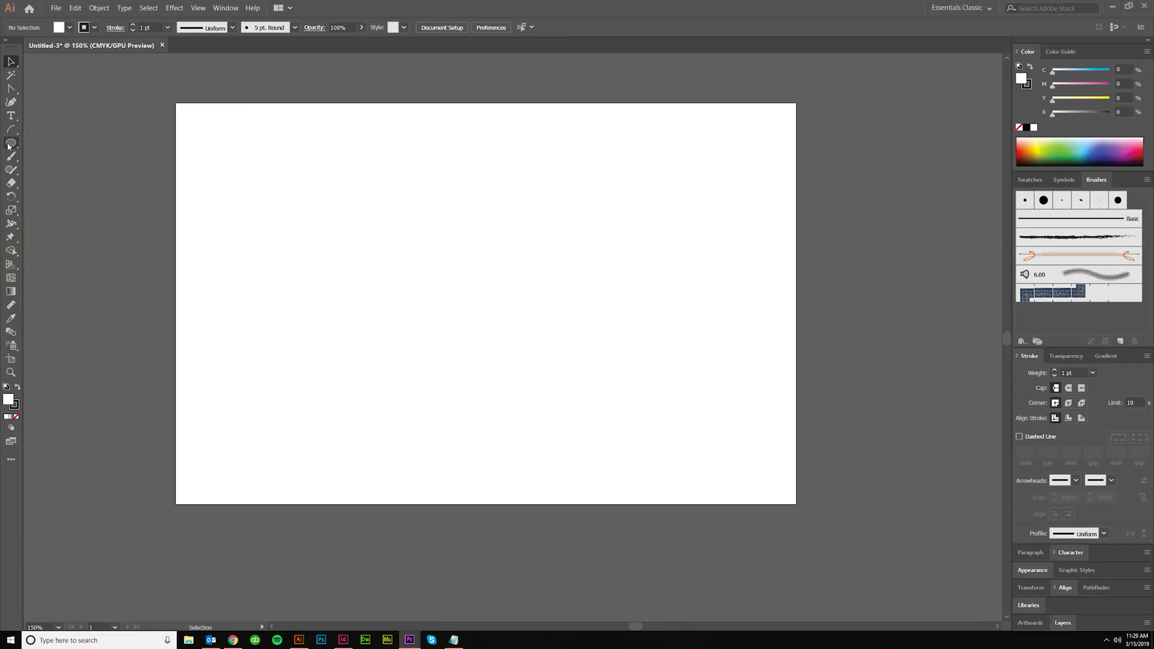
Draw a tall ellipse near the artboard centre and prepare to sharpen its top and bottom points.
{"action": "left_click", "coordinate": [10, 142]}
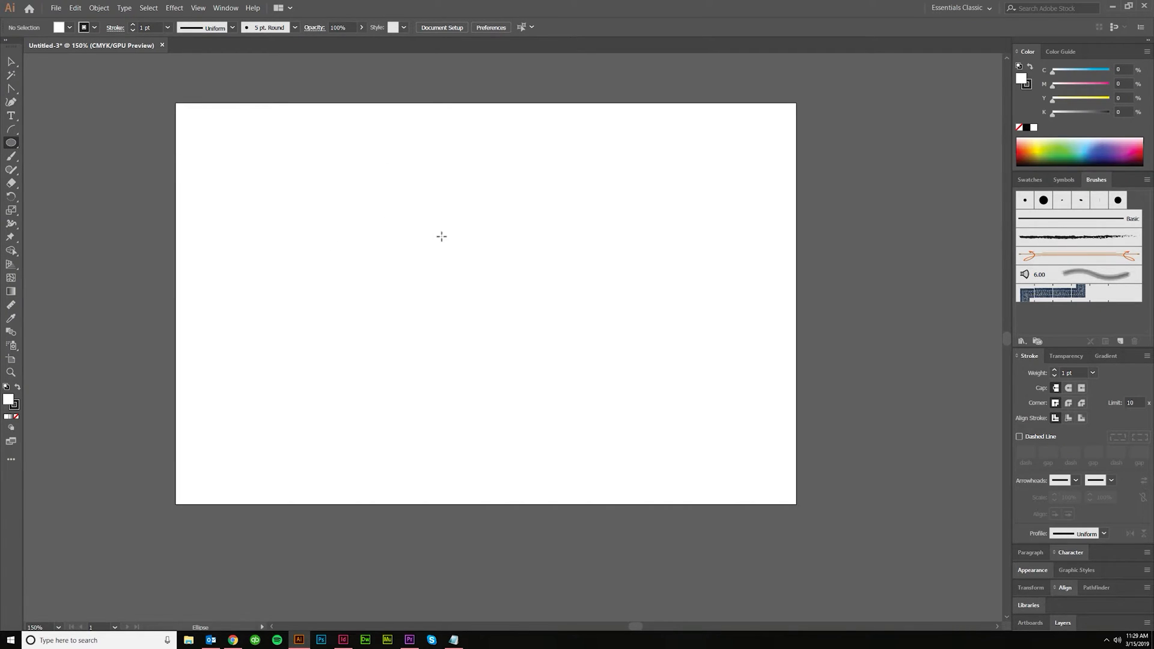
{"action": "key", "text": "l"}
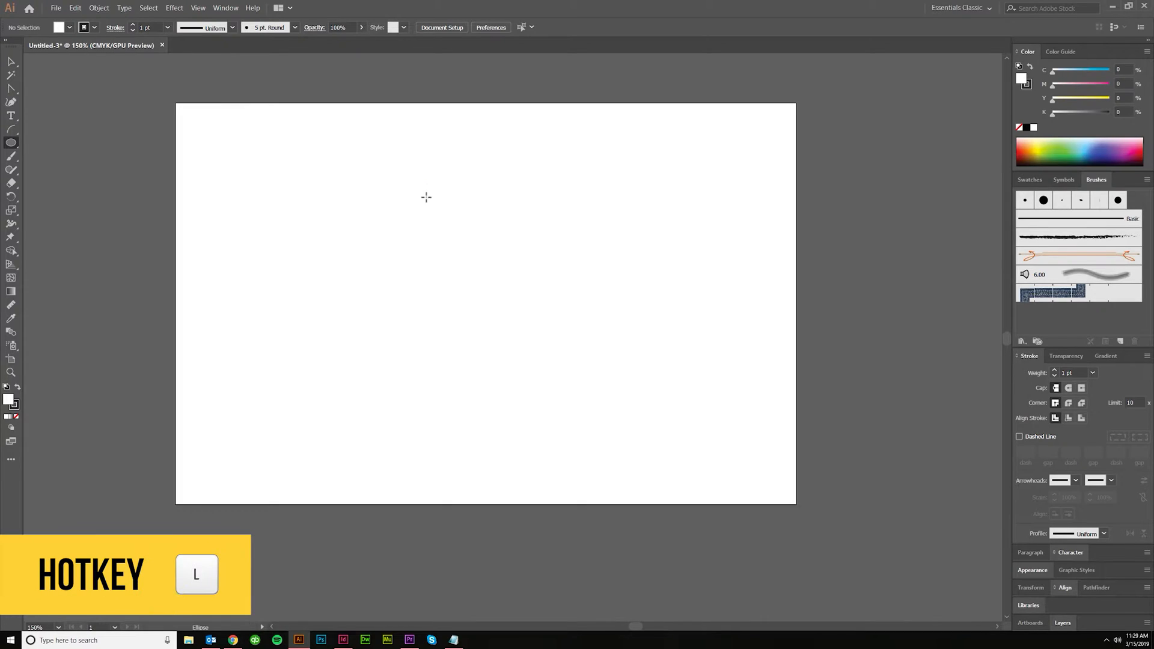
{"action": "left_click_drag", "start_coordinate": [422, 186], "coordinate": [531, 413]}
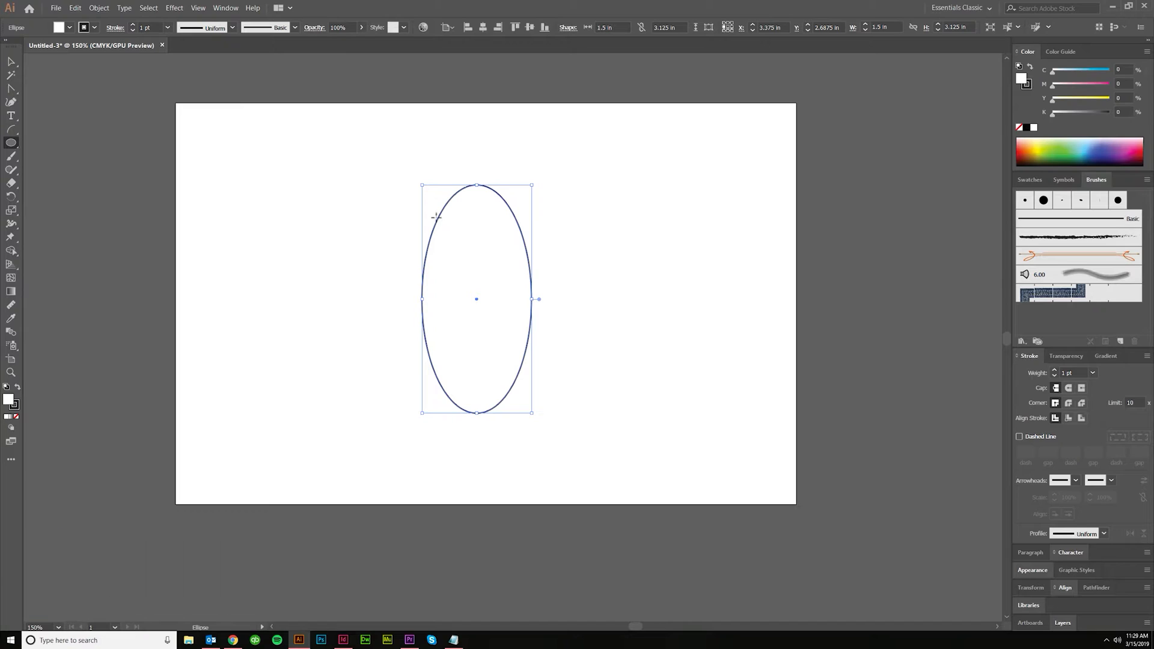
{"action": "mouse_move", "coordinate": [12, 89]}
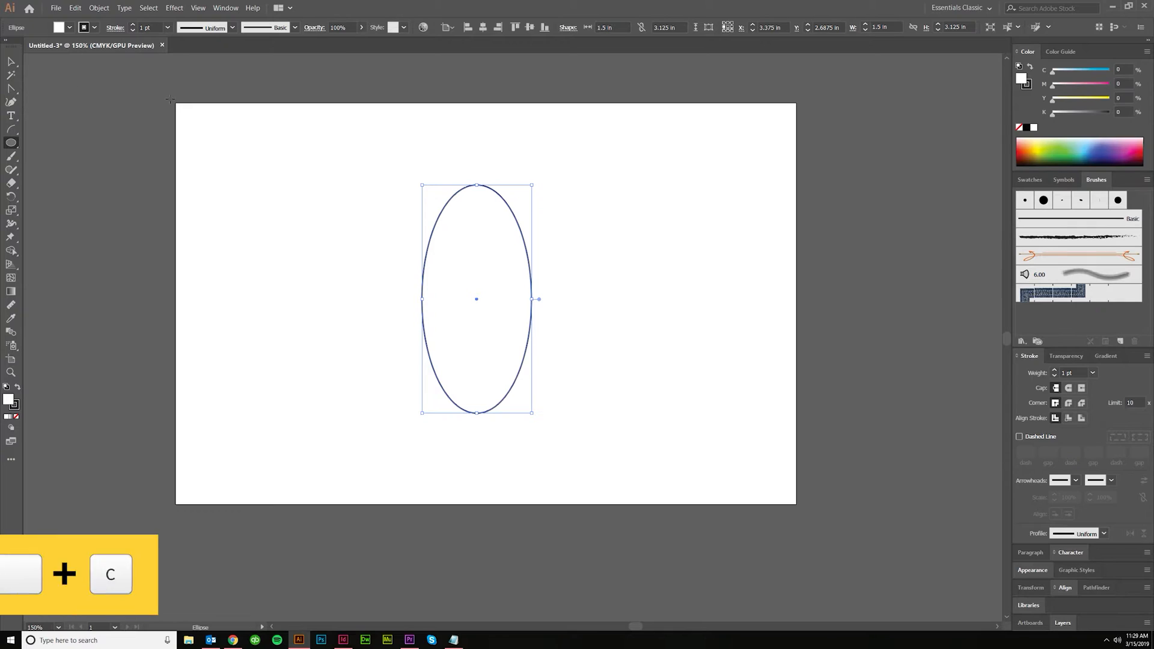
{"action": "key", "text": "shift+c"}
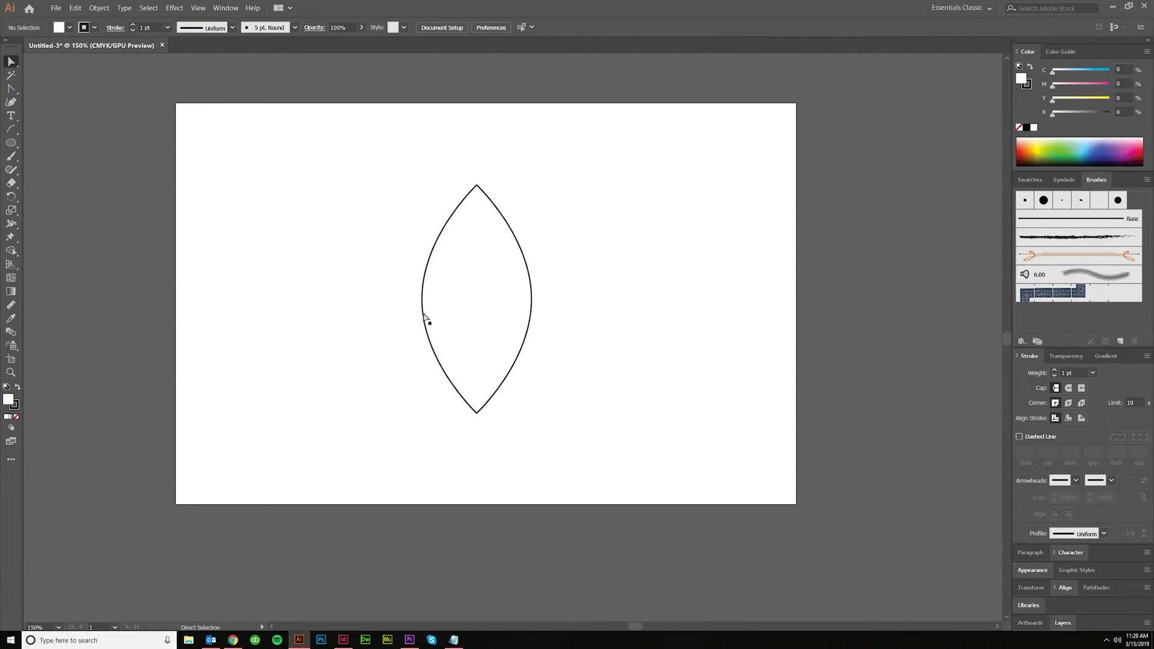
{"action": "mouse_move", "coordinate": [459, 182]}
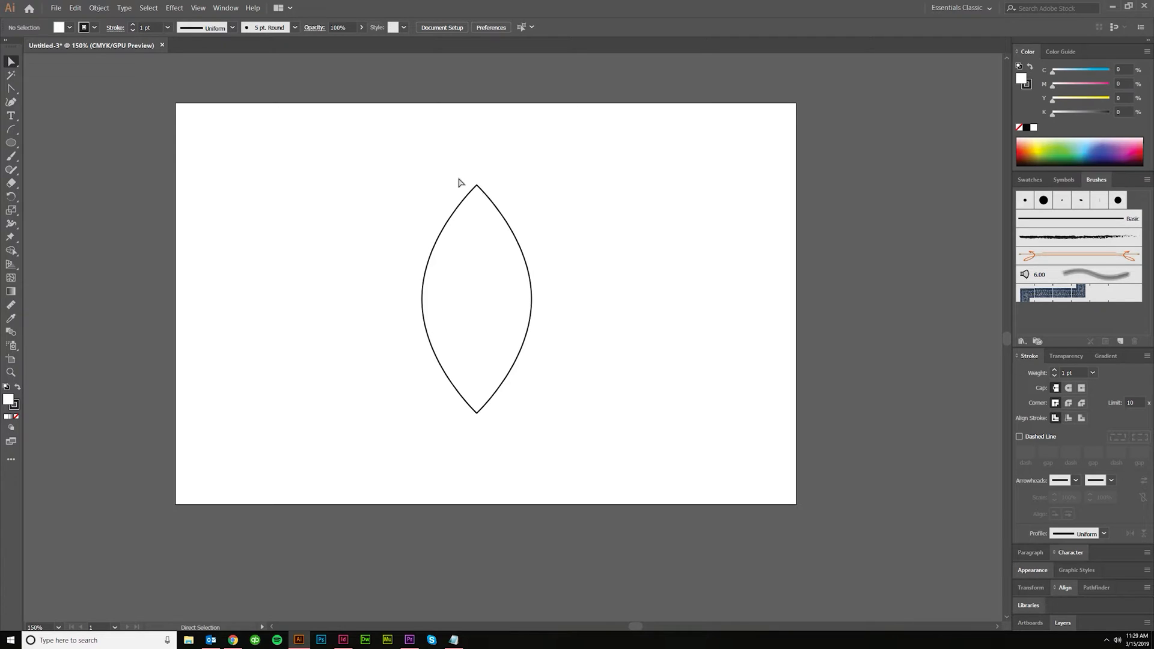
{"action": "mouse_move", "coordinate": [557, 338]}
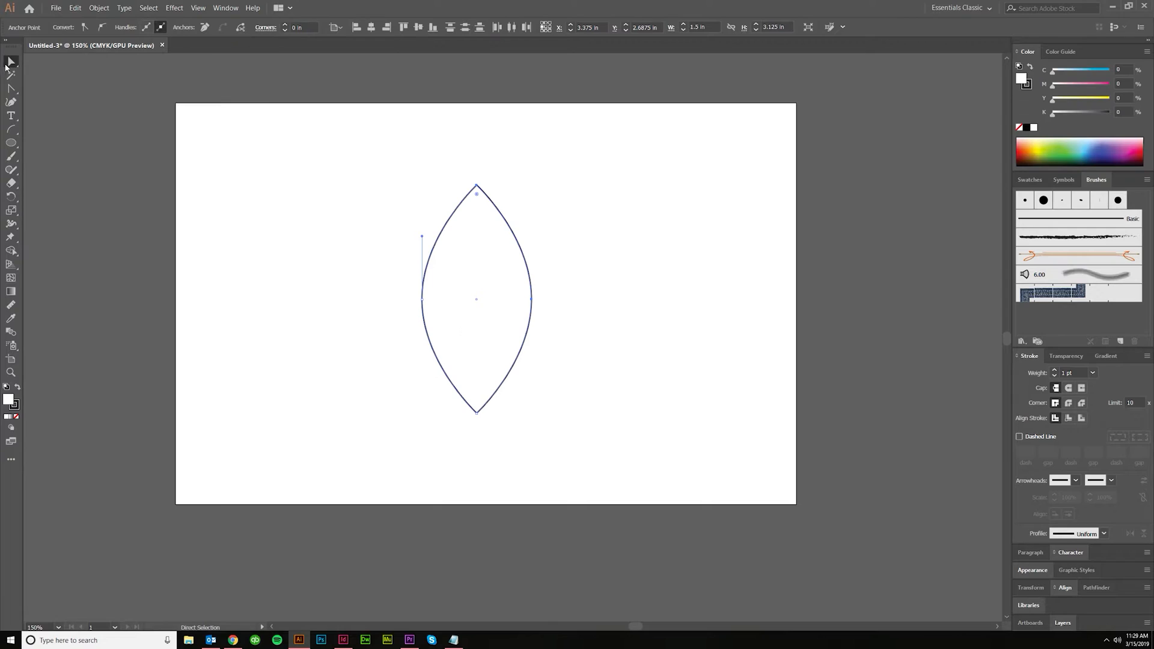
Align the lens's top anchor right with its side point to form a straight right edge.
{"action": "left_click", "coordinate": [10, 61]}
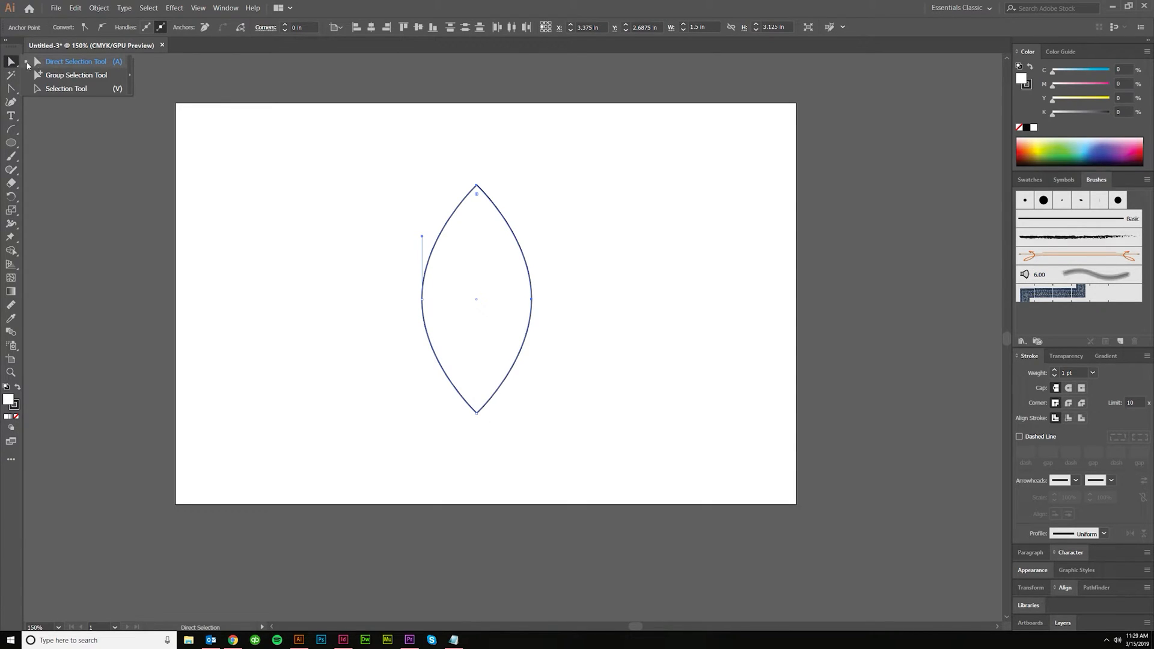
{"action": "key", "text": "a"}
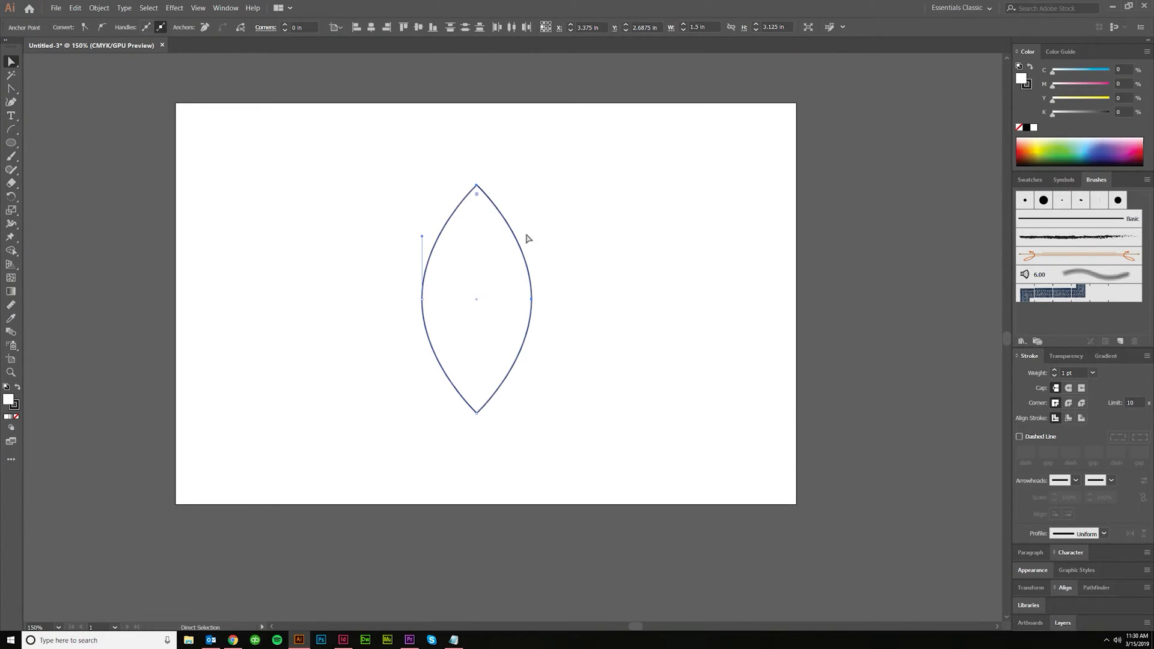
{"action": "left_click", "coordinate": [473, 170]}
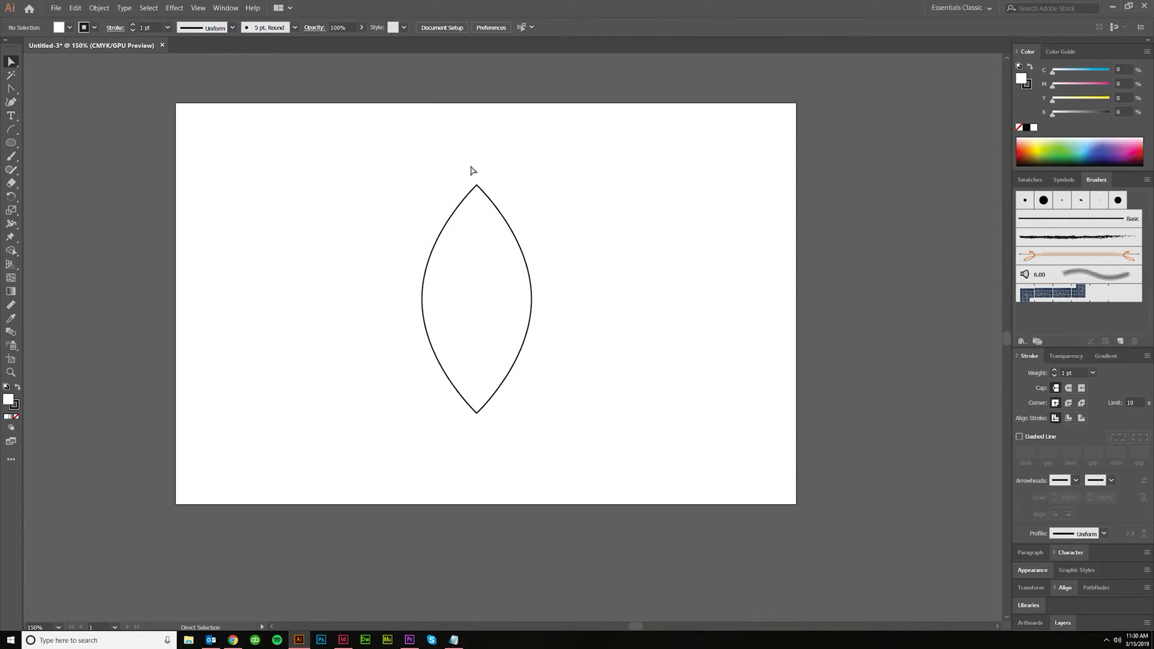
{"action": "left_click", "coordinate": [532, 302]}
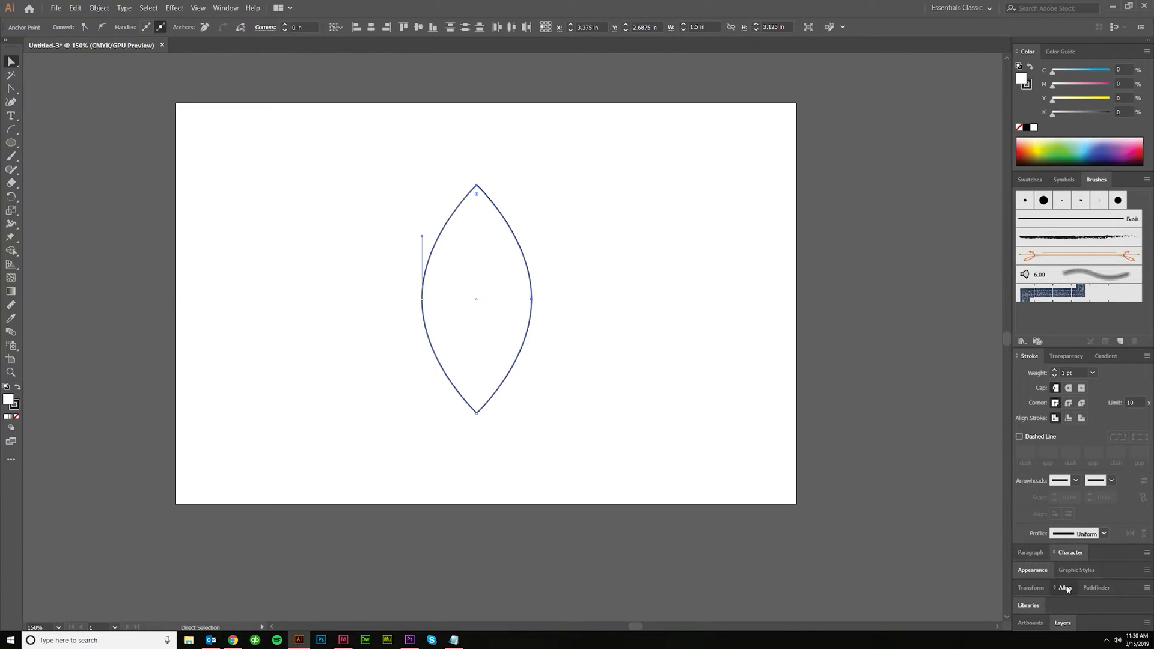
{"action": "left_click", "coordinate": [1066, 587]}
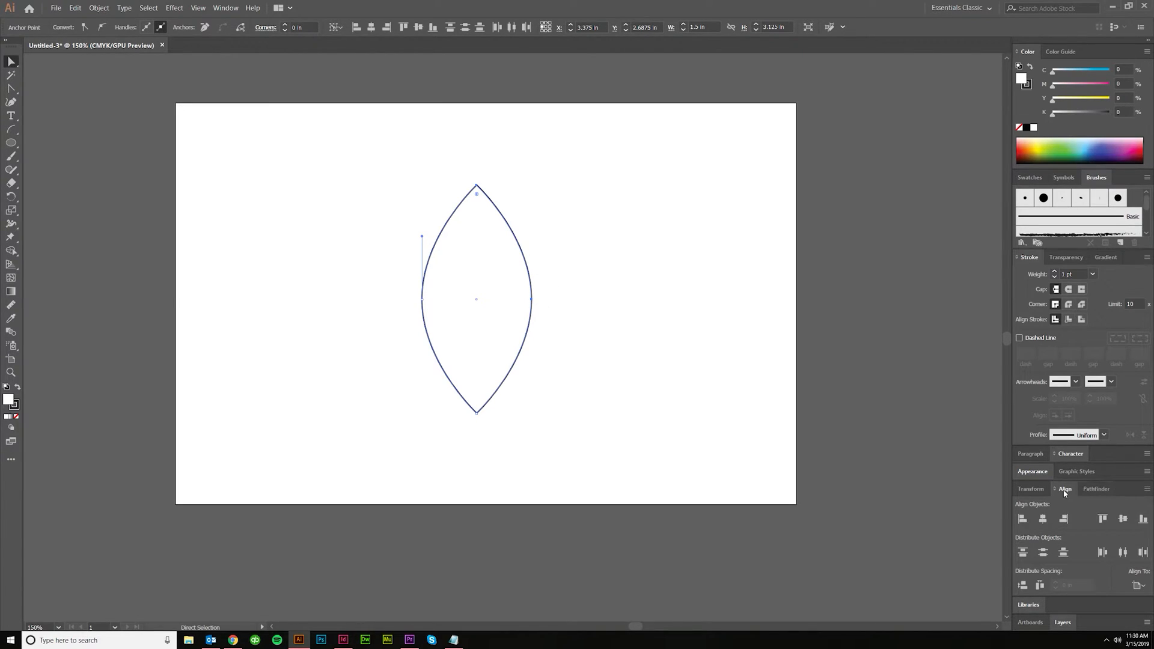
{"action": "left_click", "coordinate": [225, 8]}
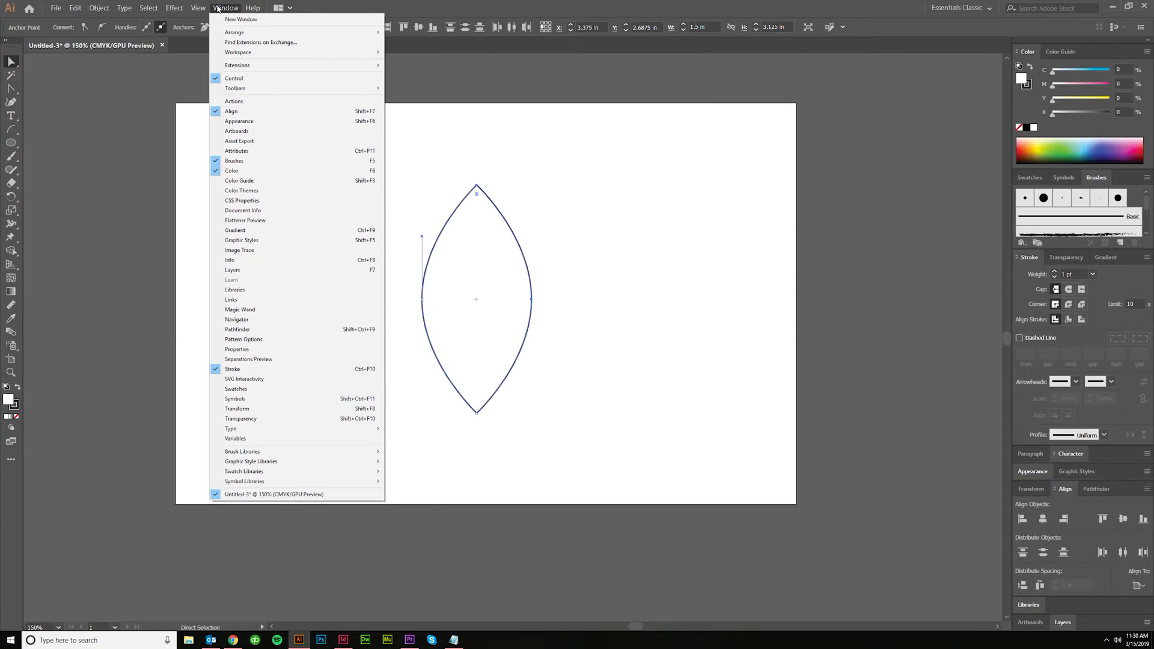
{"action": "mouse_move", "coordinate": [577, 5]}
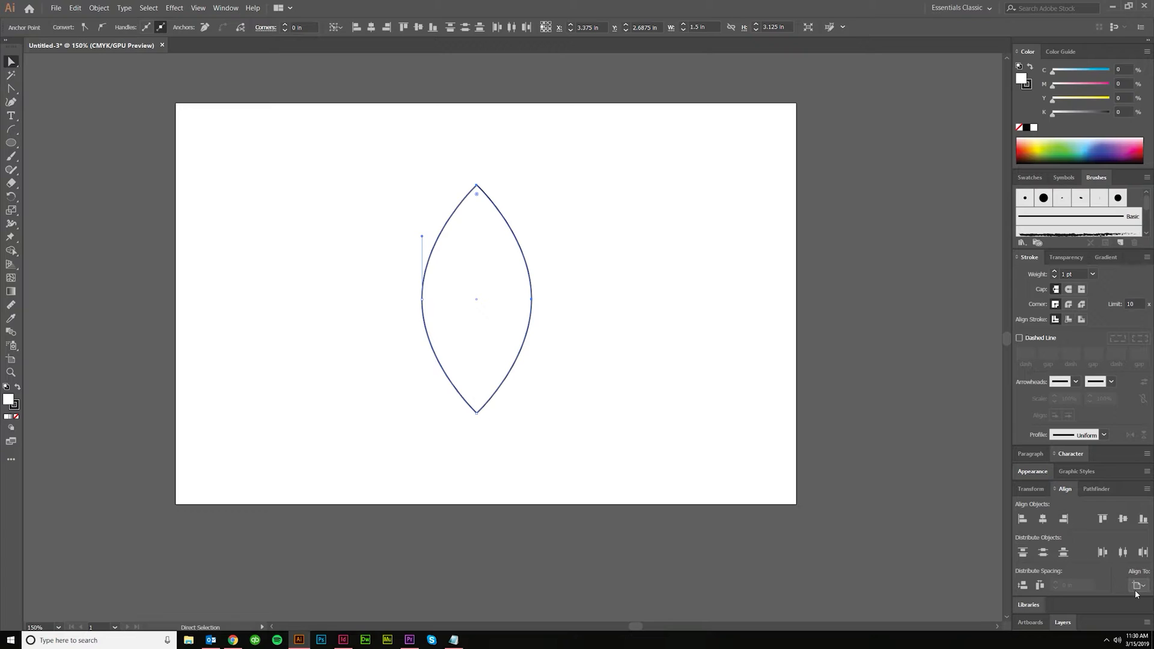
{"action": "left_click", "coordinate": [1138, 585]}
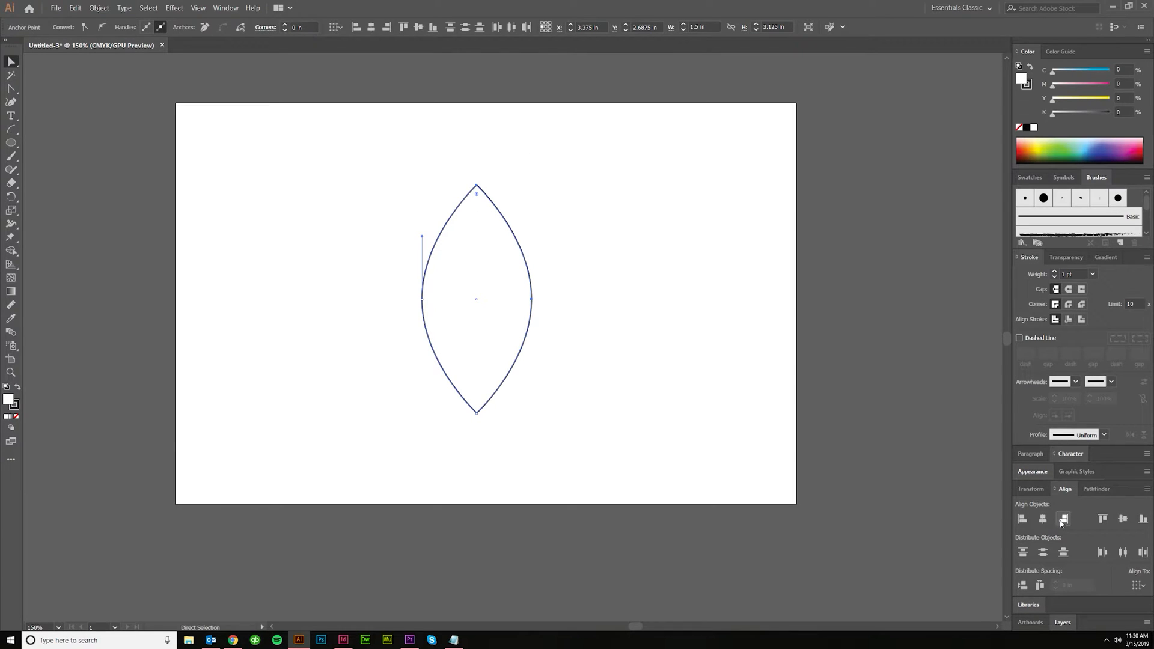
{"action": "mouse_move", "coordinate": [1062, 519]}
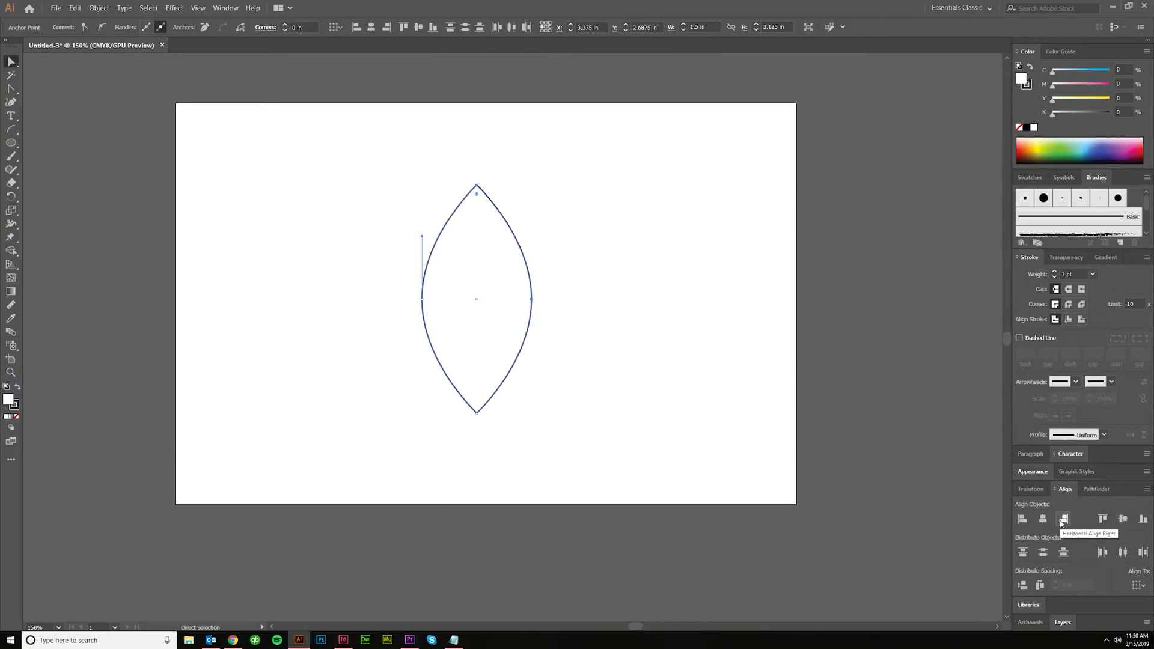
{"action": "left_click_drag", "start_coordinate": [477, 190], "coordinate": [529, 190]}
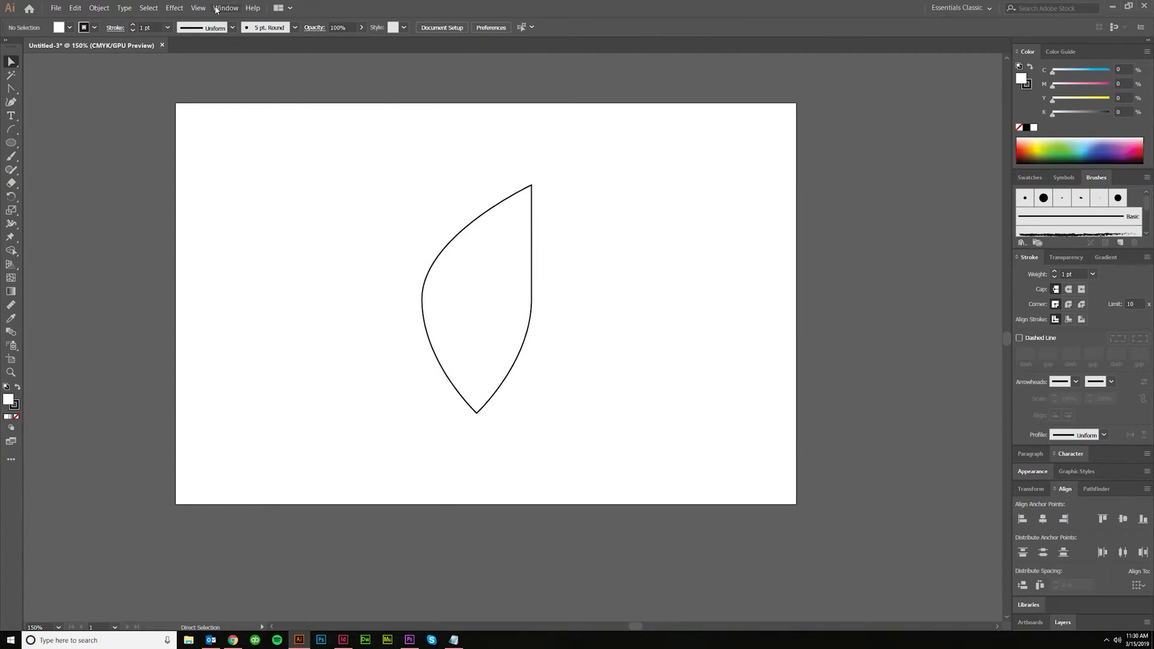
Turn on Smart Guides and move the bottom anchor in line with the left side.
{"action": "left_click", "coordinate": [197, 8]}
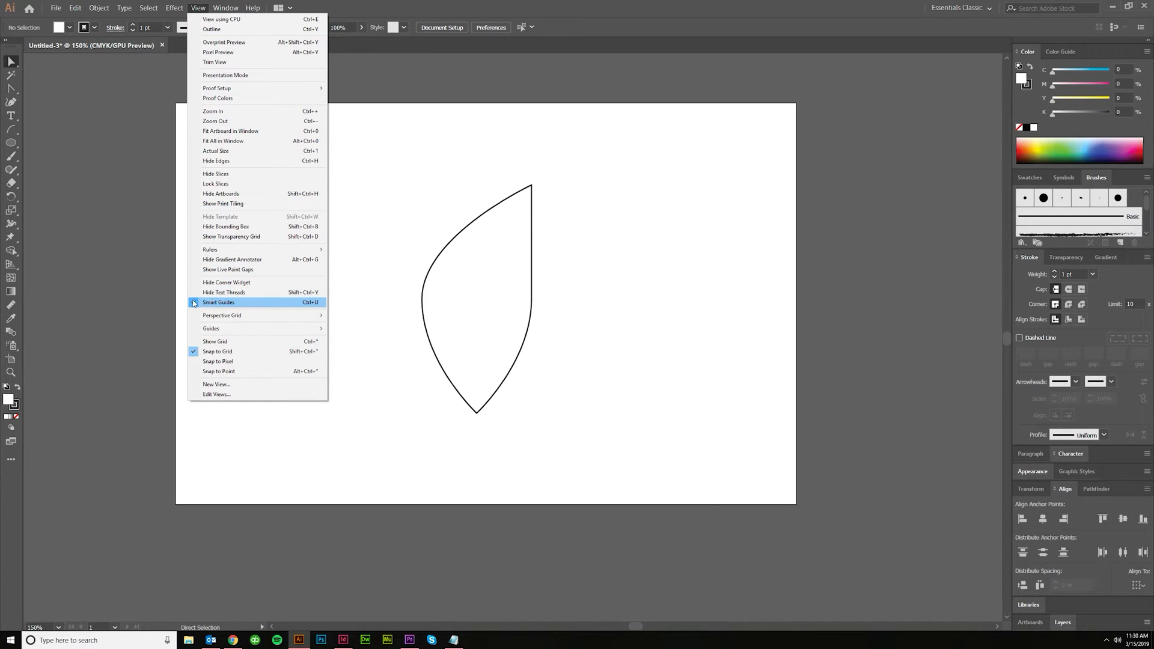
{"action": "key", "text": "ctrl+u"}
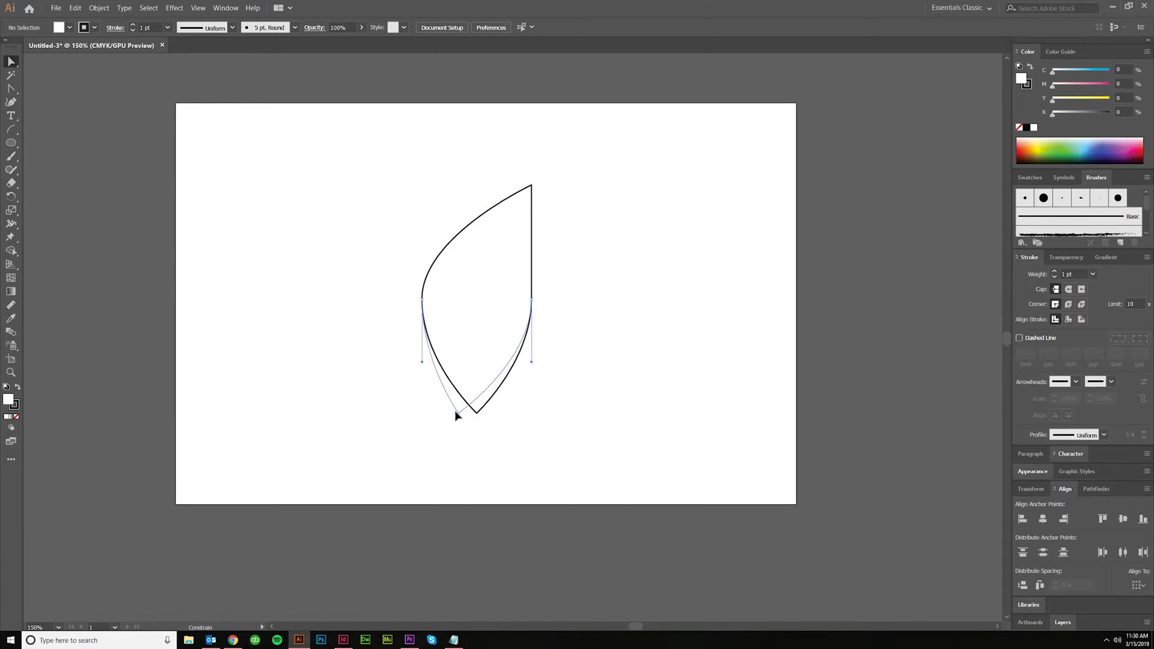
{"action": "left_click_drag", "start_coordinate": [457, 414], "coordinate": [475, 414]}
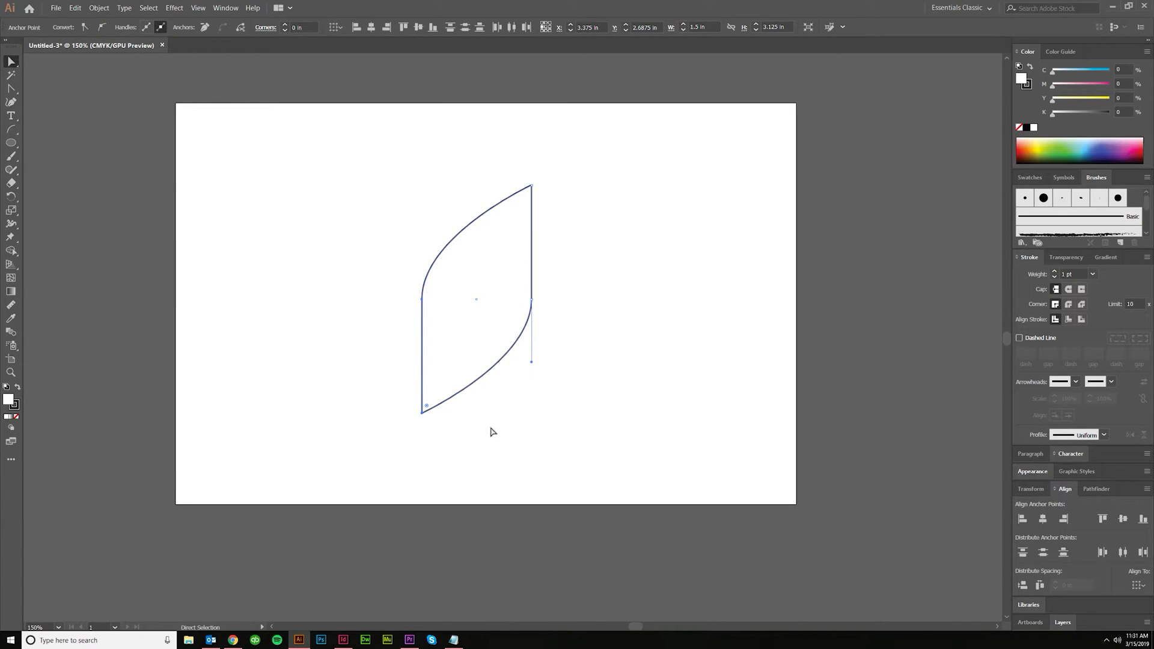
{"action": "left_click", "coordinate": [557, 301]}
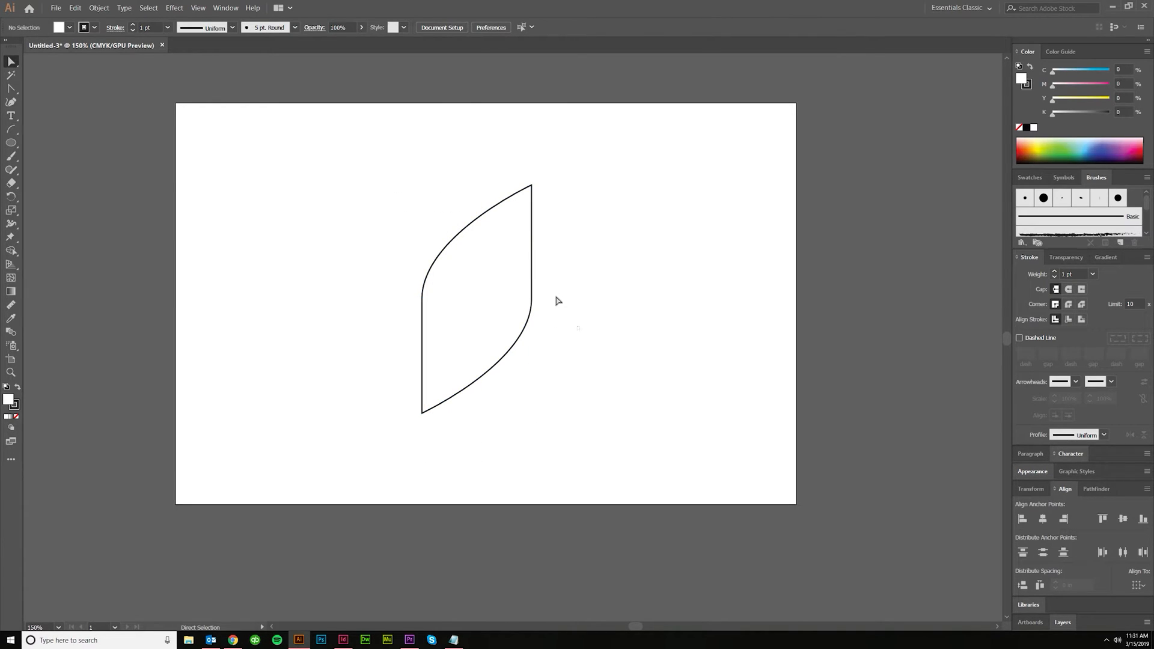
{"action": "mouse_move", "coordinate": [537, 416]}
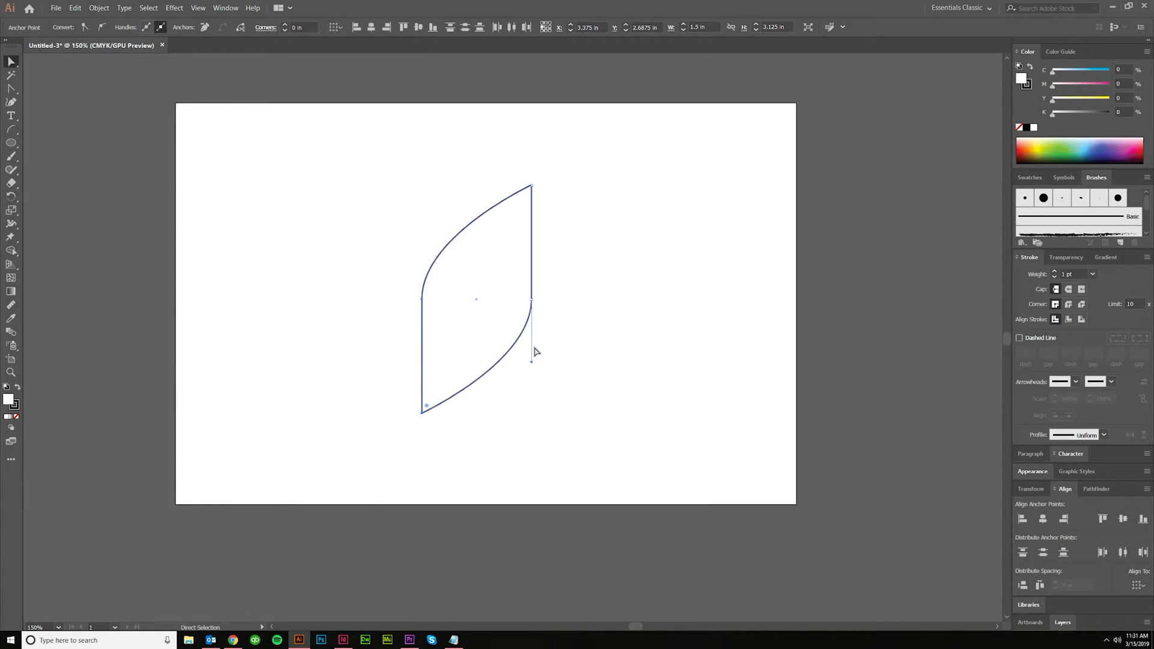
{"action": "key", "text": "shift+Up"}
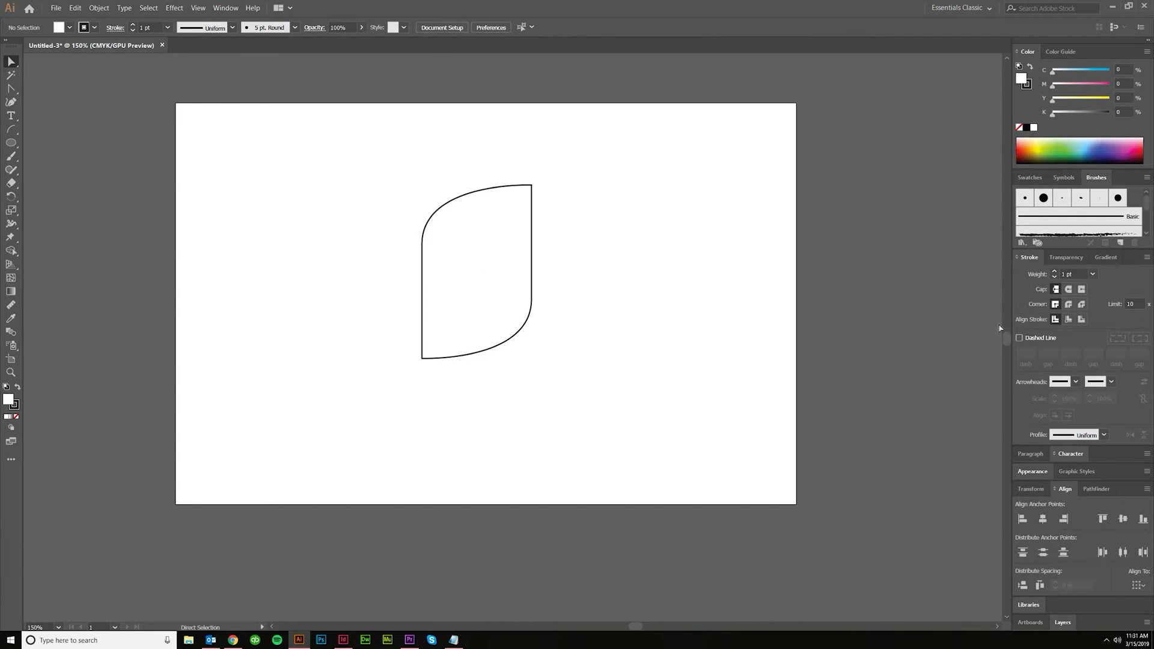
Thicken the leaf shape's outline to 16 pt.
{"action": "left_click", "coordinate": [477, 272]}
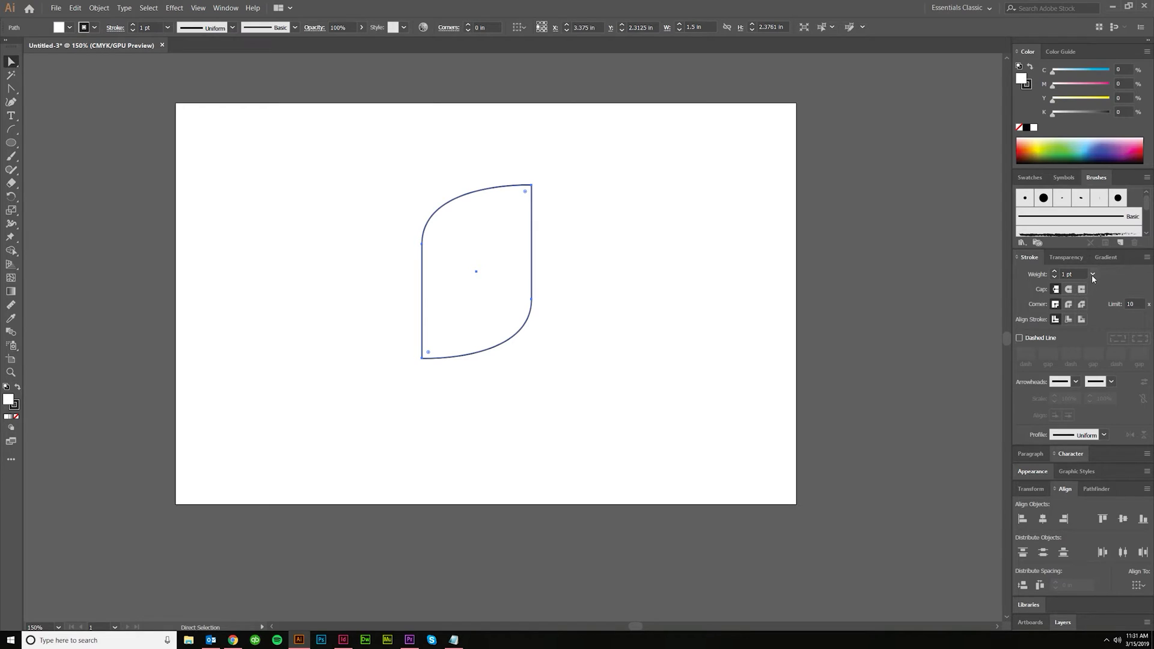
{"action": "left_click", "coordinate": [1093, 274]}
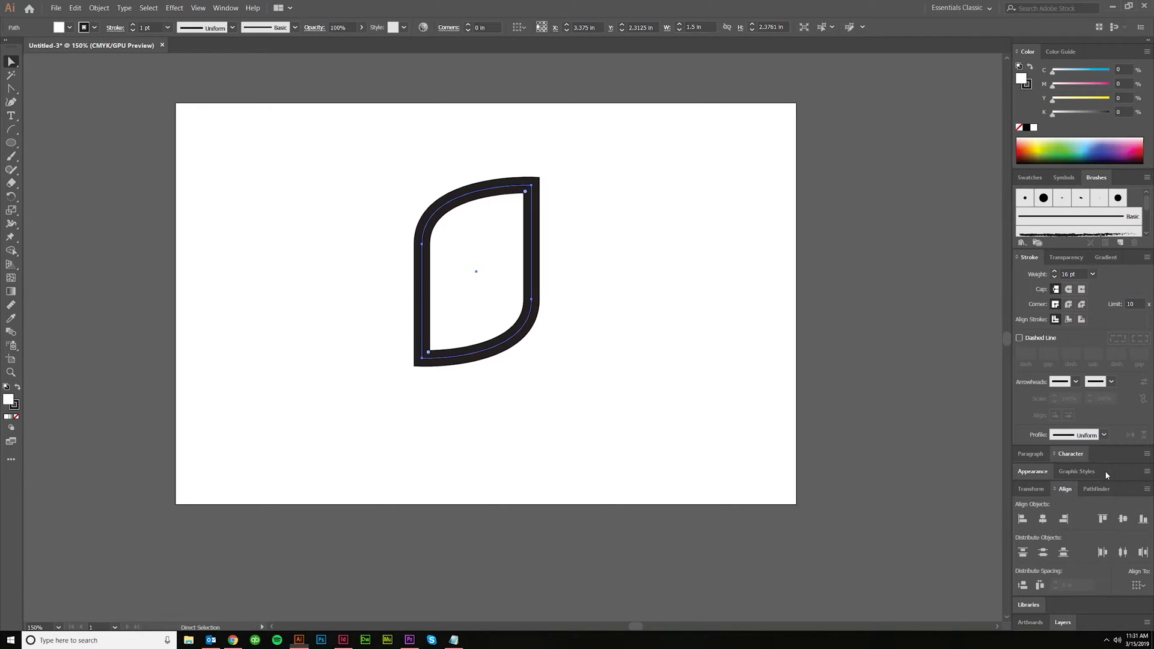
{"action": "left_click", "coordinate": [11, 61]}
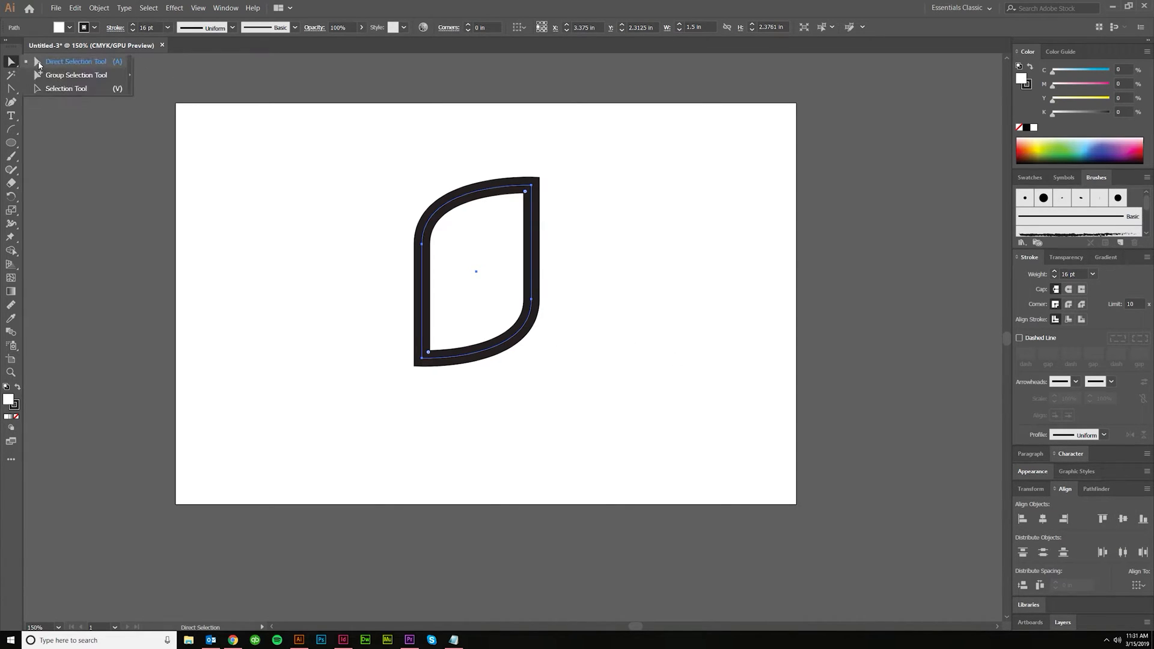
{"action": "left_click", "coordinate": [66, 88]}
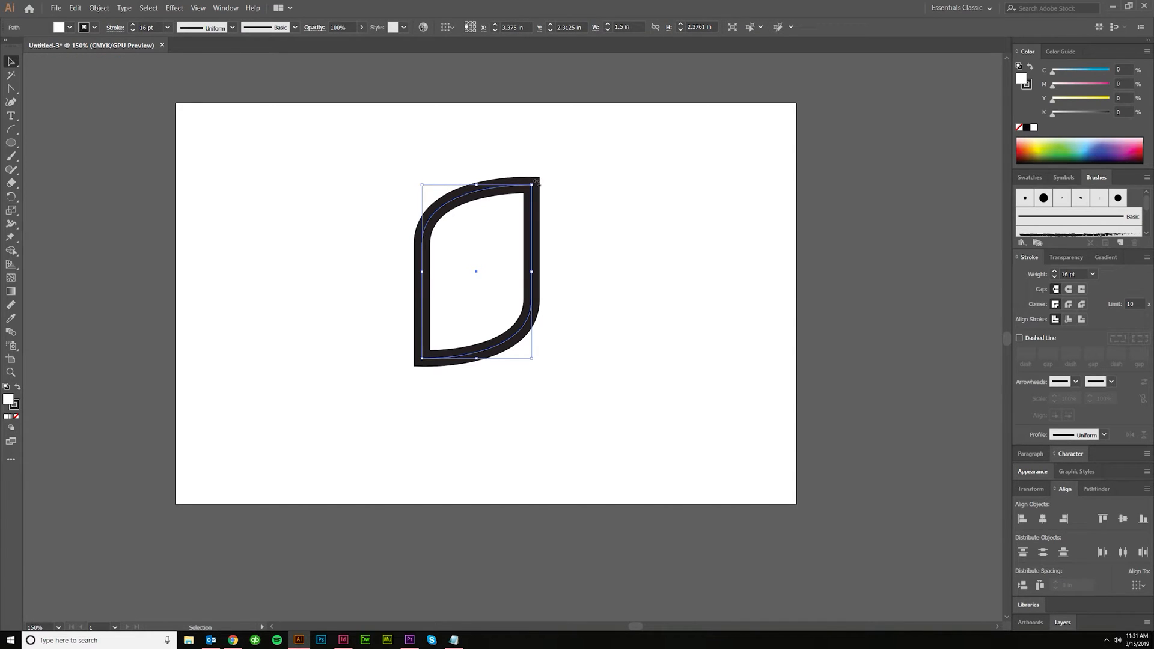
Rotate the leaf so it tilts right, then deselect it.
{"action": "left_click_drag", "start_coordinate": [534, 181], "coordinate": [581, 214]}
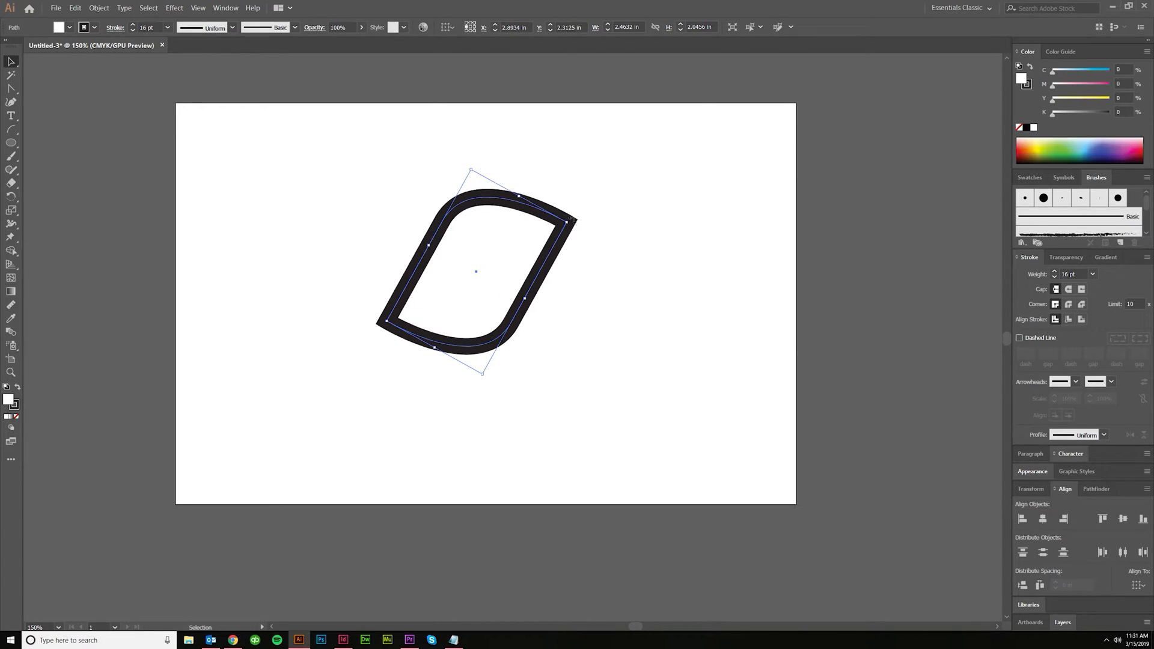
{"action": "left_click", "coordinate": [619, 389]}
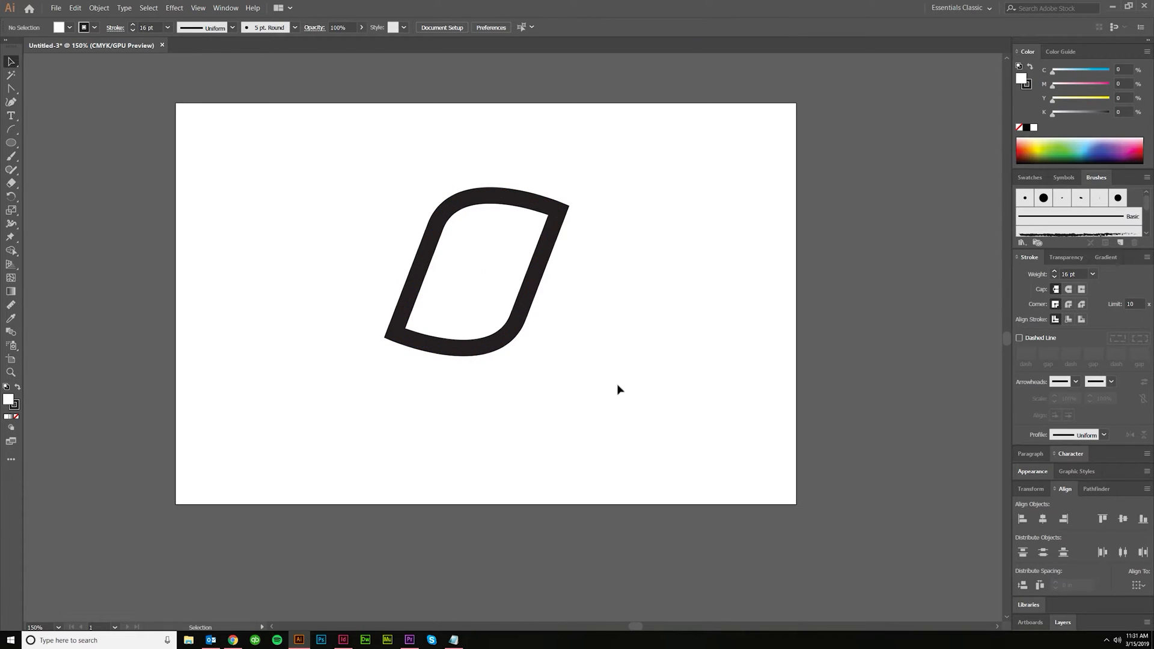
{"action": "left_click", "coordinate": [472, 273]}
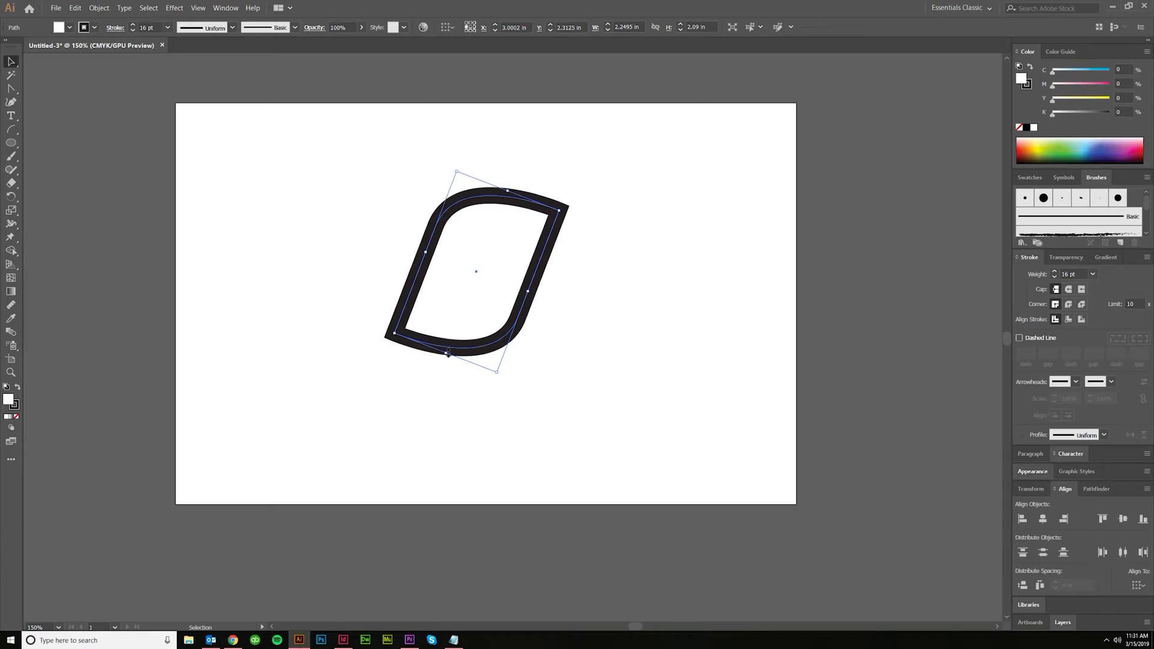
{"action": "left_click", "coordinate": [377, 404]}
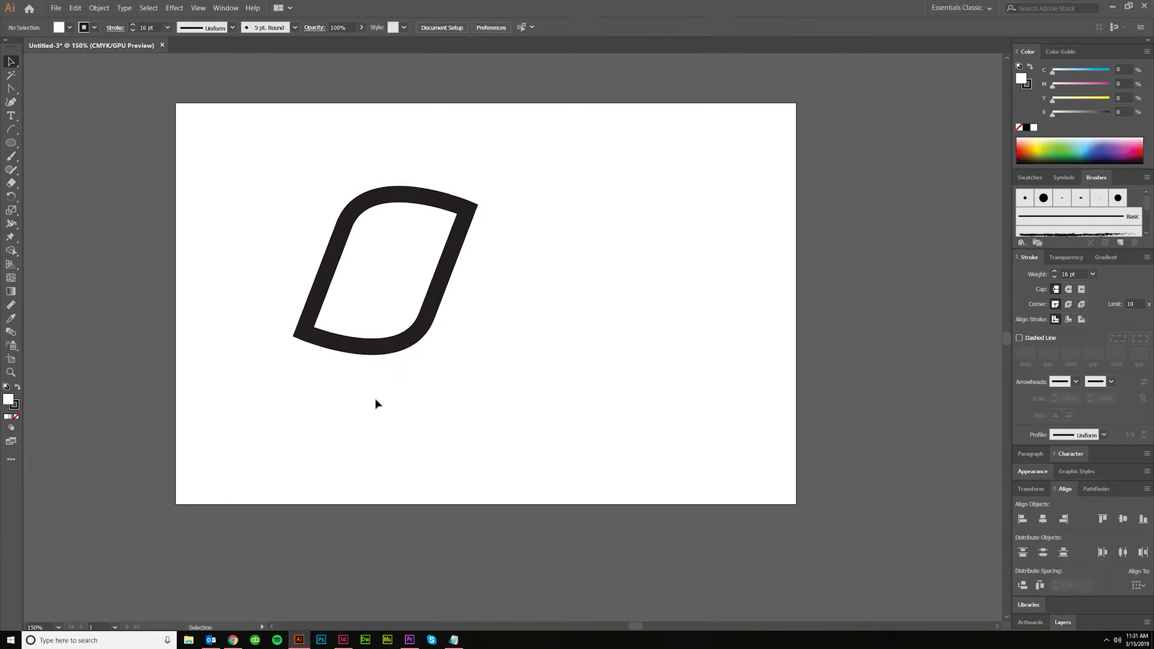
{"action": "left_click", "coordinate": [383, 272]}
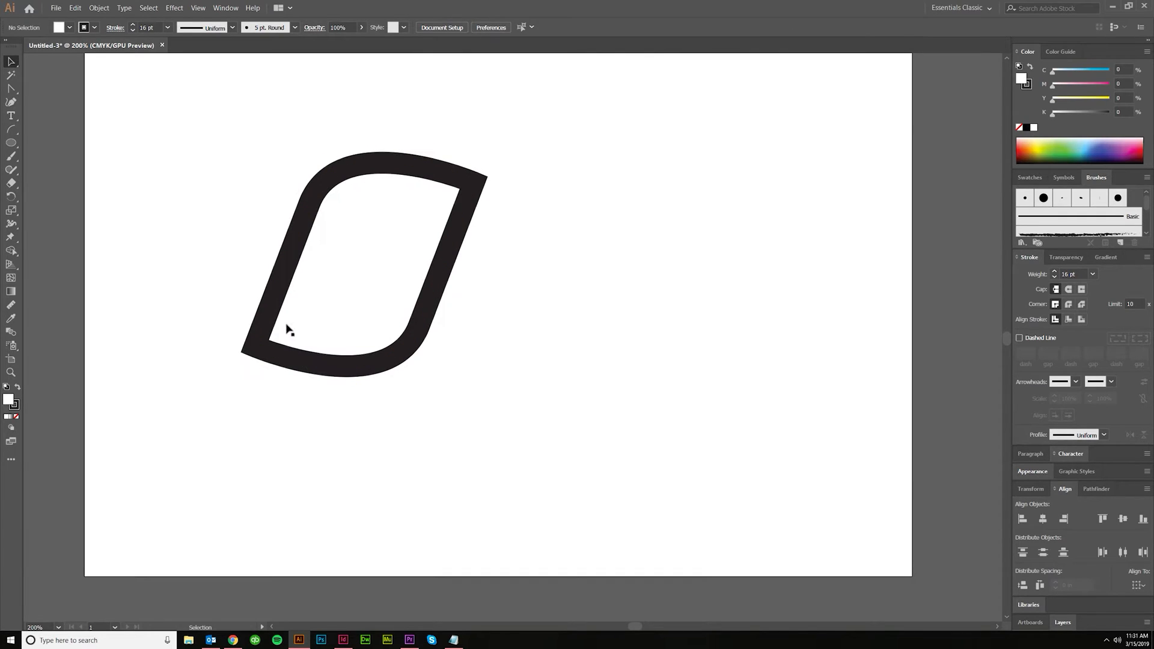
Duplicate the link twice to the right, snapping copies in Outline view into an overlapping row.
{"action": "left_click", "coordinate": [288, 331]}
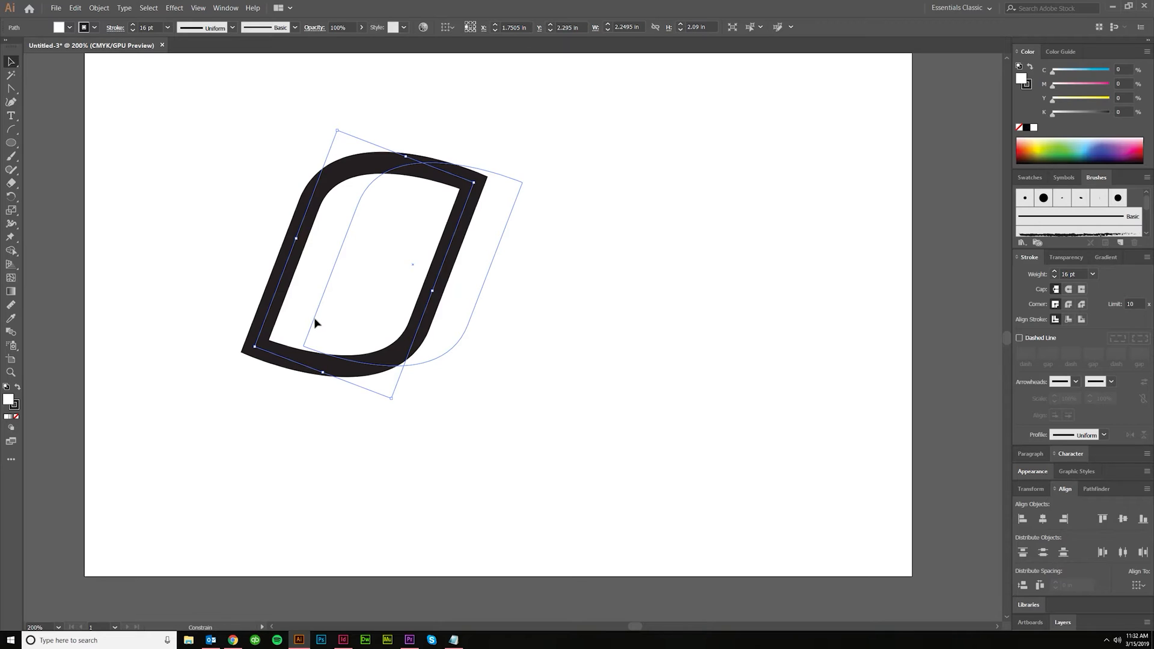
{"action": "left_click_drag", "start_coordinate": [317, 324], "coordinate": [330, 325]}
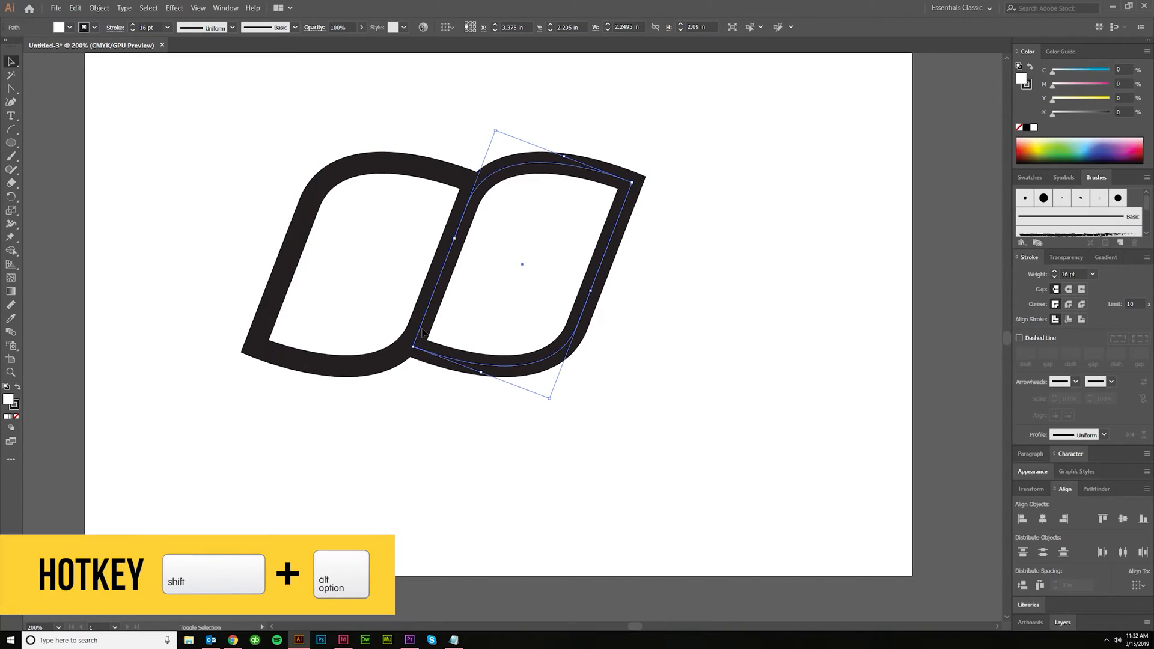
{"action": "left_click", "coordinate": [197, 7]}
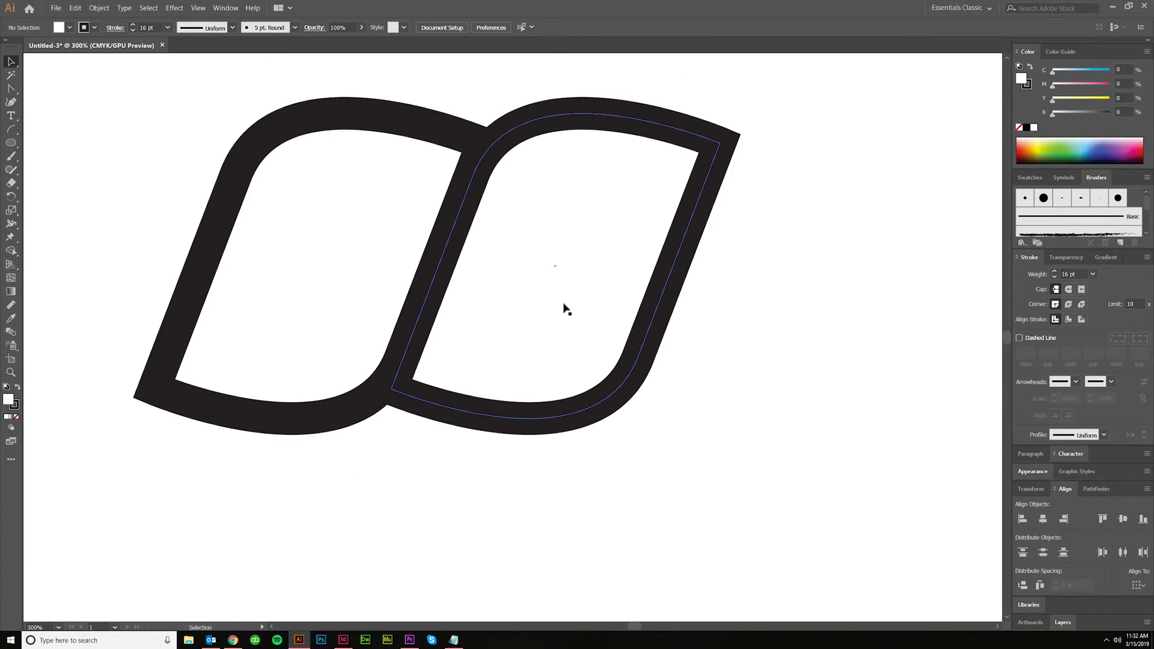
{"action": "left_click", "coordinate": [504, 383]}
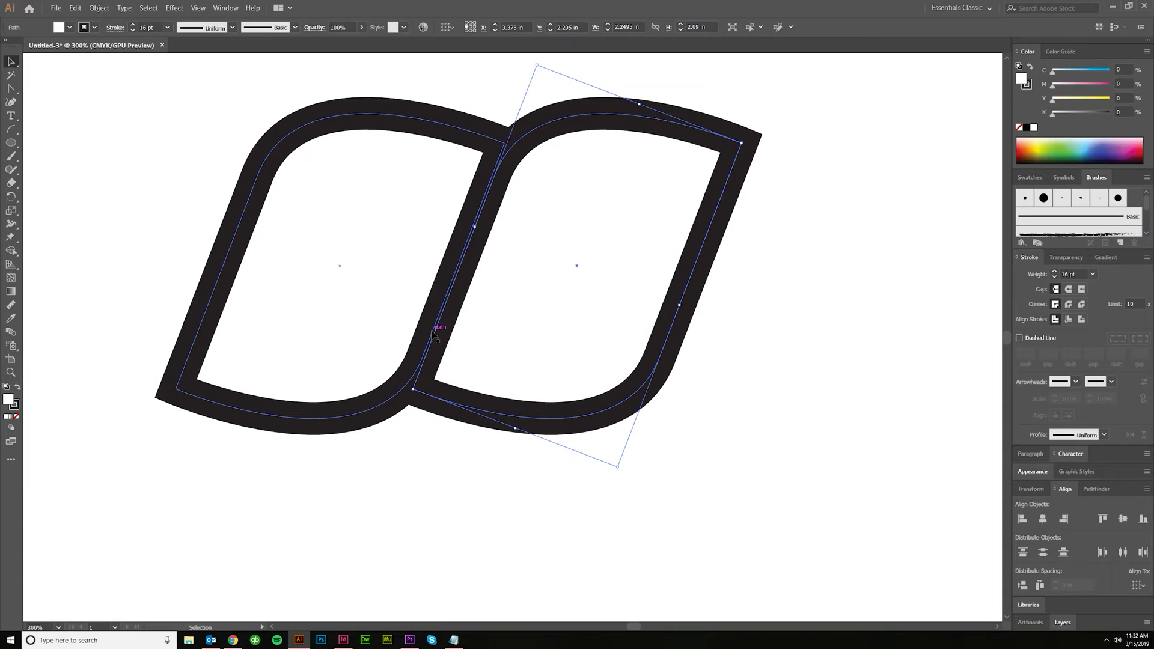
{"action": "mouse_move", "coordinate": [184, 390]}
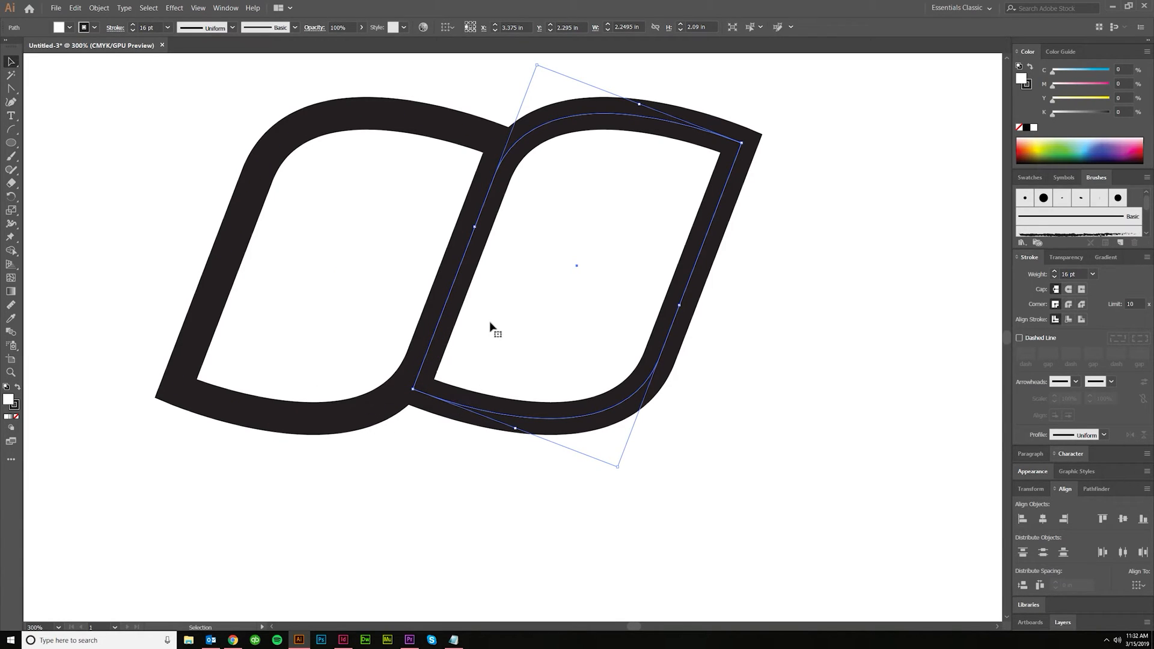
{"action": "mouse_move", "coordinate": [302, 111]}
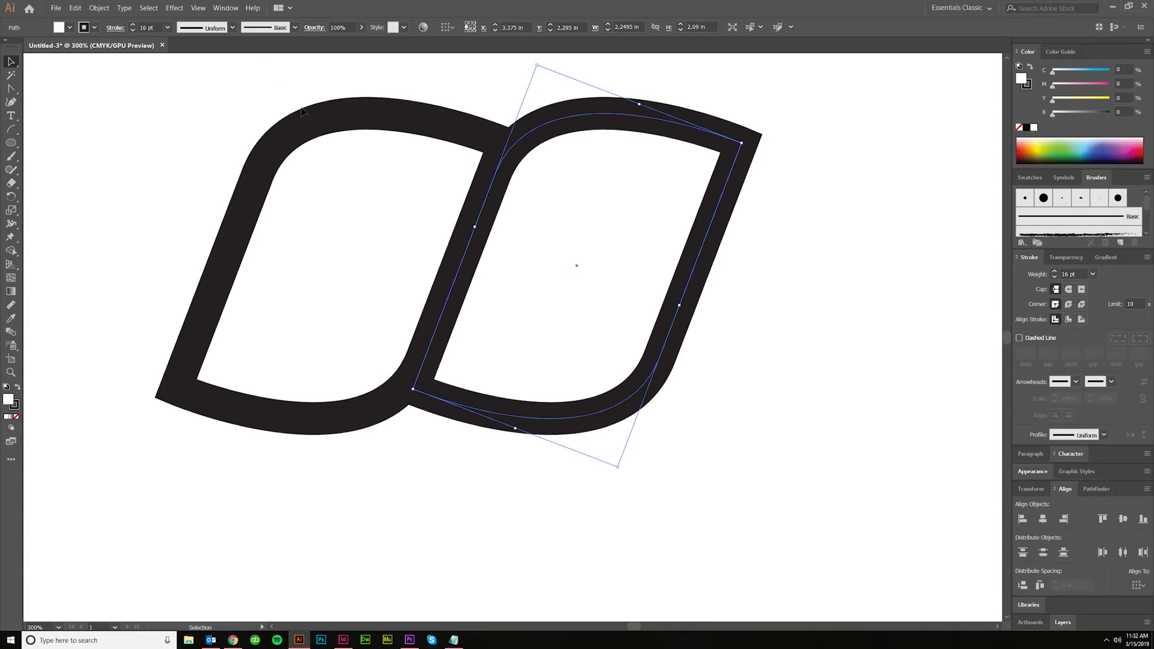
{"action": "key", "text": "ctrl+y"}
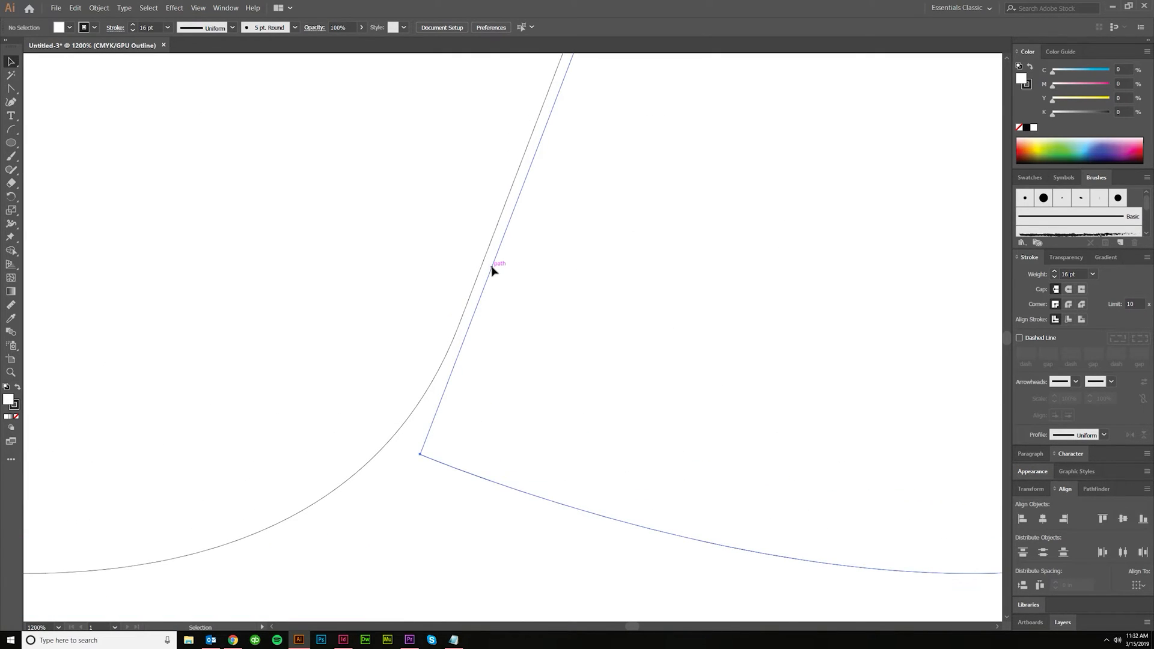
{"action": "left_click_drag", "start_coordinate": [499, 262], "coordinate": [483, 271]}
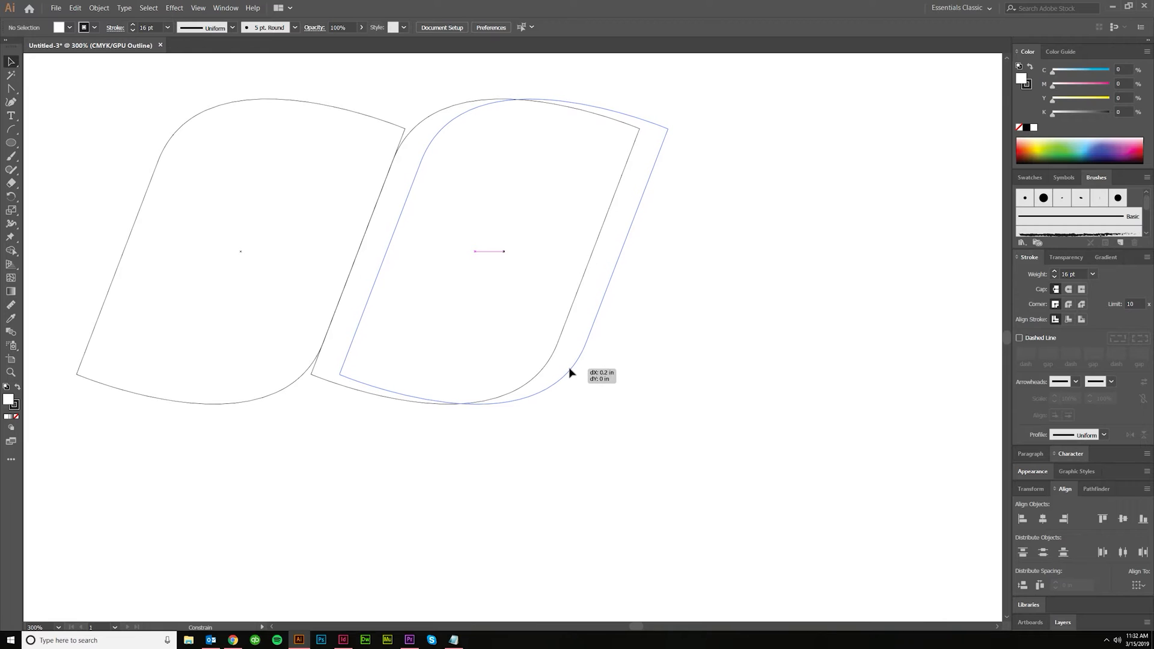
{"action": "left_click_drag", "start_coordinate": [489, 251], "coordinate": [711, 252]}
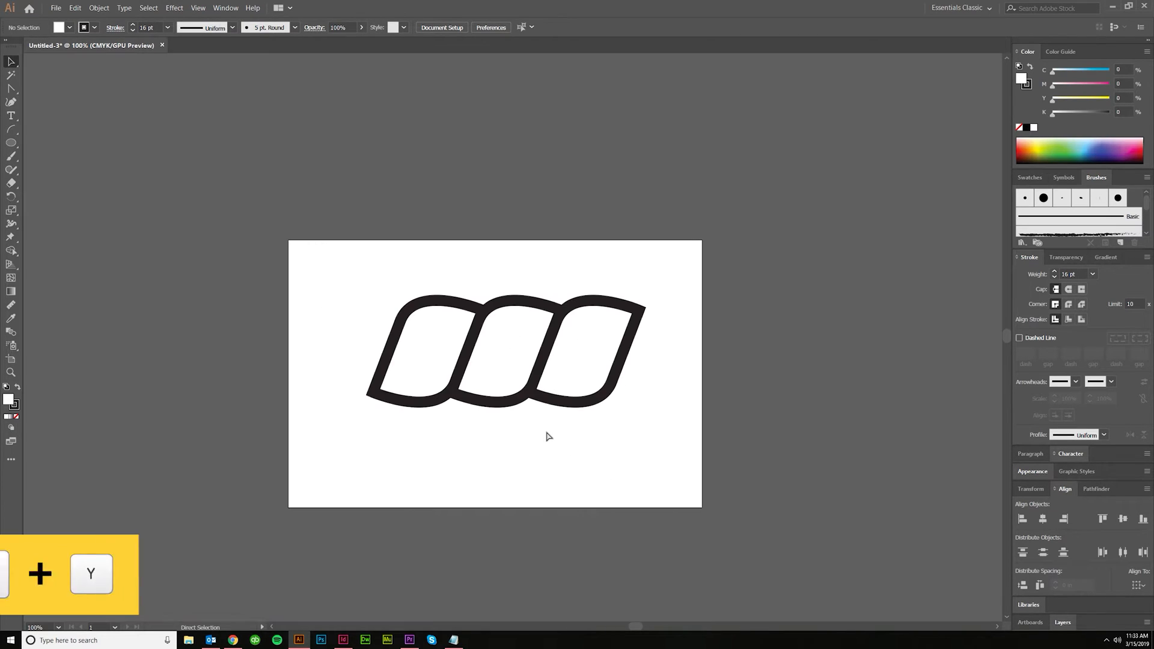
{"action": "key", "text": "ctrl+y"}
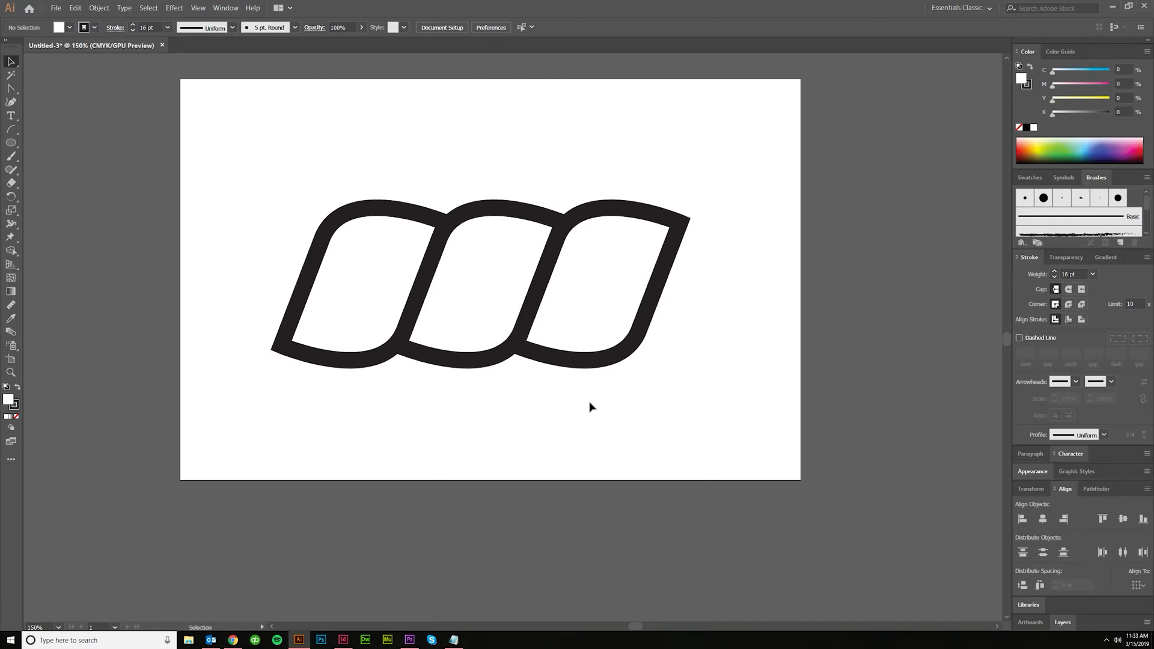
{"action": "left_click", "coordinate": [12, 144]}
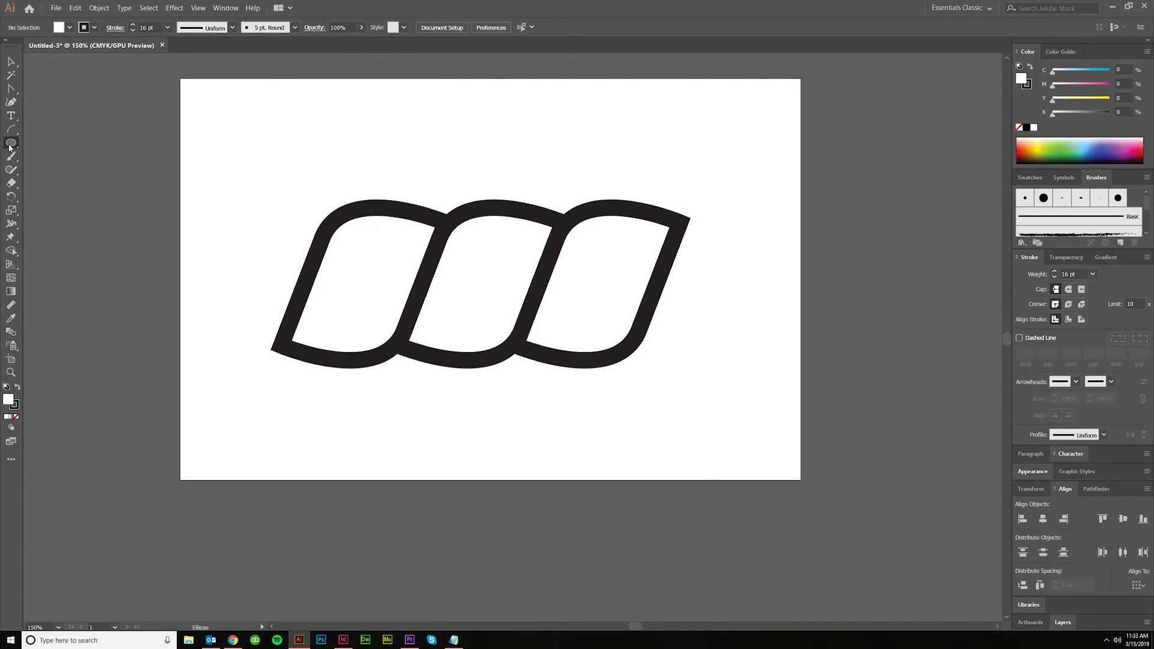
{"action": "left_click", "coordinate": [11, 142]}
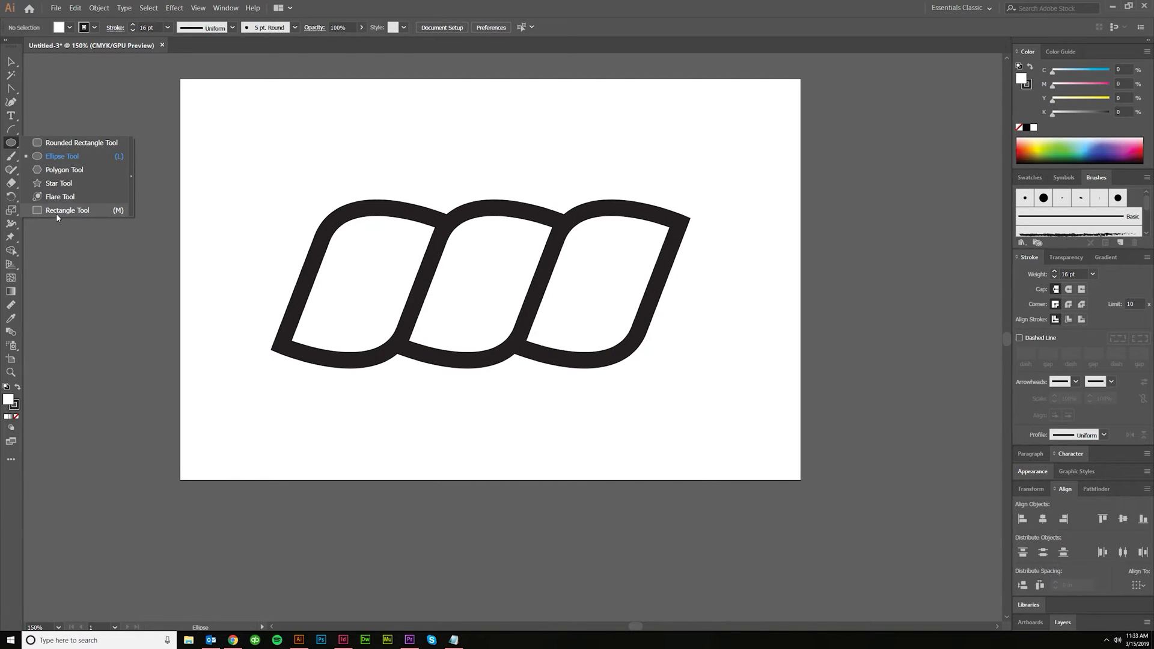
{"action": "key", "text": "m"}
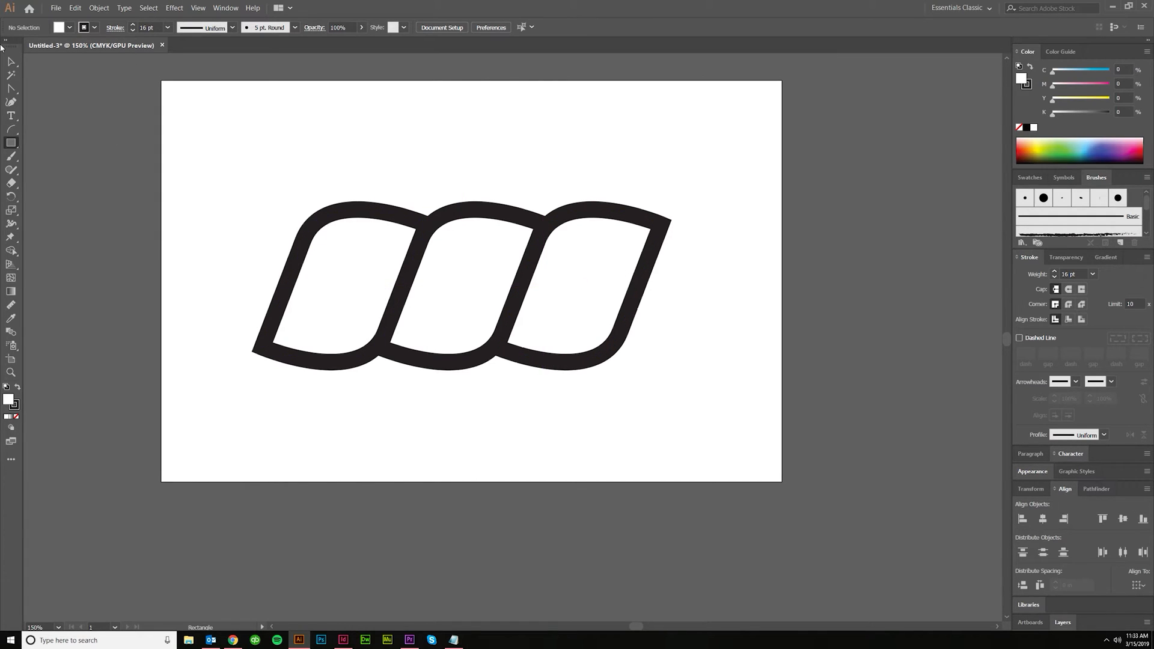
{"action": "left_click", "coordinate": [342, 361]}
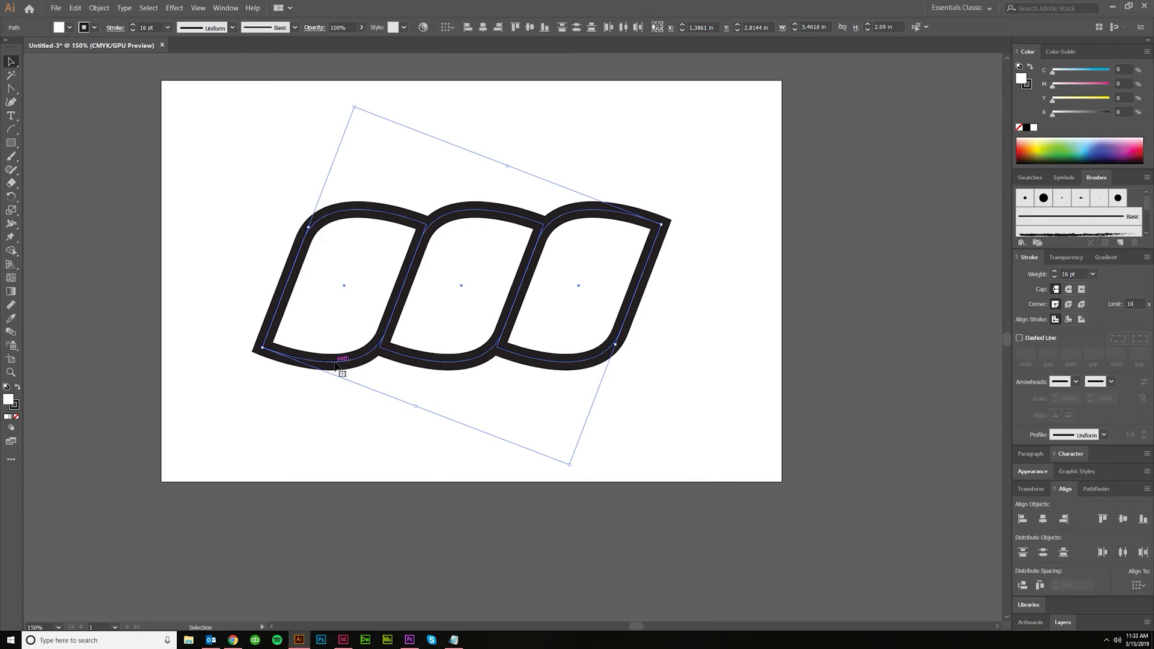
{"action": "left_click_drag", "start_coordinate": [342, 368], "coordinate": [742, 328]}
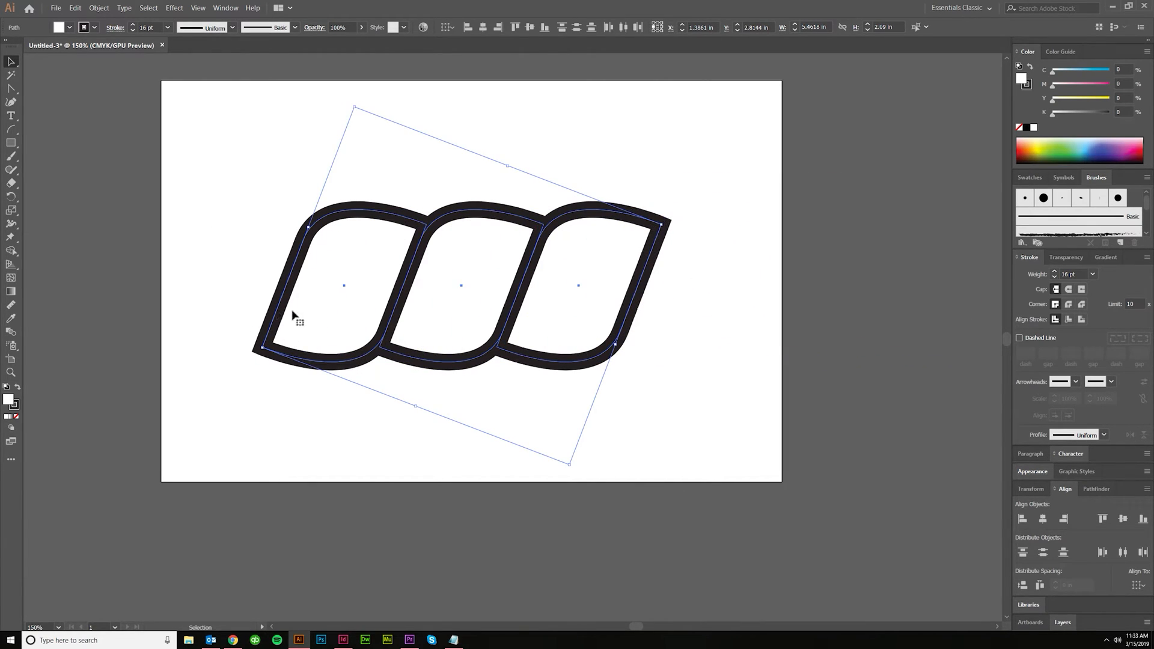
{"action": "mouse_move", "coordinate": [692, 310]}
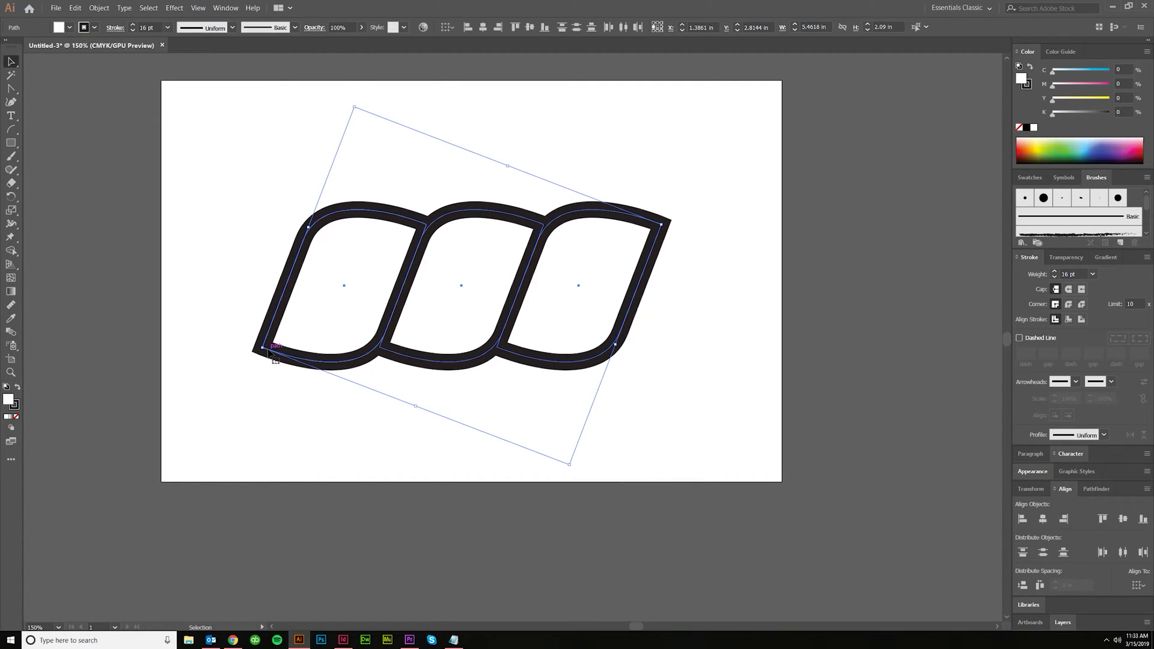
{"action": "mouse_move", "coordinate": [299, 367]}
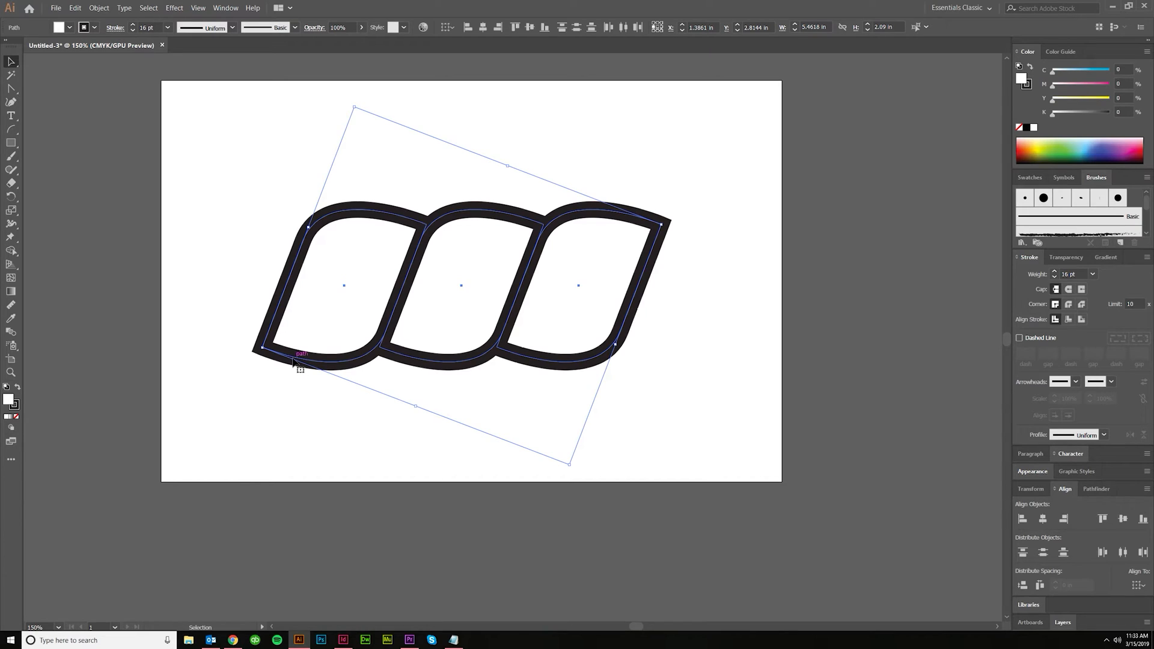
{"action": "left_click_drag", "start_coordinate": [302, 361], "coordinate": [703, 318]}
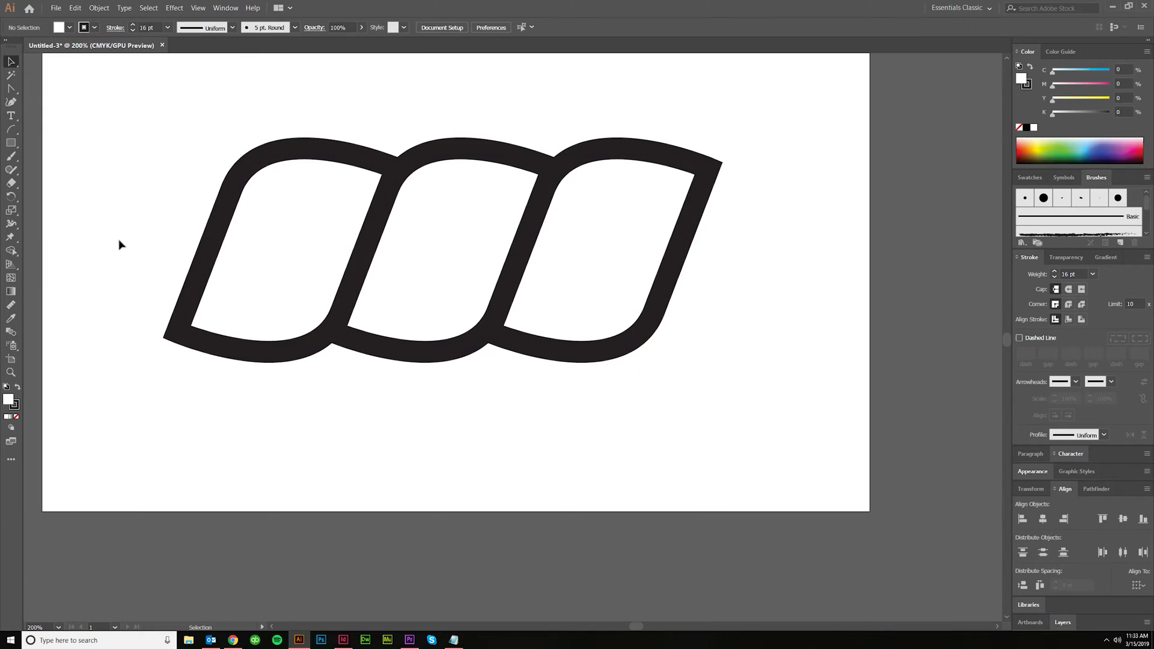
Draw a rectangle between the middle link's joints and set its fill and stroke to None.
{"action": "left_click", "coordinate": [11, 143]}
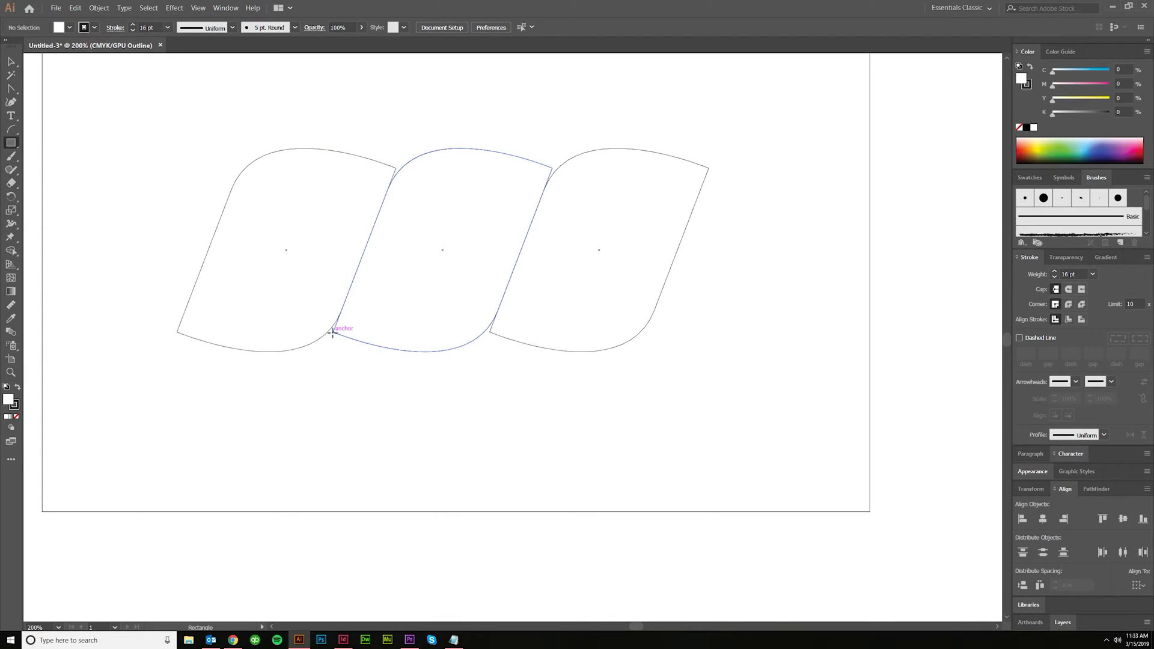
{"action": "left_click_drag", "start_coordinate": [333, 332], "coordinate": [474, 318]}
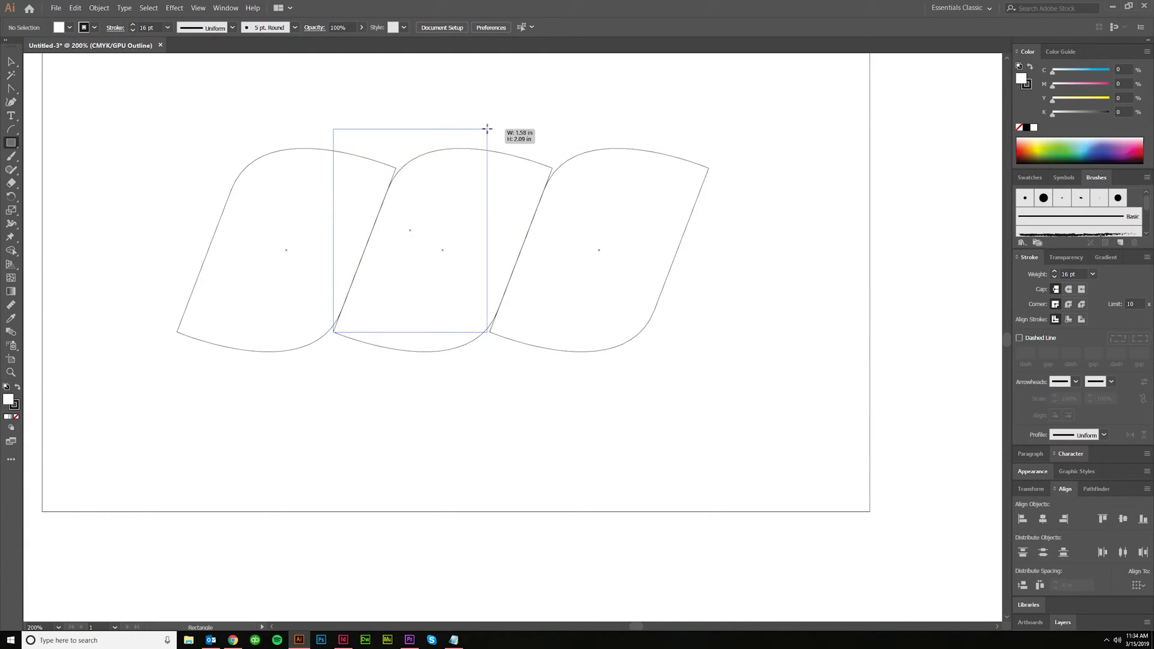
{"action": "left_click_drag", "start_coordinate": [334, 130], "coordinate": [488, 331]}
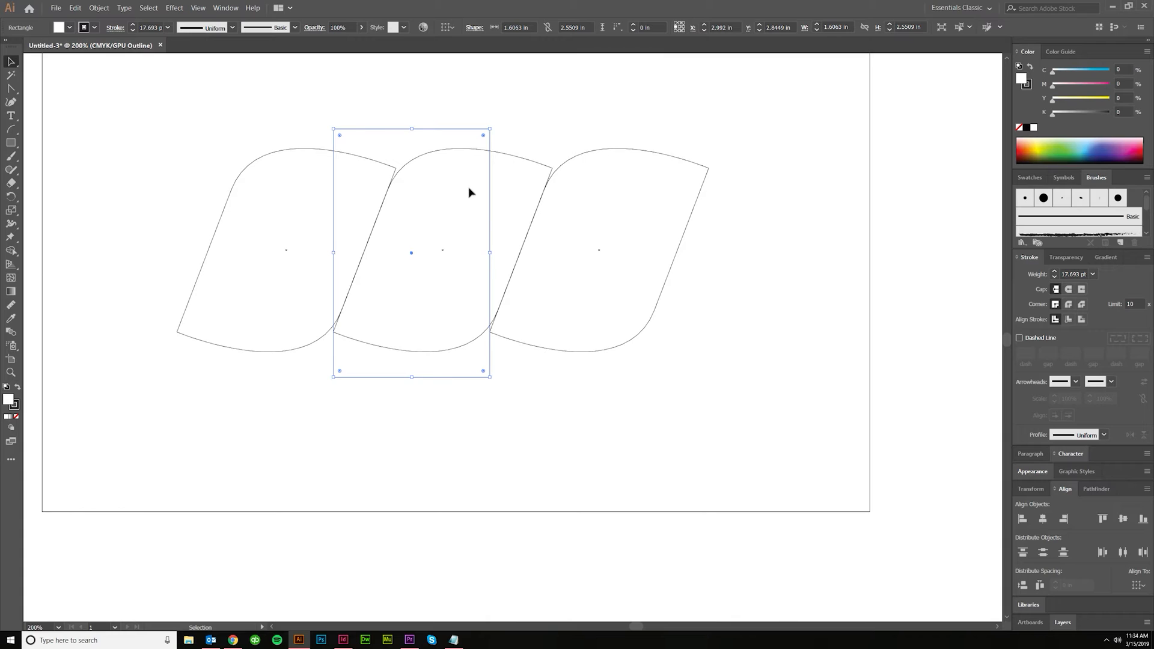
{"action": "mouse_move", "coordinate": [334, 157]}
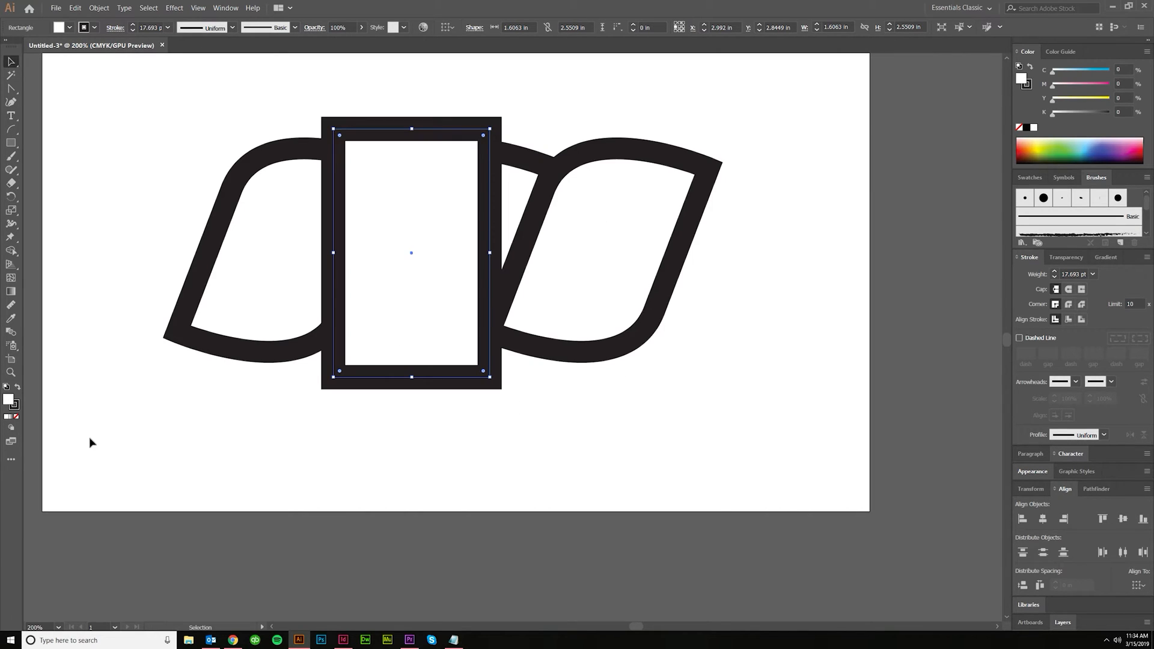
{"action": "left_click", "coordinate": [14, 410]}
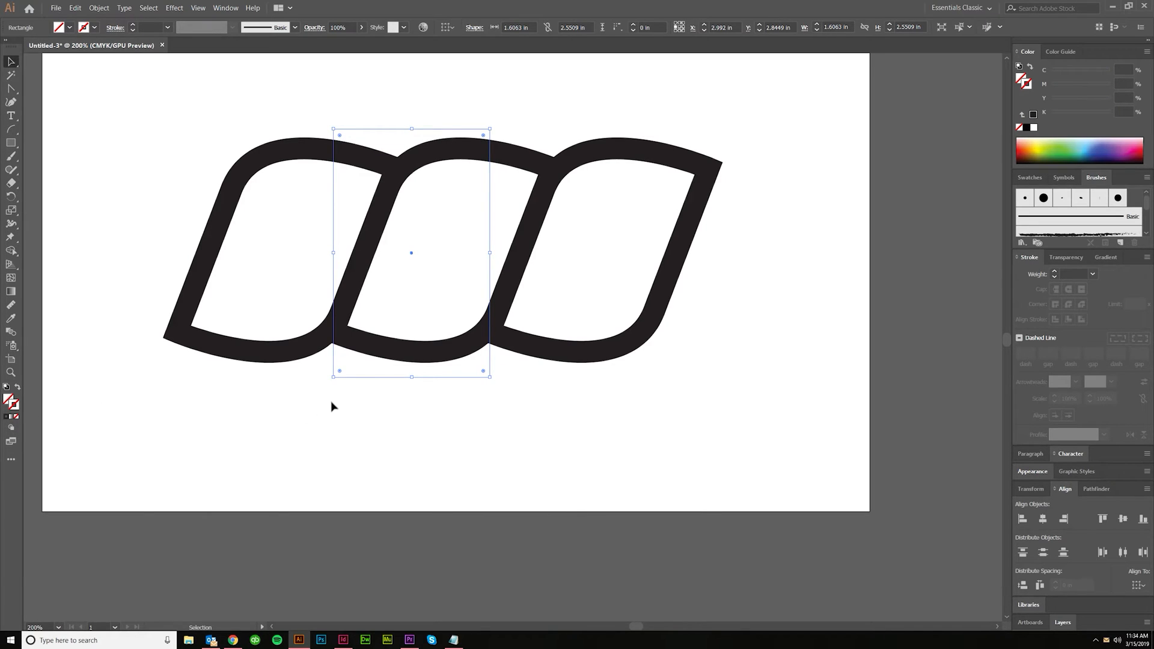
{"action": "mouse_move", "coordinate": [361, 380]}
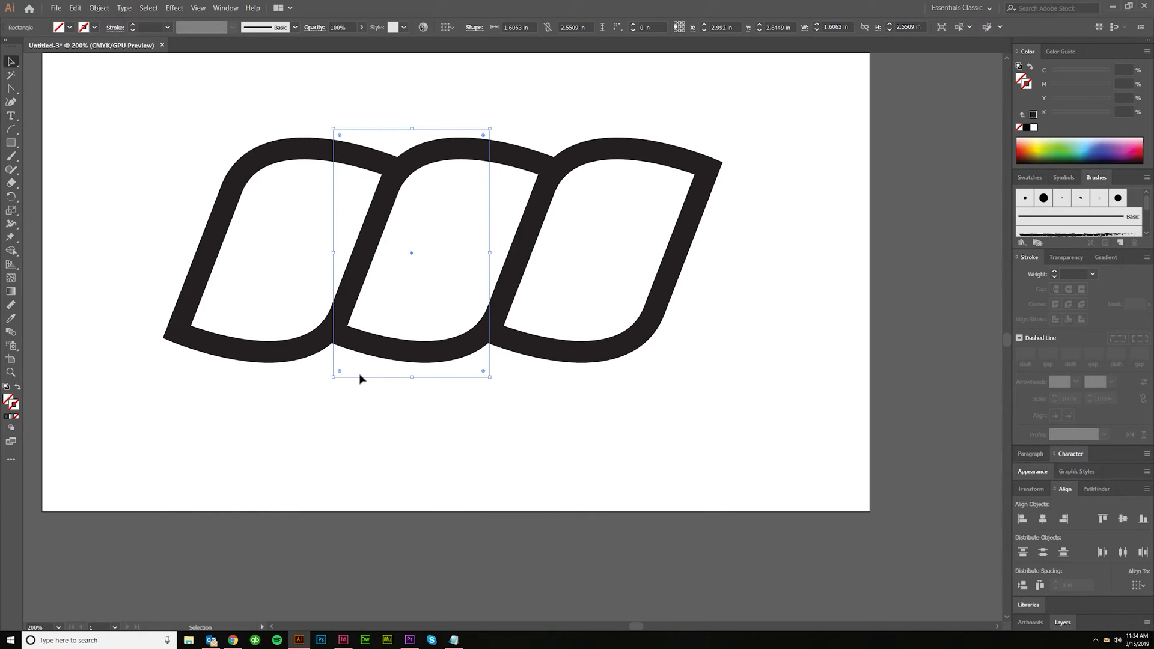
{"action": "right_click", "coordinate": [361, 380]}
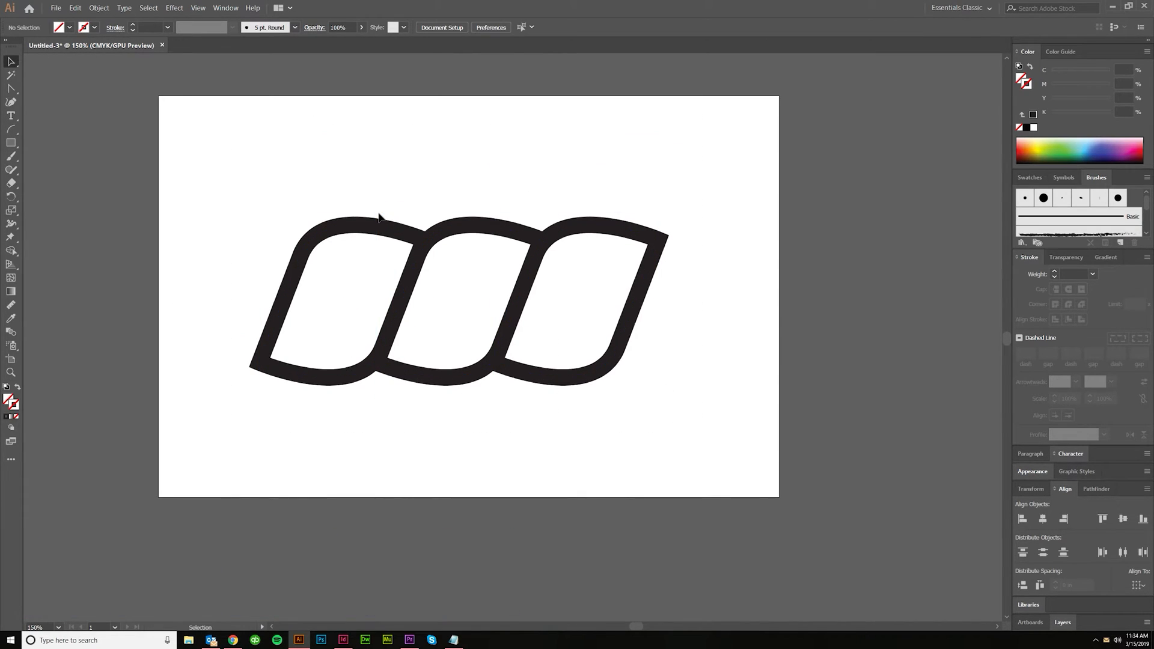
Turn the links and rectangle into Pattern Brush 1 with Outer Corner Tile set to None.
{"action": "left_click_drag", "start_coordinate": [377, 211], "coordinate": [494, 397]}
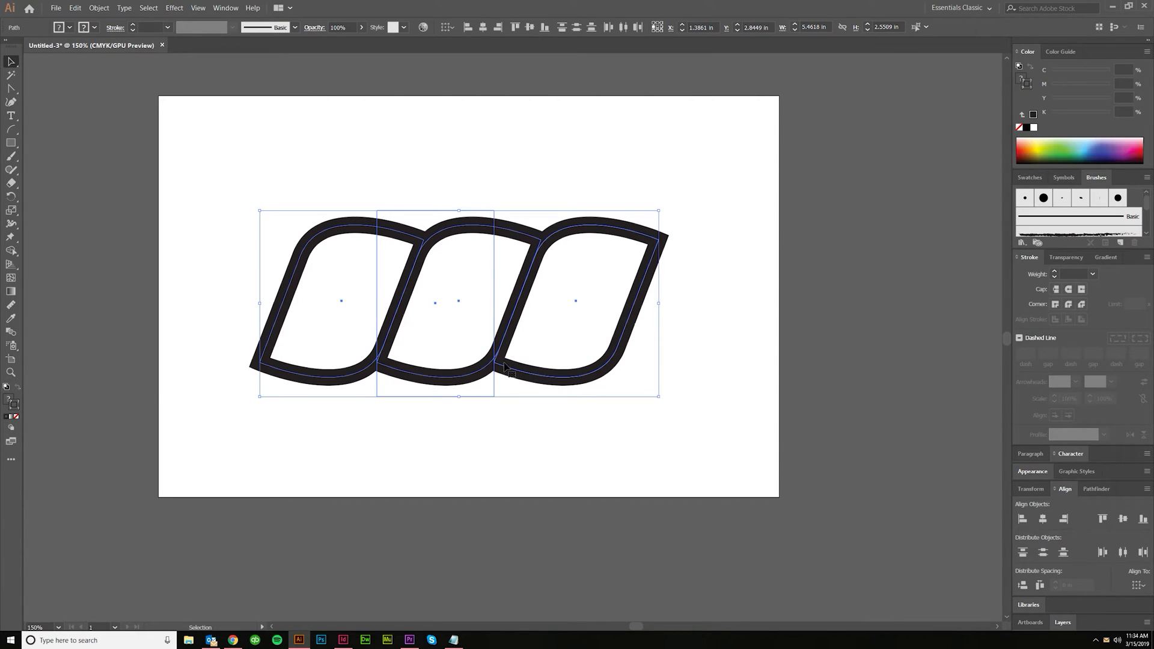
{"action": "mouse_move", "coordinate": [515, 325]}
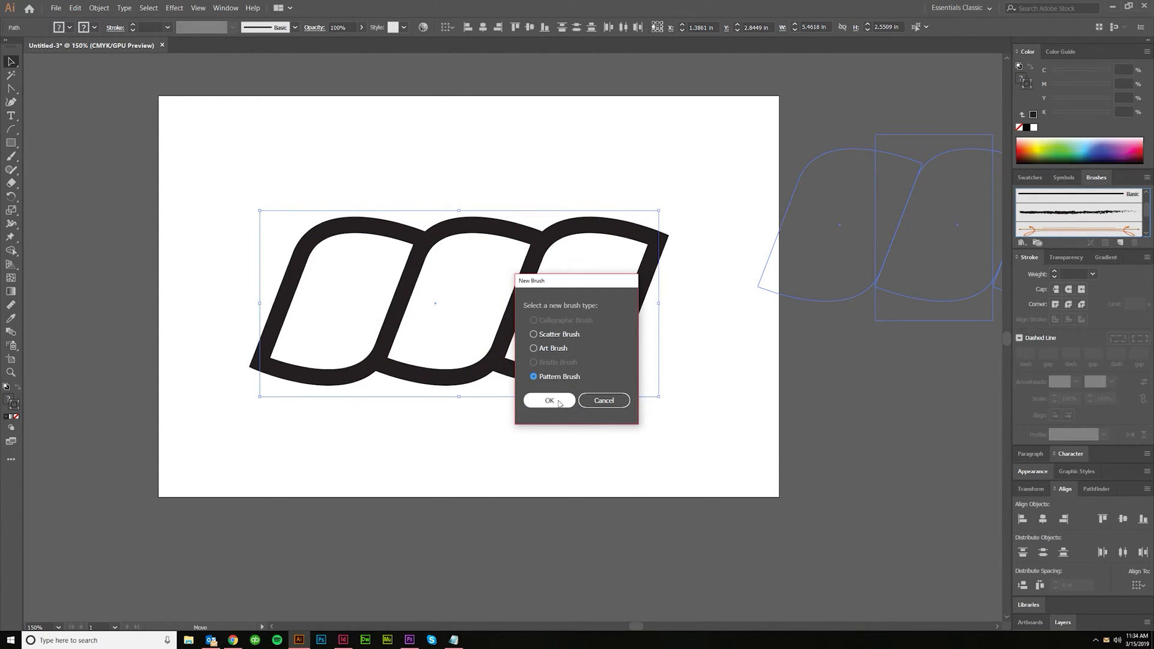
{"action": "left_click", "coordinate": [549, 400]}
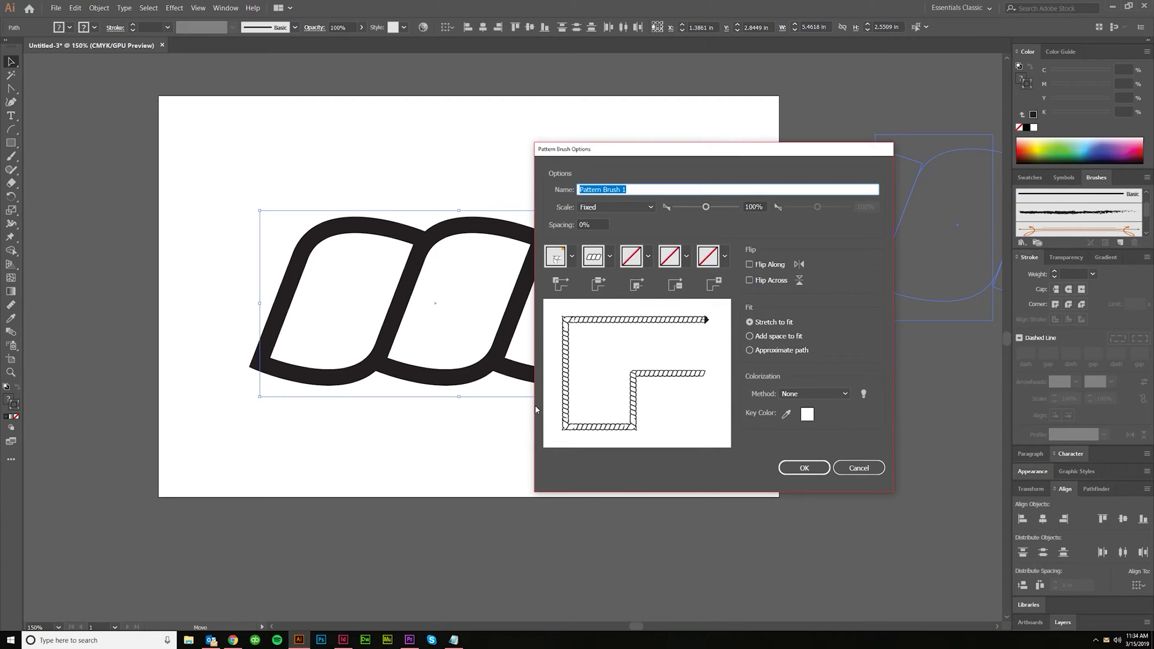
{"action": "mouse_move", "coordinate": [645, 315]}
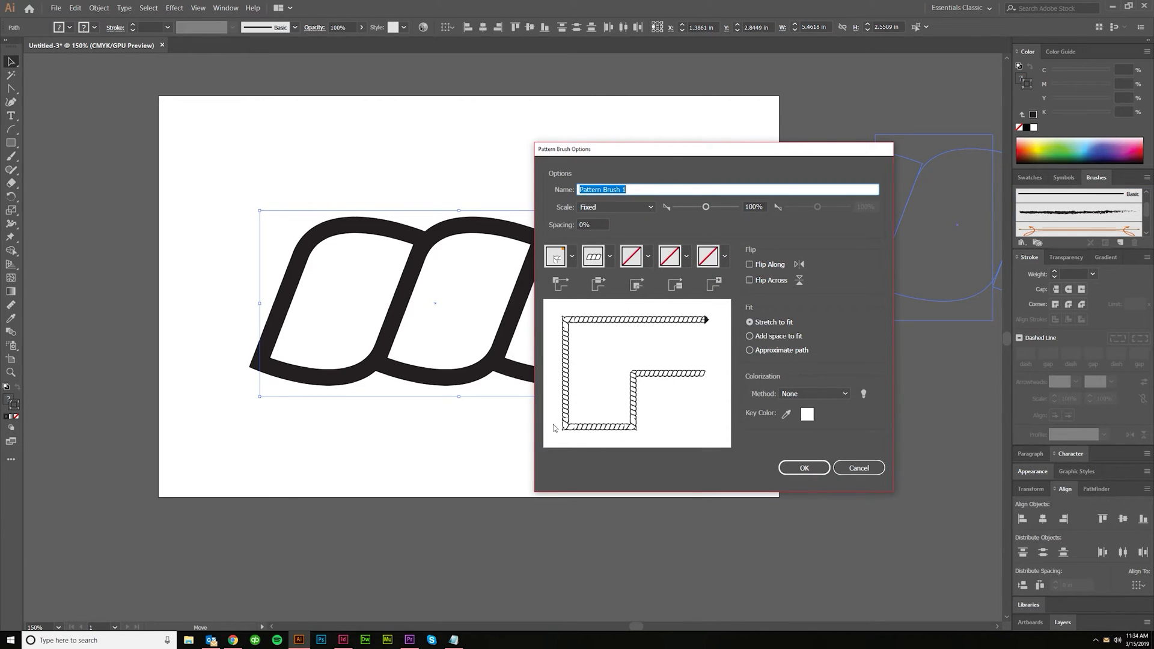
{"action": "left_click", "coordinate": [555, 256]}
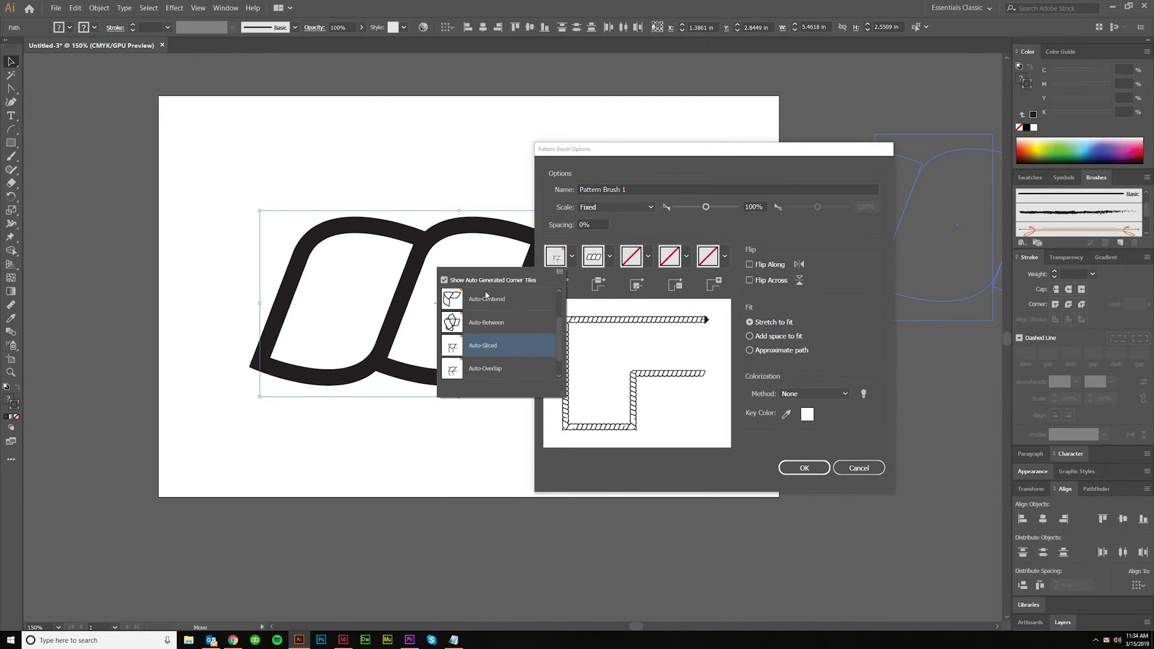
{"action": "mouse_move", "coordinate": [474, 306]}
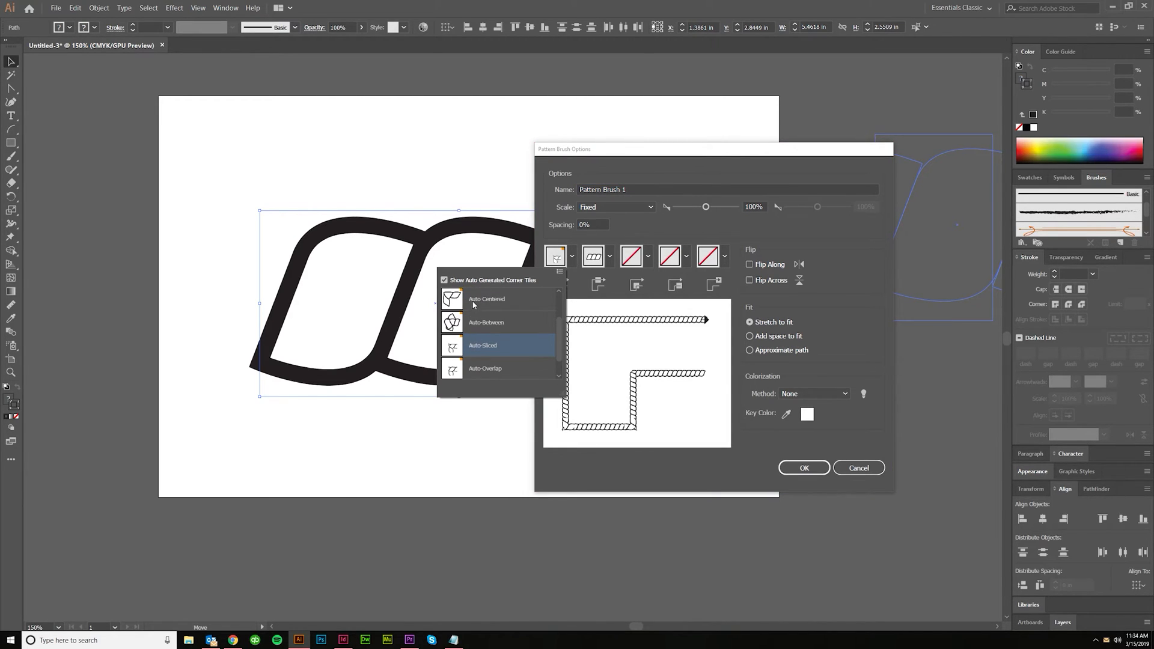
{"action": "mouse_move", "coordinate": [476, 306]}
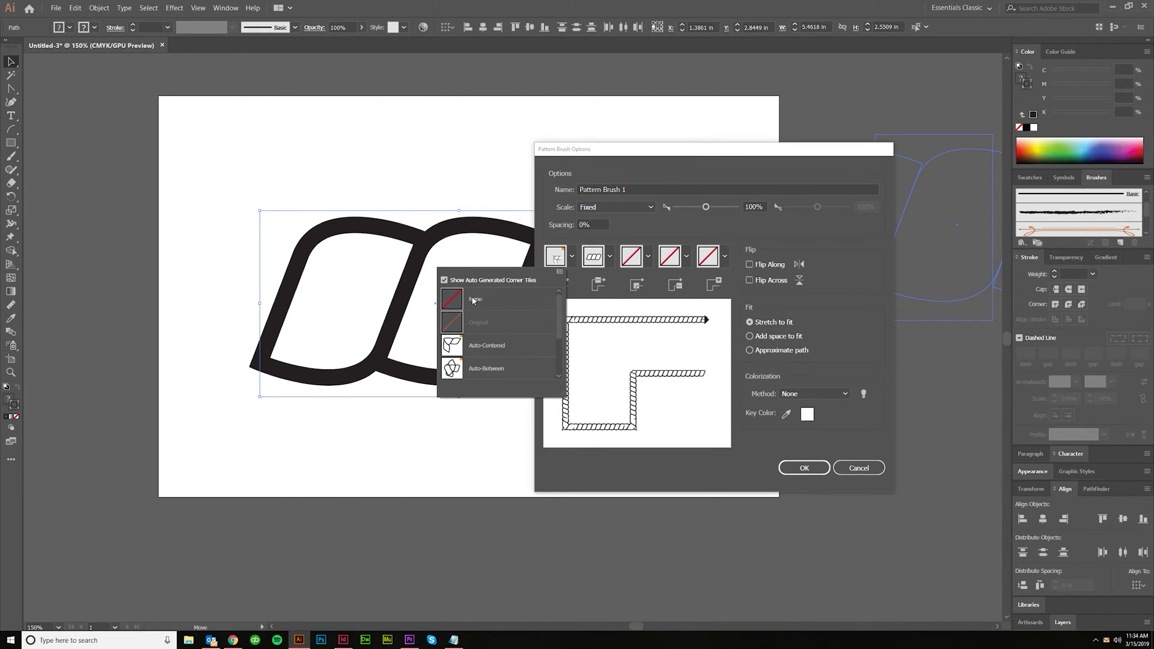
{"action": "left_click", "coordinate": [476, 299]}
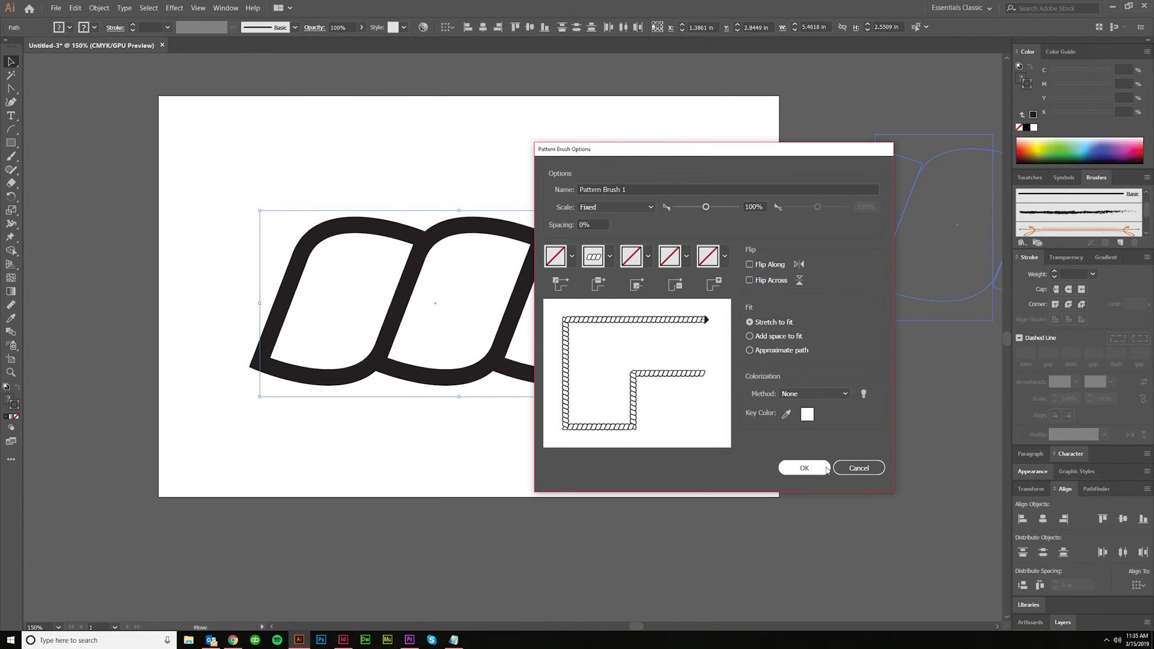
{"action": "mouse_move", "coordinate": [655, 390]}
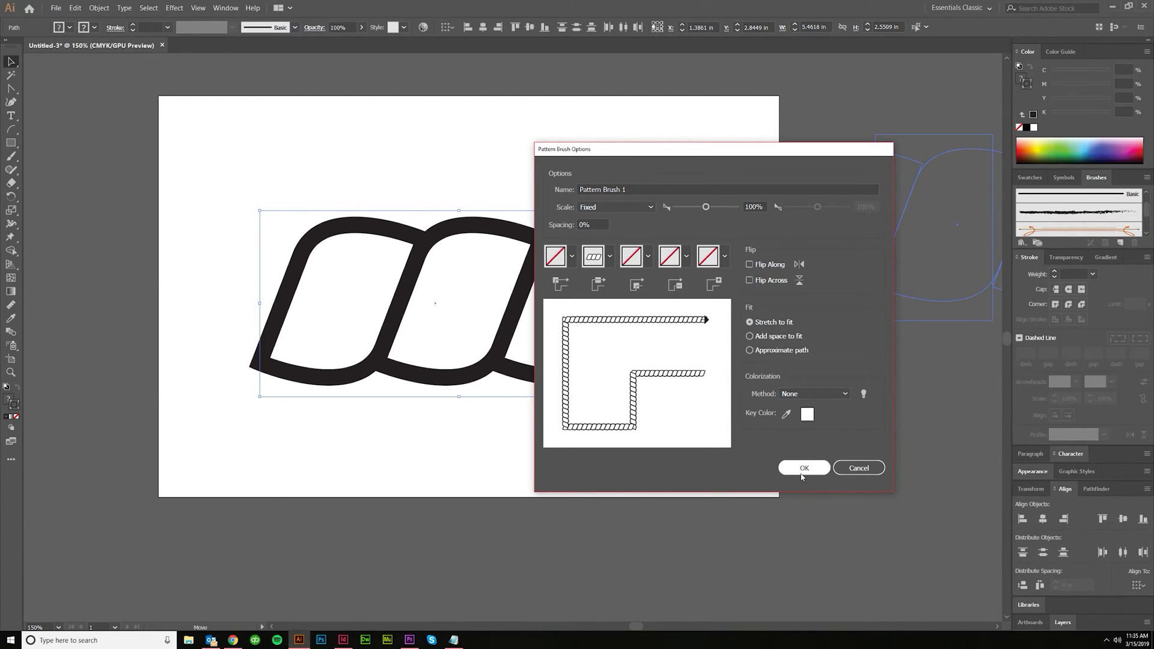
{"action": "left_click", "coordinate": [803, 468]}
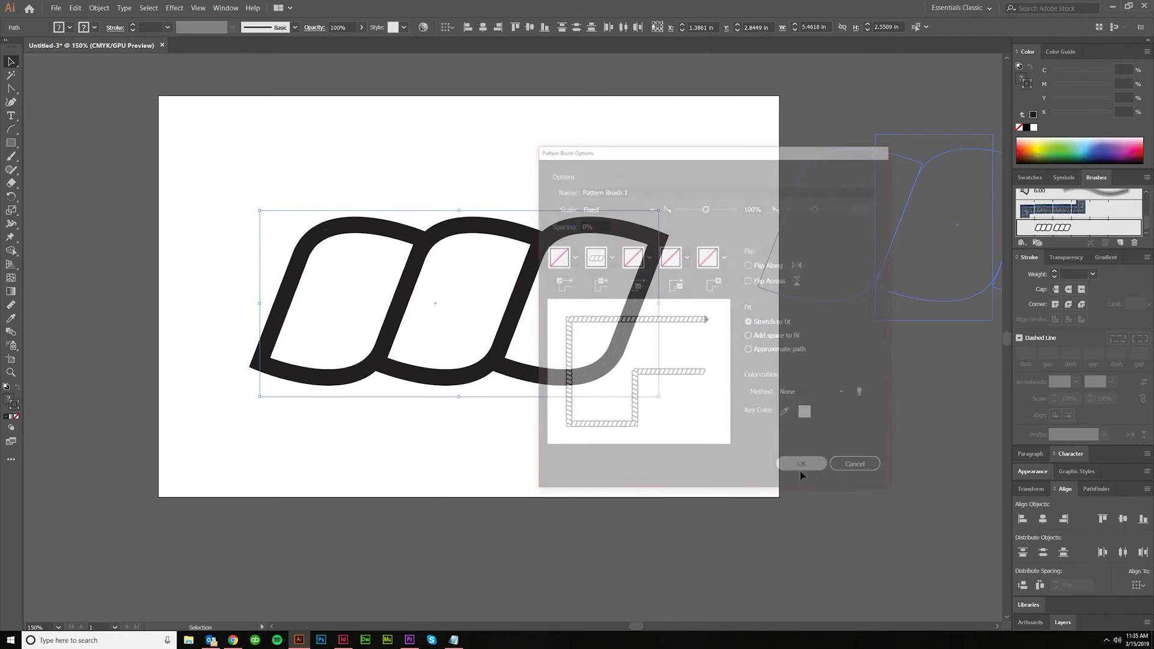
Draw a large circle right of the artboard and apply Pattern Brush 1 to it.
{"action": "left_click", "coordinate": [801, 464]}
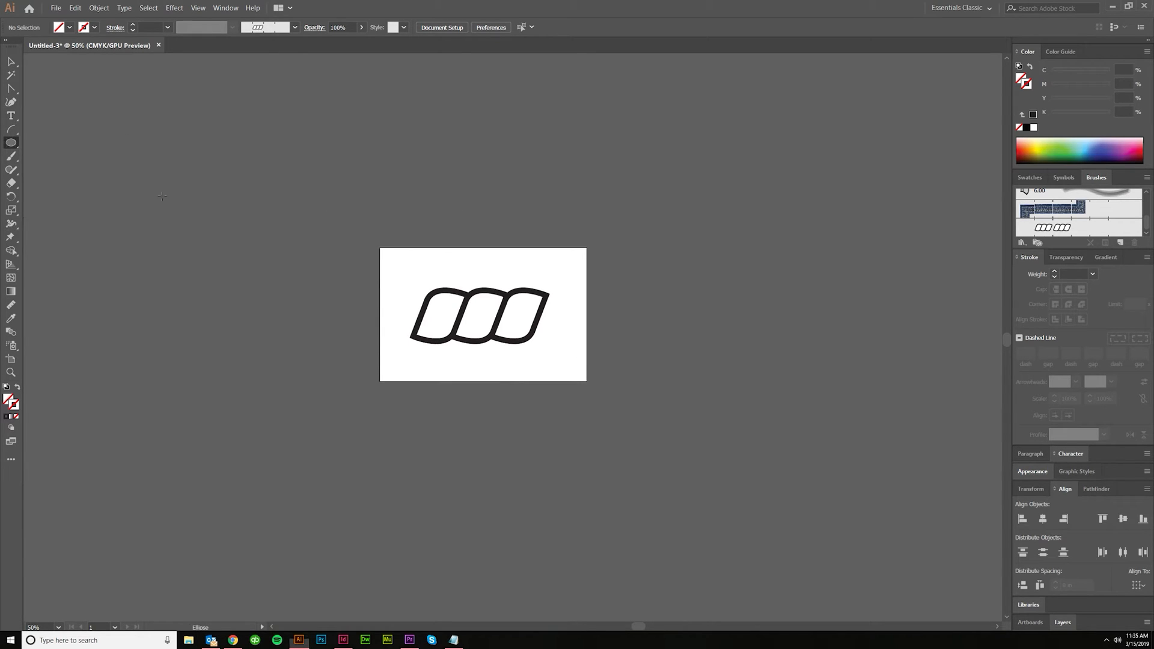
{"action": "left_click_drag", "start_coordinate": [488, 148], "coordinate": [767, 427]}
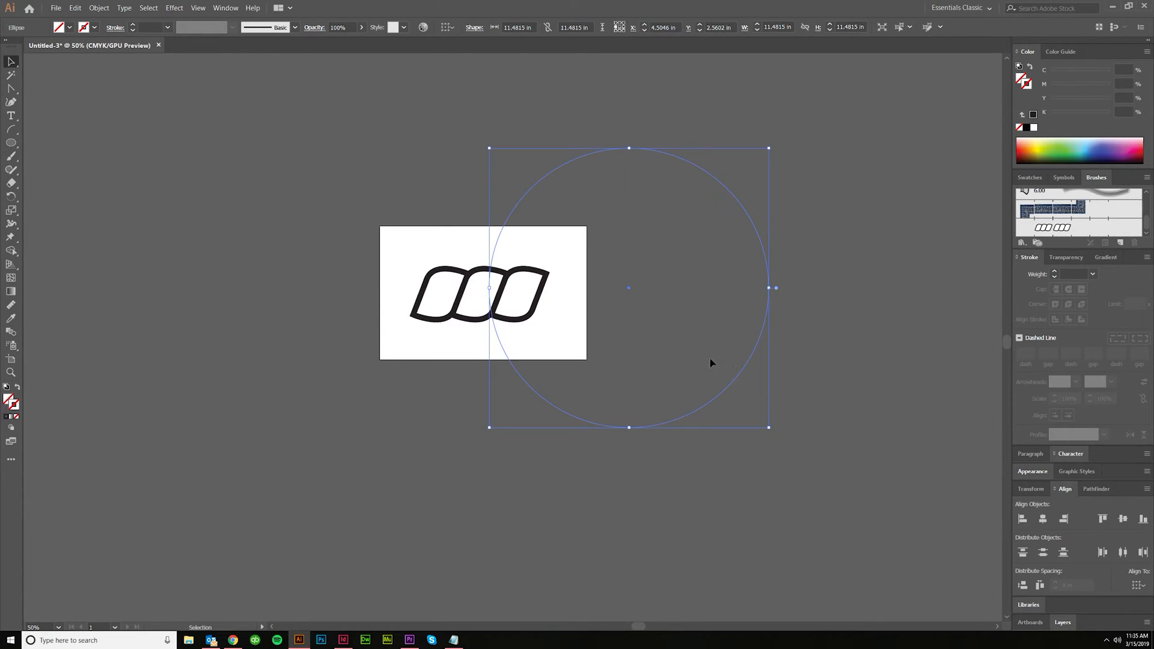
{"action": "left_click", "coordinate": [1053, 227]}
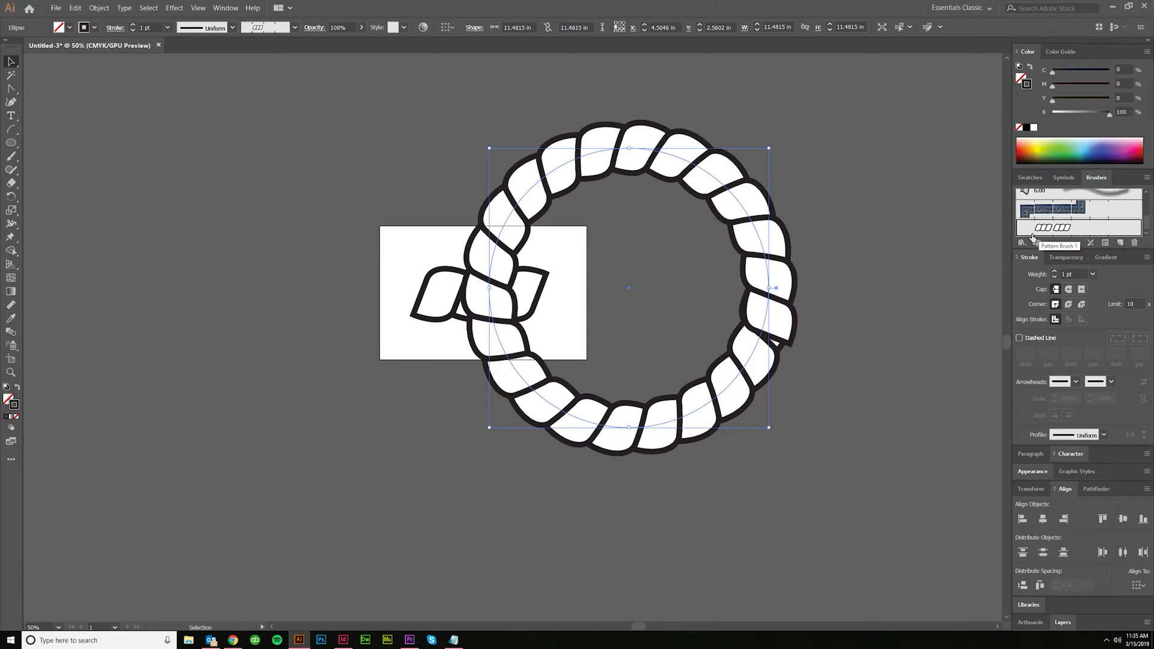
Lower Pattern Brush 1's scale and apply the change to the circle's stroke.
{"action": "double_click", "coordinate": [1054, 209]}
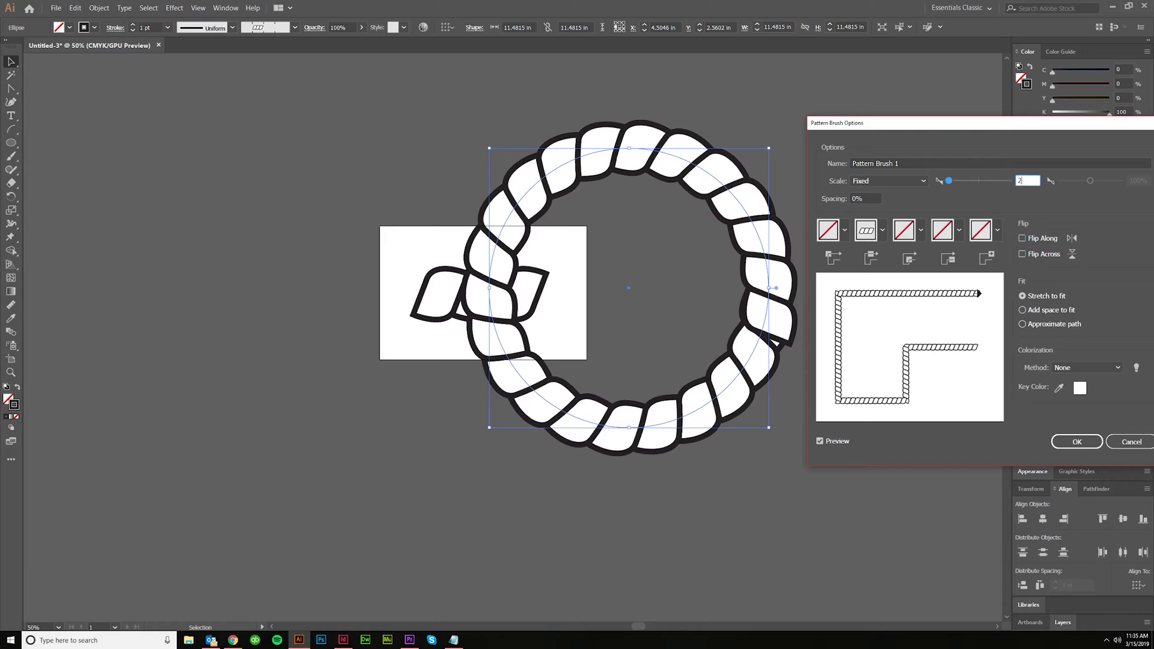
{"action": "left_click", "coordinate": [1076, 442]}
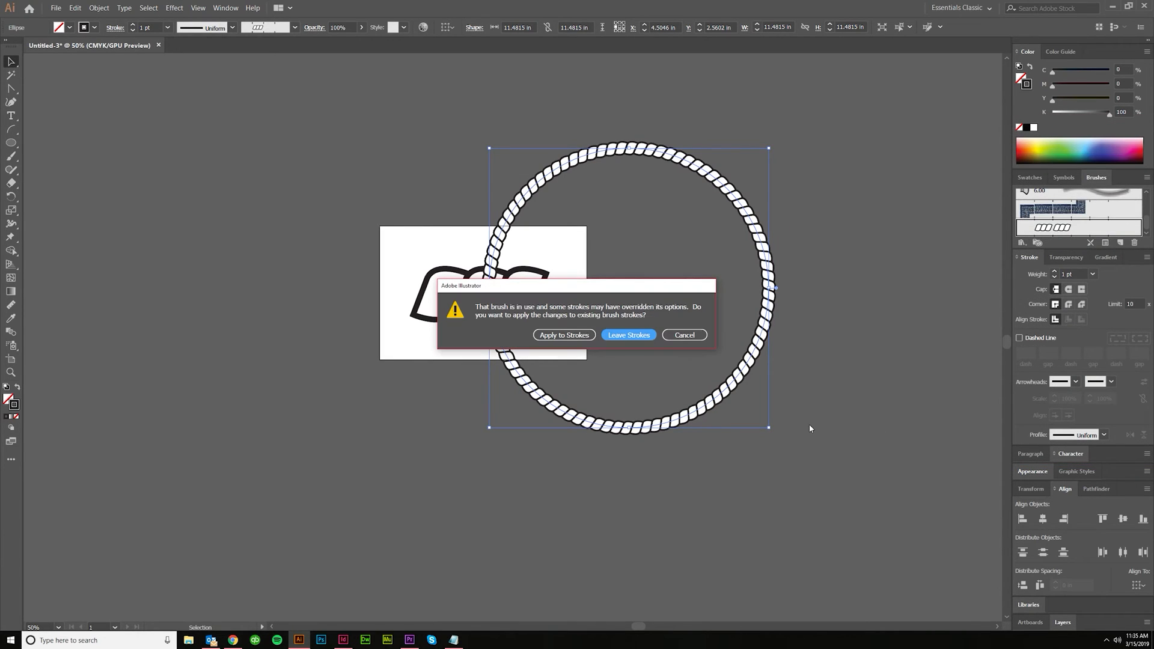
{"action": "left_click", "coordinate": [627, 335]}
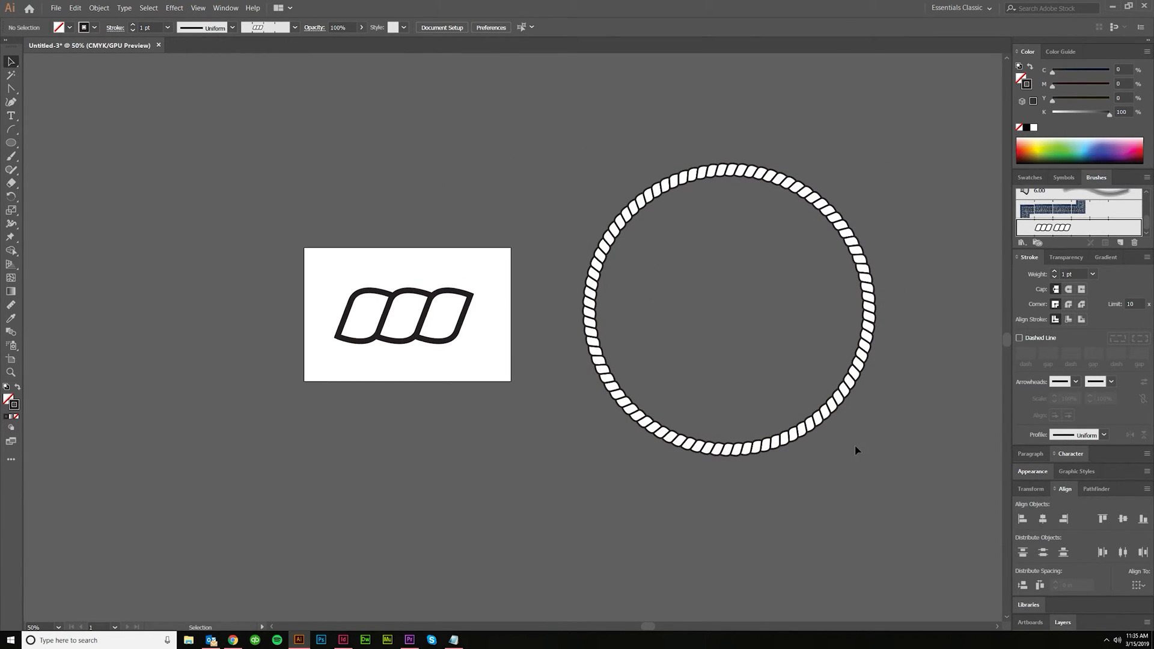
{"action": "left_click", "coordinate": [403, 315]}
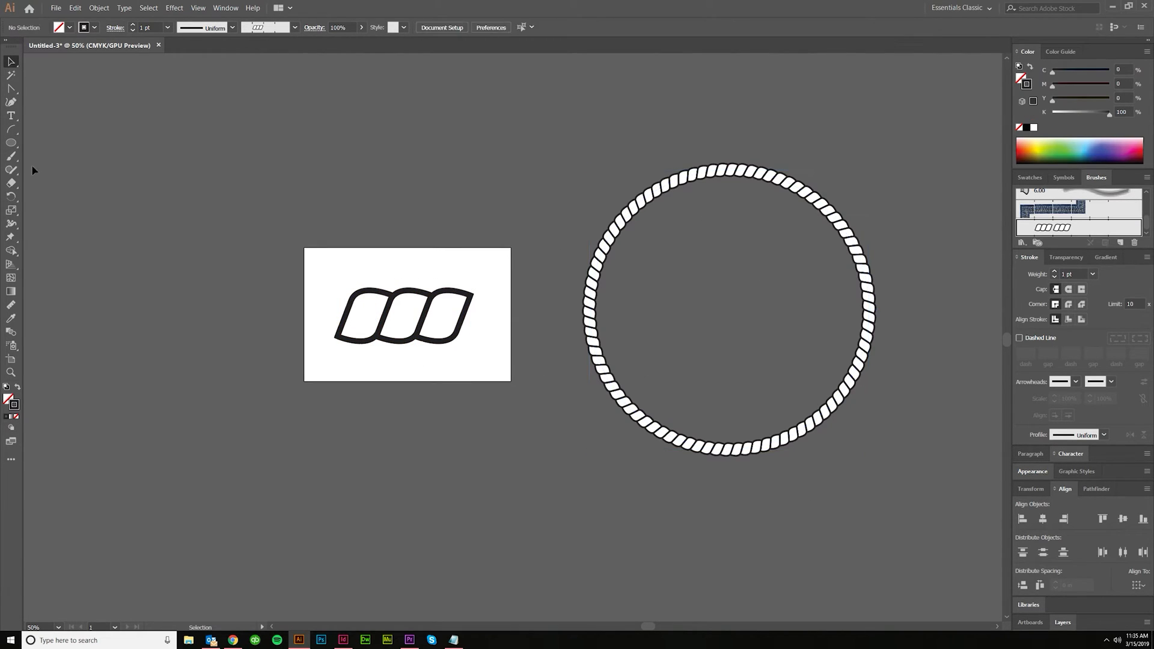
{"action": "left_click", "coordinate": [12, 157]}
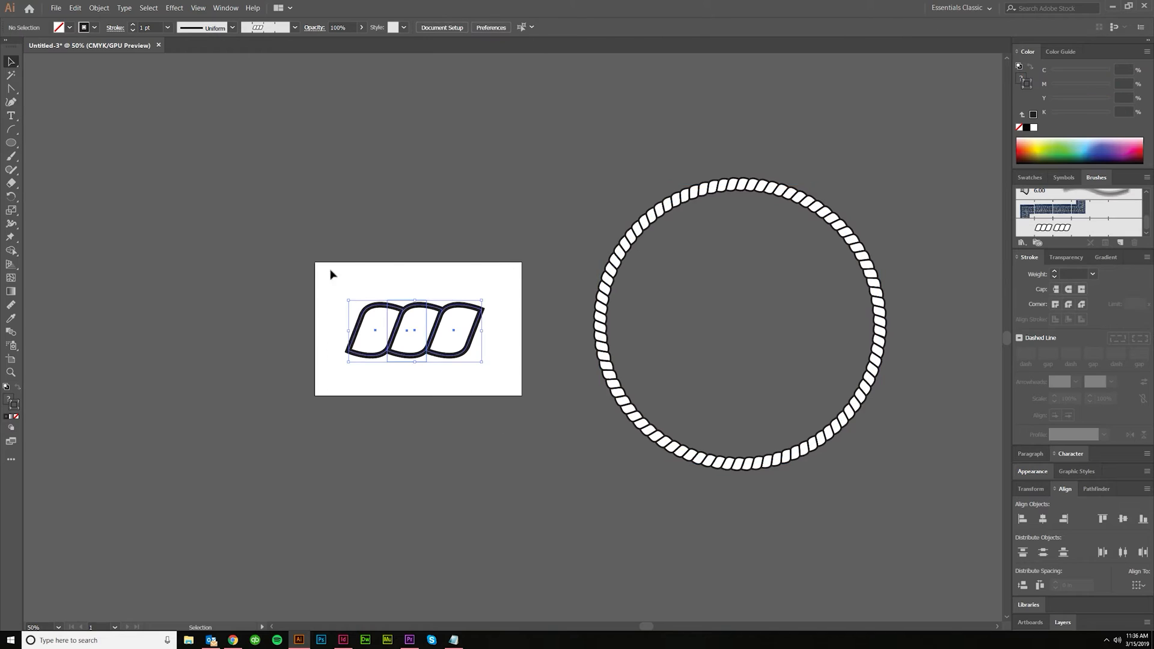
Alt-drag the three rope links straight up to copy them above the artboard.
{"action": "left_click_drag", "start_coordinate": [414, 330], "coordinate": [414, 177]}
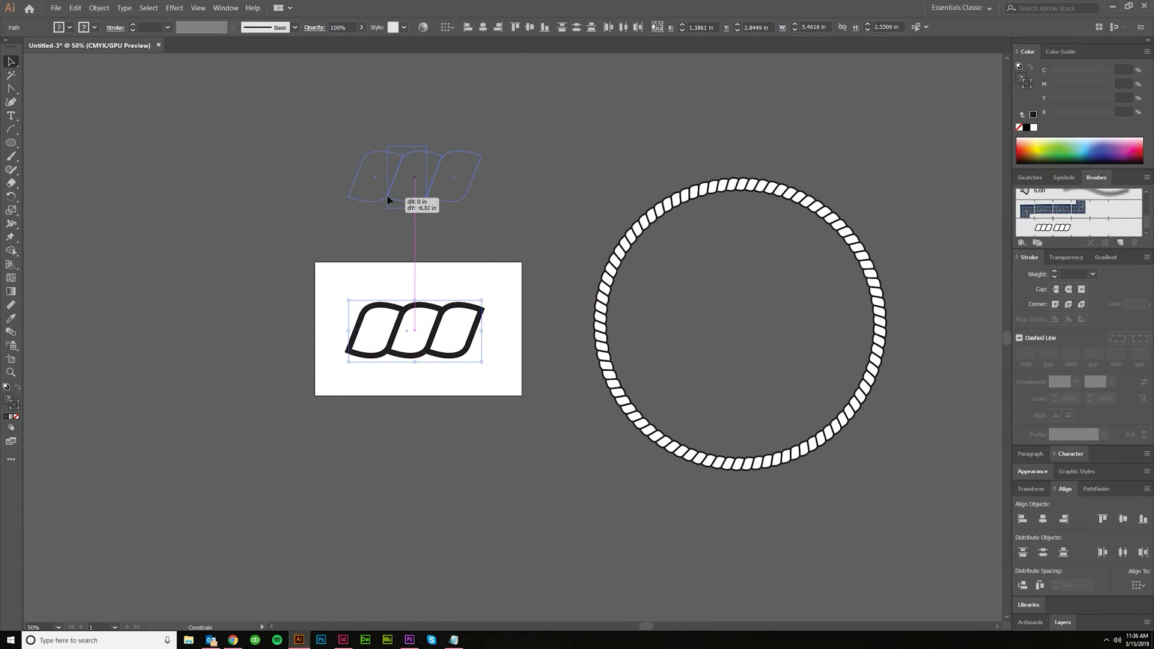
Fill the copied links brown and save them as Pattern Brush 2 at 25% scale.
{"action": "left_click_drag", "start_coordinate": [414, 329], "coordinate": [414, 173]}
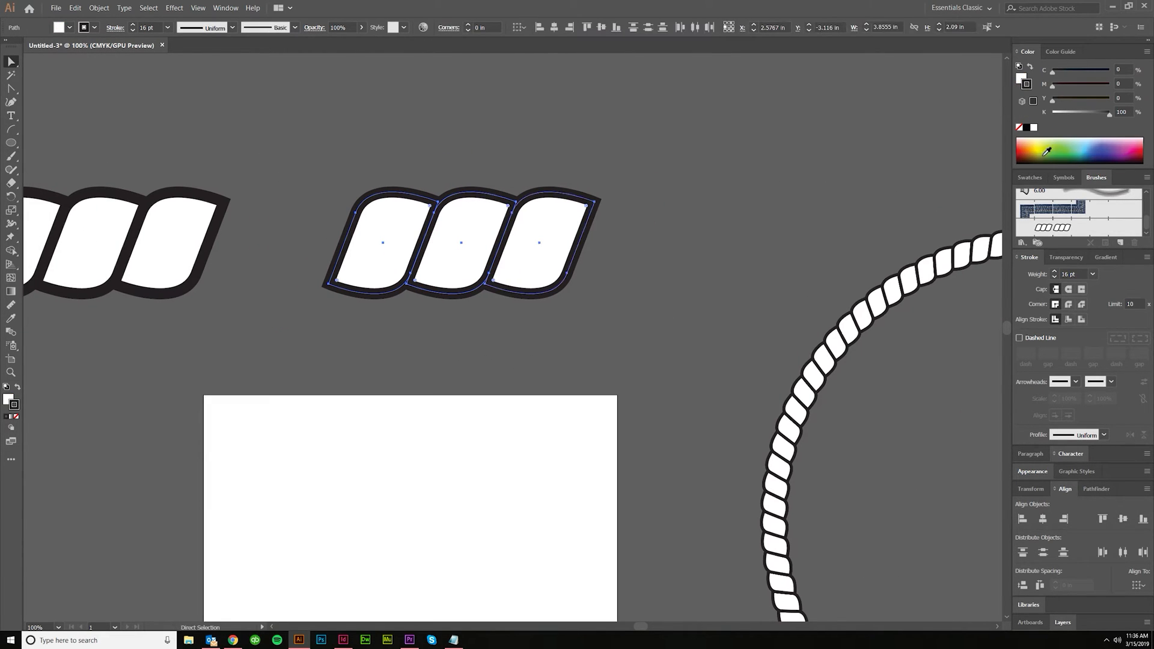
{"action": "left_click", "coordinate": [1029, 177]}
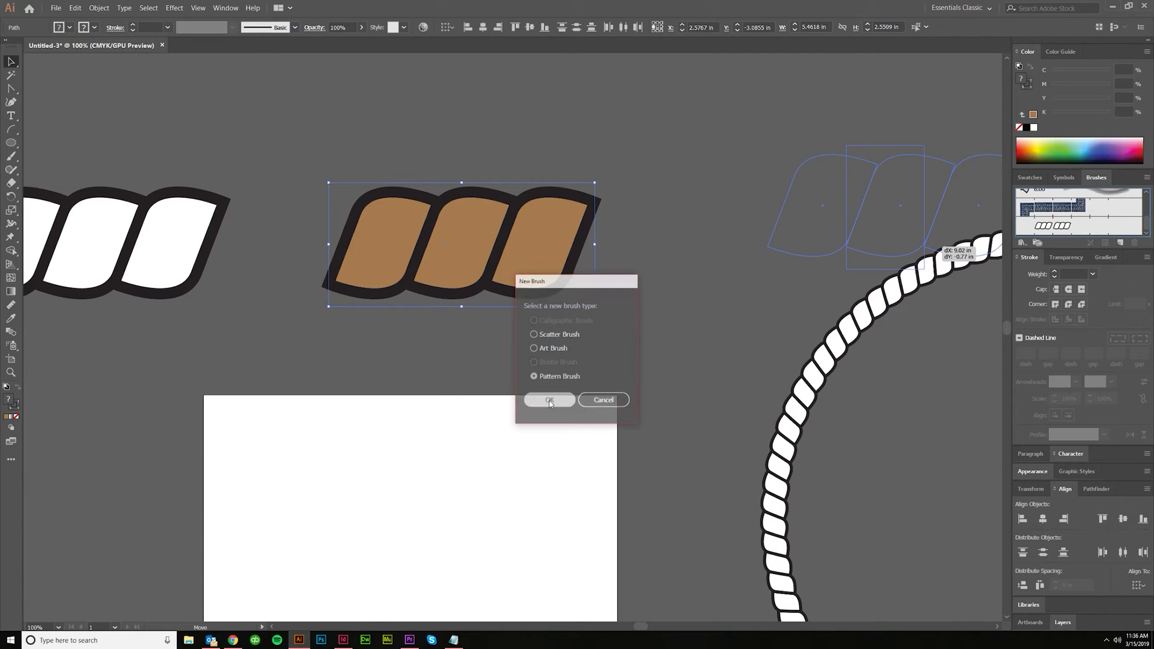
{"action": "left_click", "coordinate": [549, 400]}
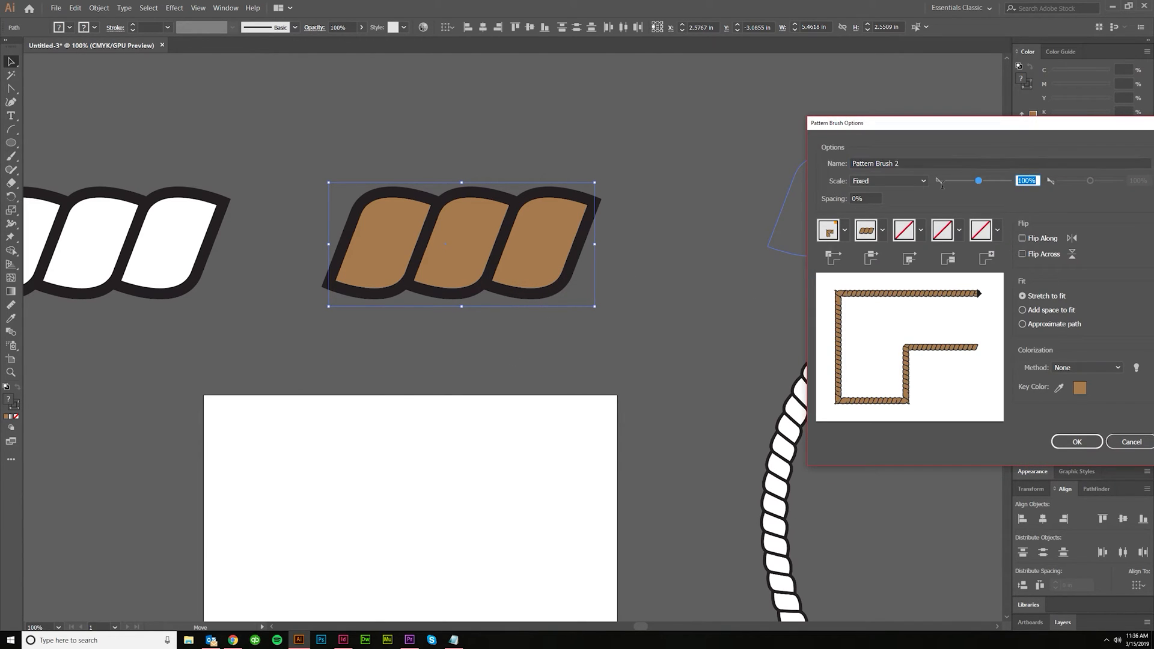
{"action": "left_click_drag", "start_coordinate": [978, 180], "coordinate": [956, 180]}
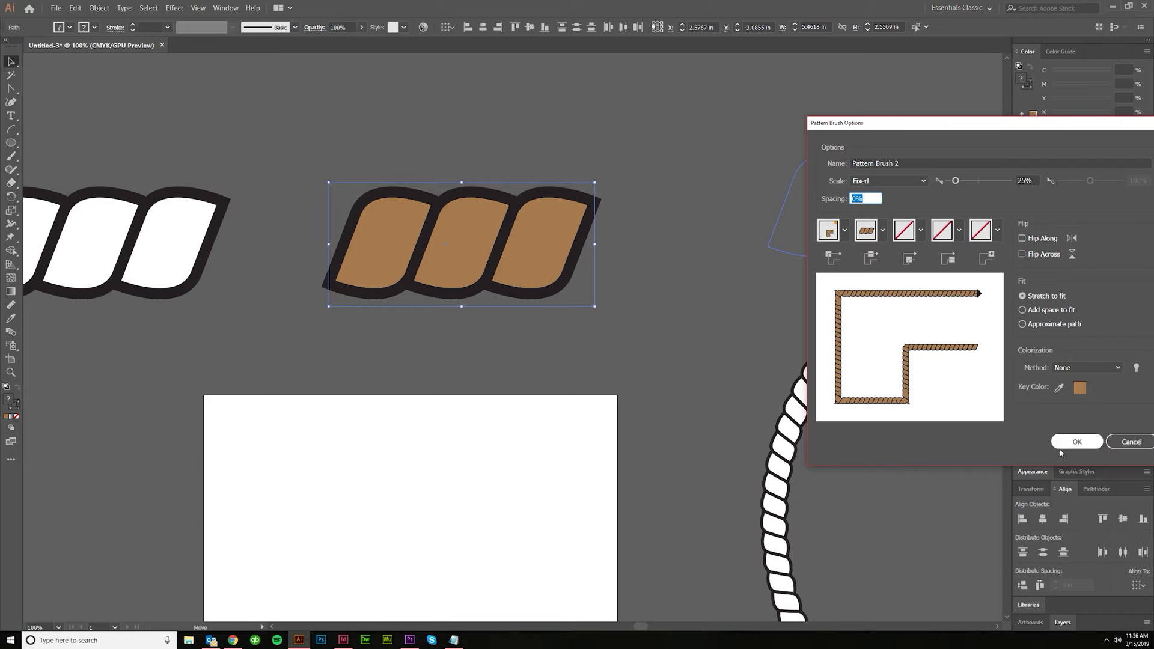
{"action": "left_click", "coordinate": [1076, 442]}
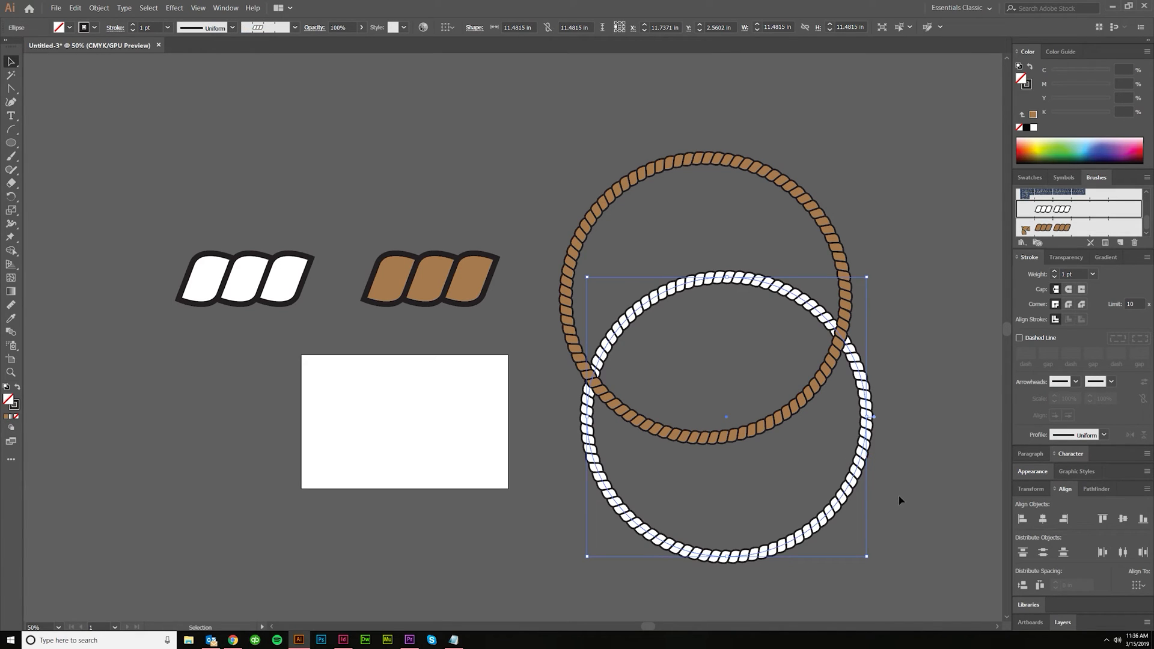
Apply Pattern Brush 2 to the duplicated circle to give it a brown rope stroke.
{"action": "left_click", "coordinate": [468, 321]}
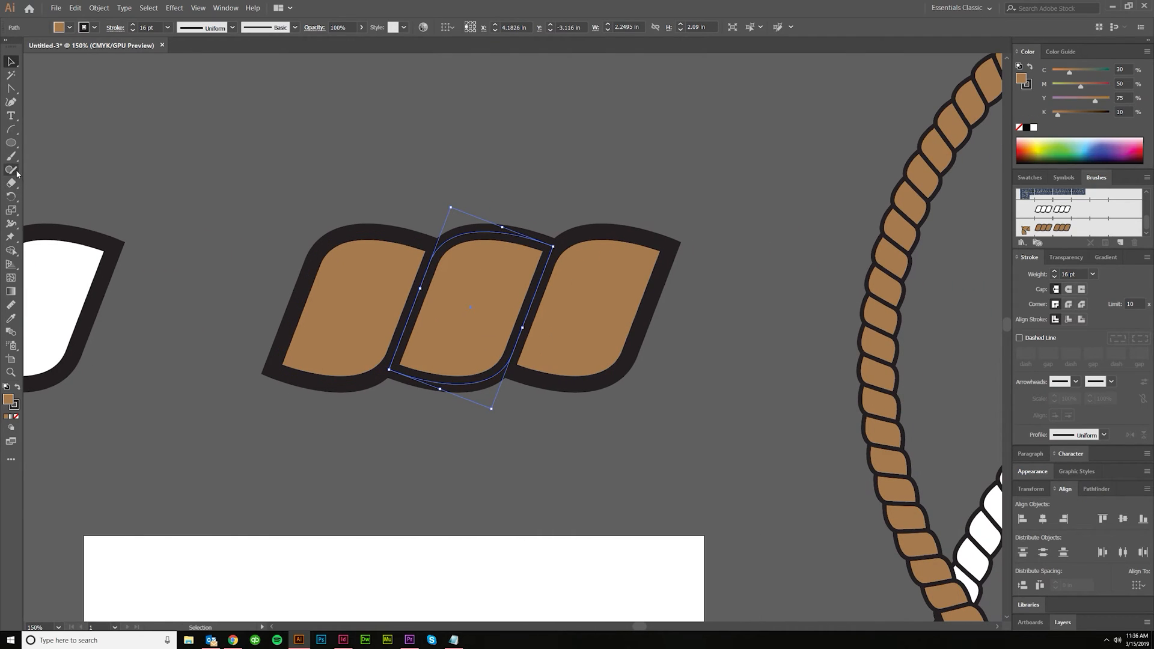
{"action": "mouse_move", "coordinate": [12, 170]}
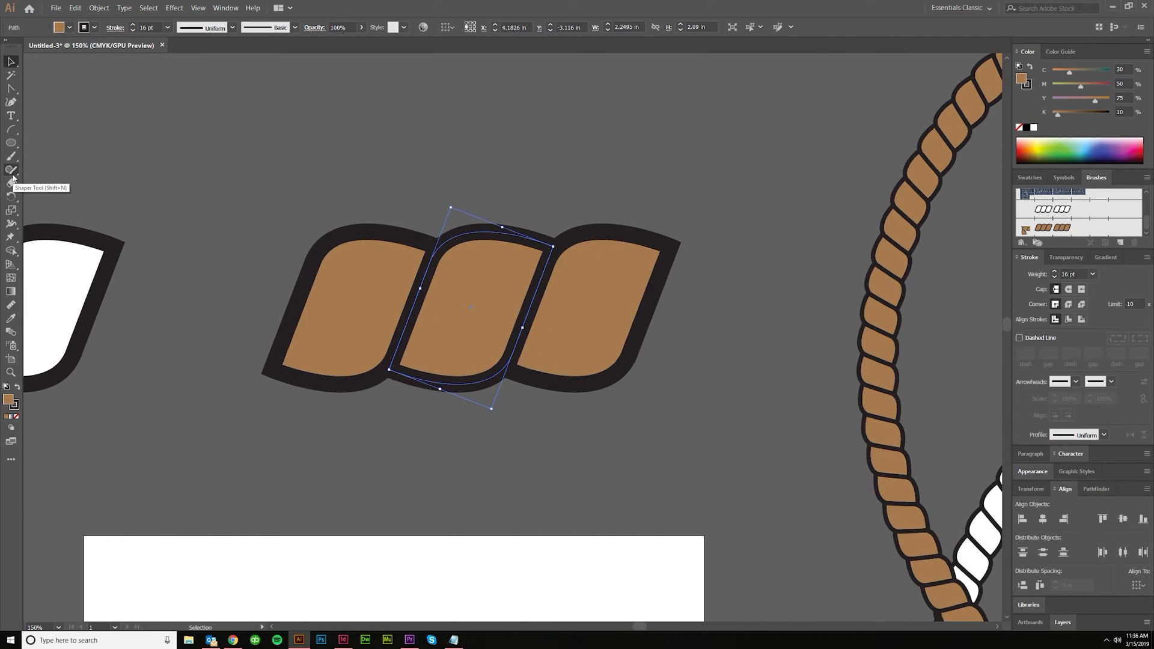
Draw wavy Pencil lines across the left brown link, with the Pencil set to Smooth fidelity.
{"action": "left_click", "coordinate": [12, 156]}
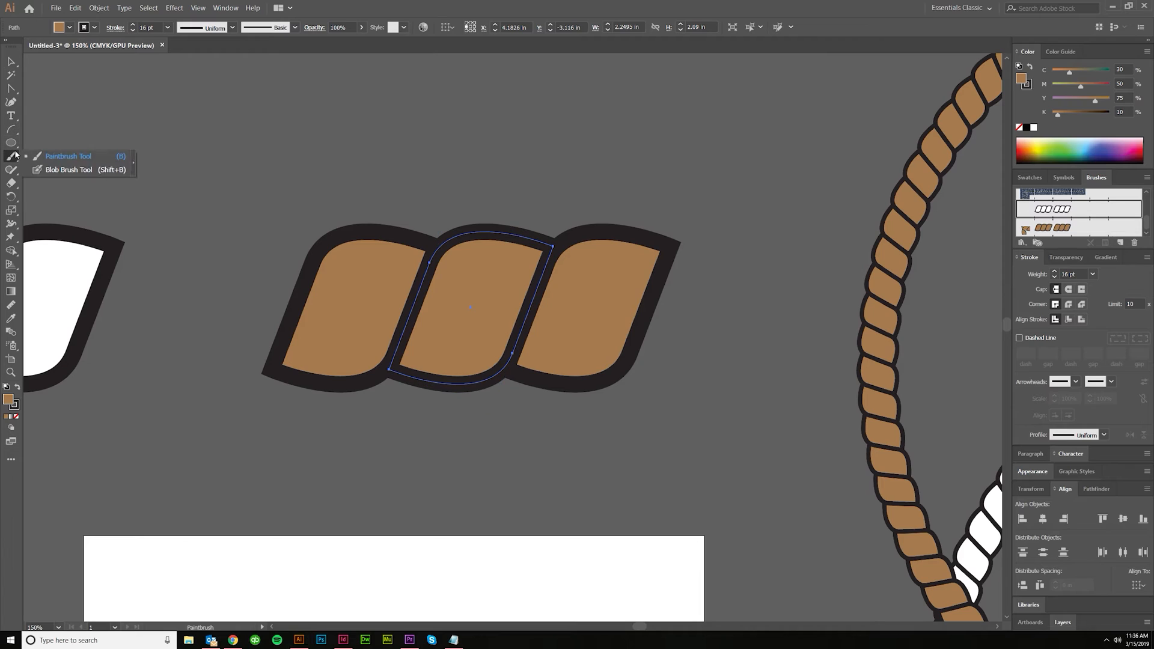
{"action": "left_click", "coordinate": [11, 183]}
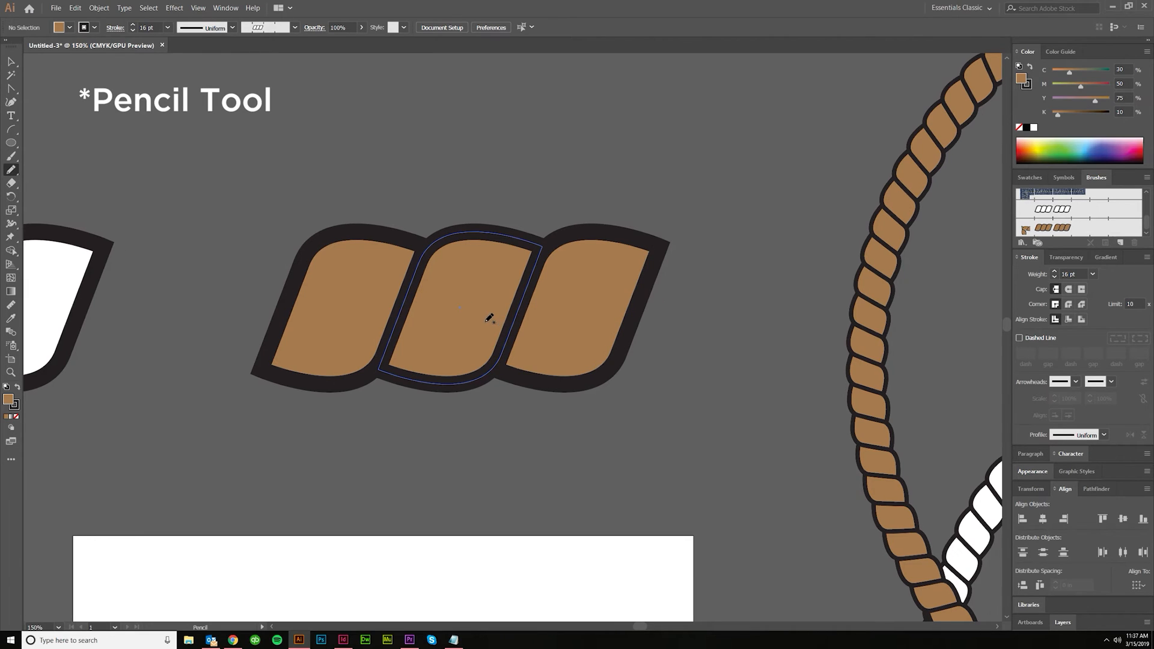
{"action": "mouse_move", "coordinate": [416, 266]}
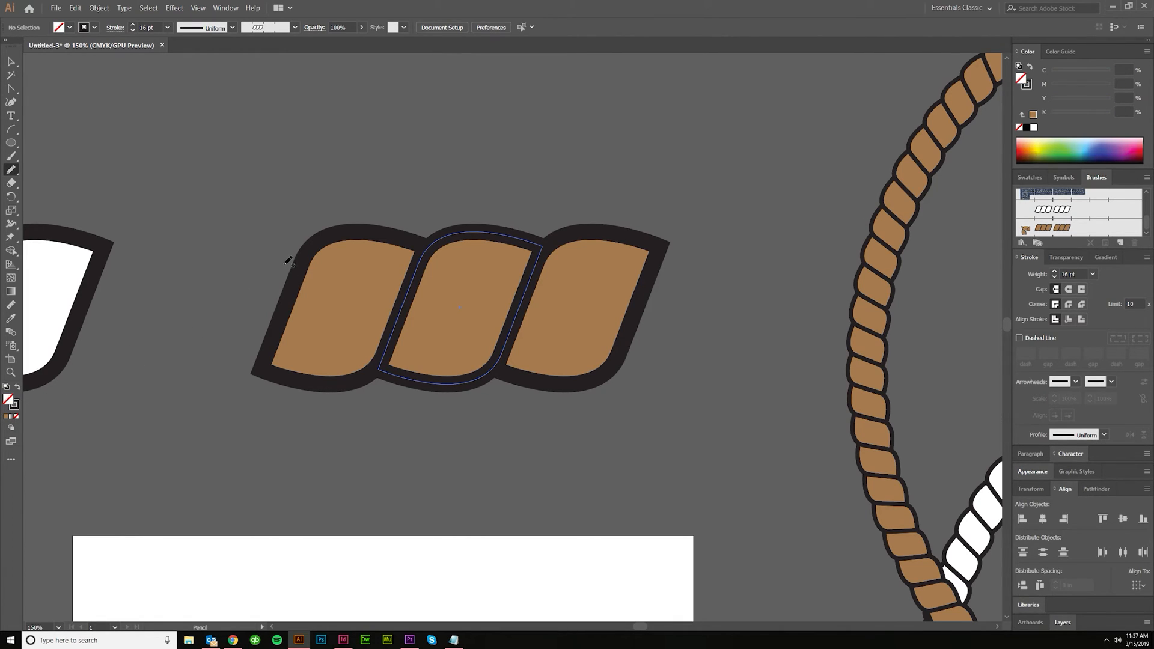
{"action": "left_click_drag", "start_coordinate": [287, 259], "coordinate": [438, 302]}
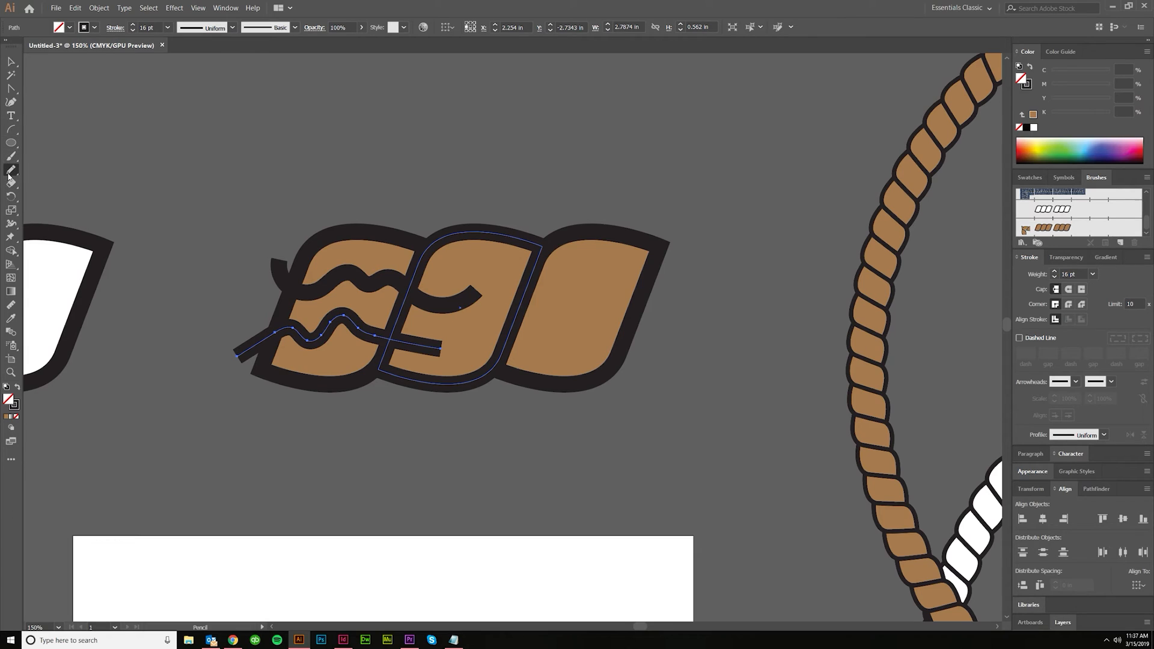
{"action": "double_click", "coordinate": [12, 170]}
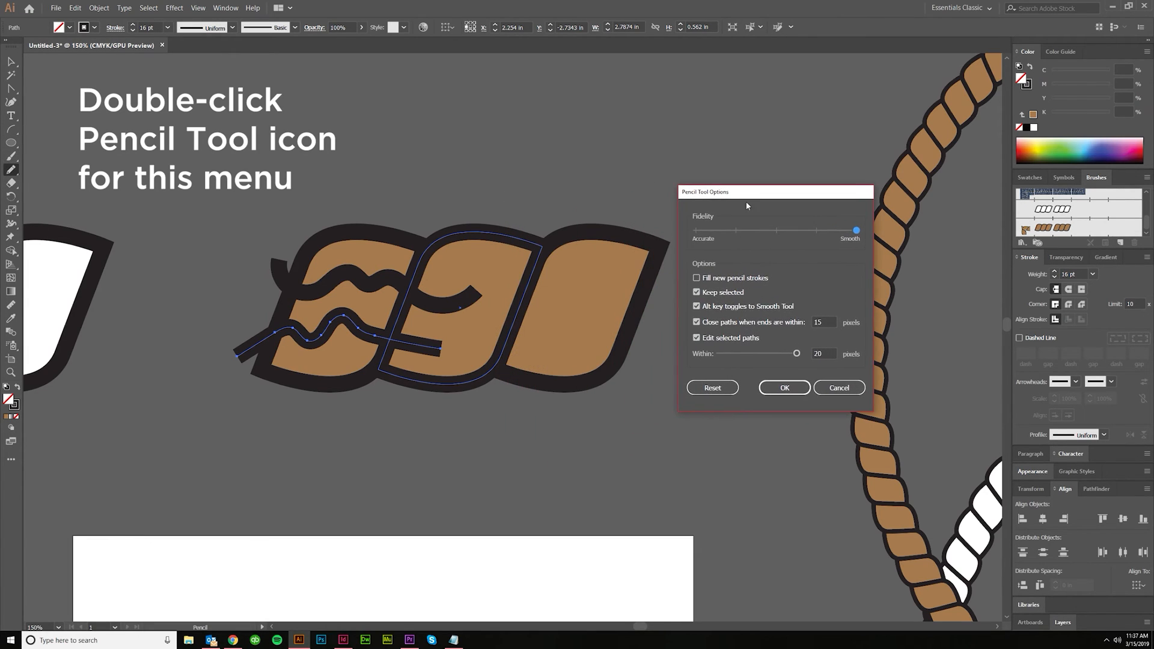
{"action": "mouse_move", "coordinate": [427, 347]}
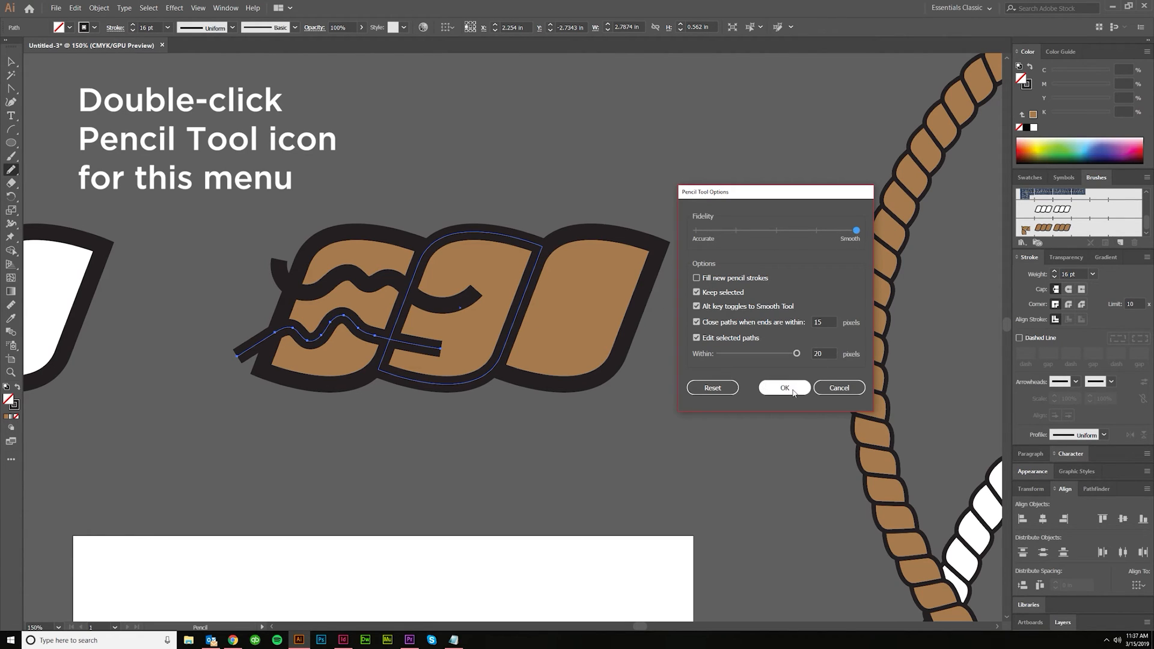
{"action": "left_click", "coordinate": [783, 387]}
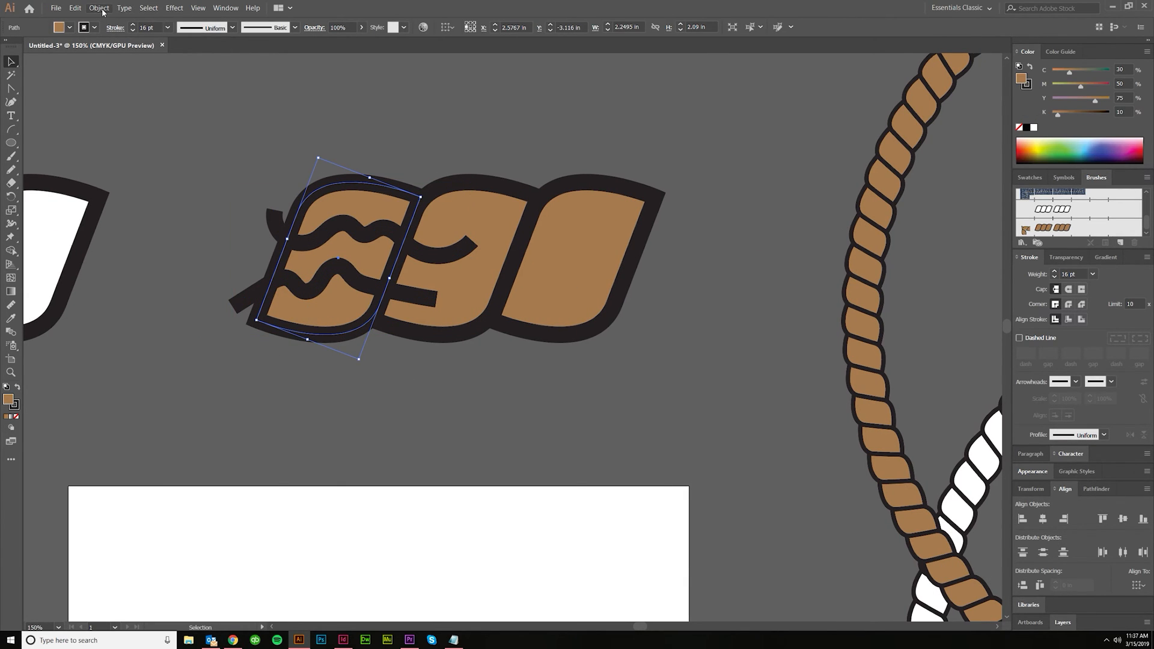
Trim and ungroup the first link, move leftover pieces aside, and select its brown fill.
{"action": "left_click", "coordinate": [98, 8]}
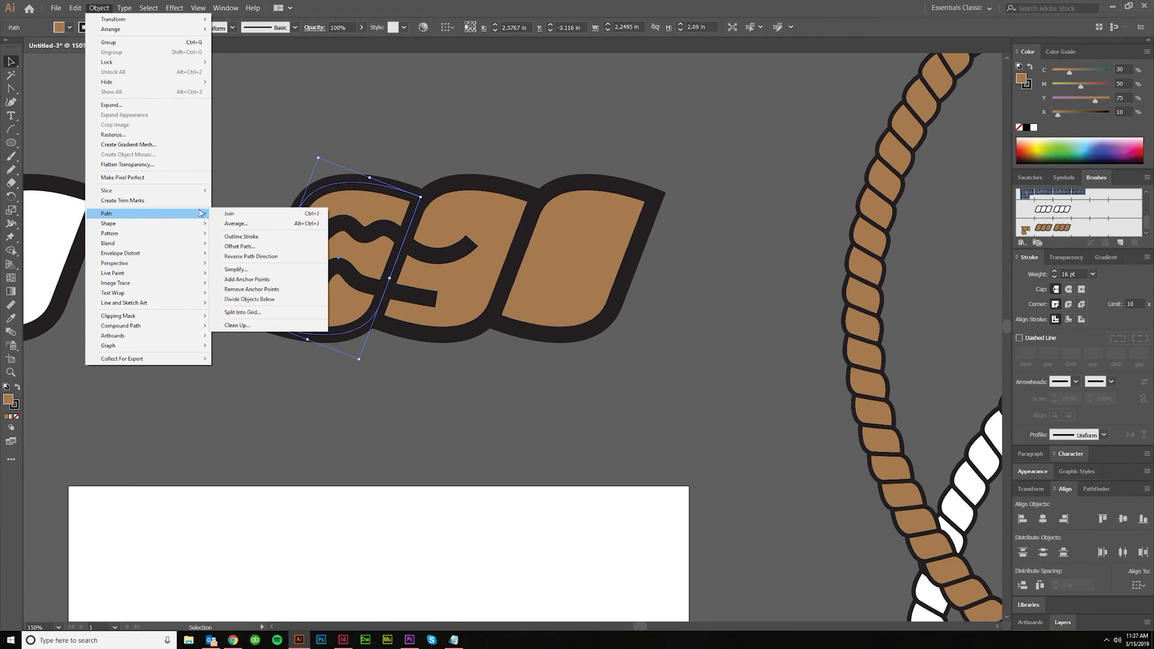
{"action": "left_click", "coordinate": [241, 236]}
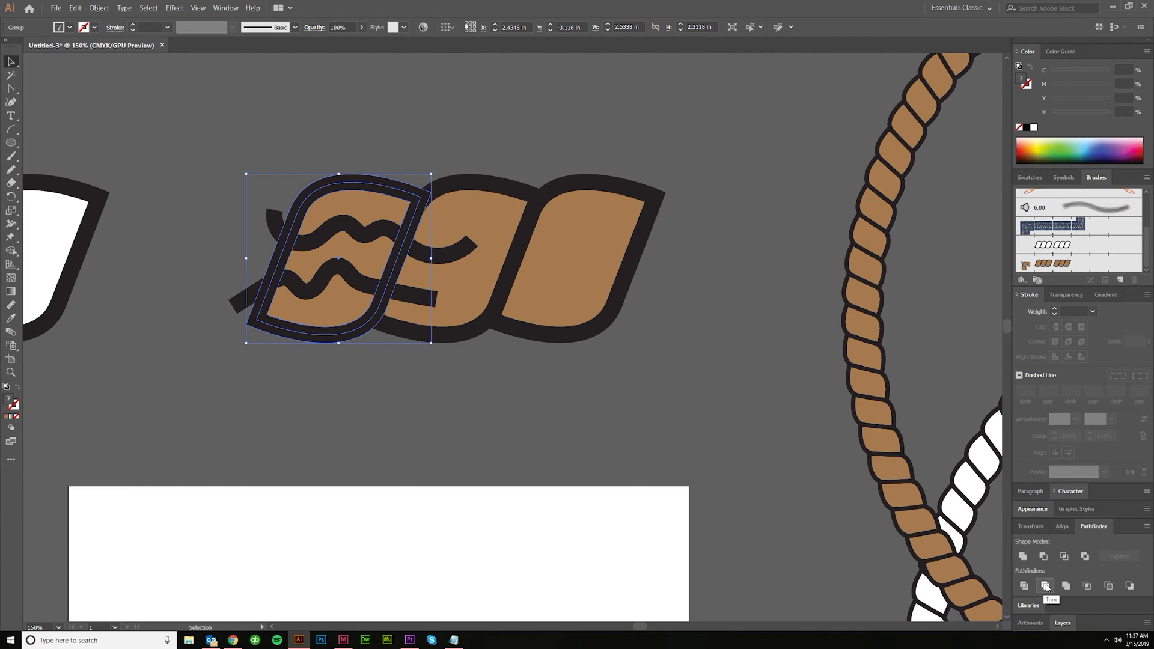
{"action": "left_click", "coordinate": [1045, 585]}
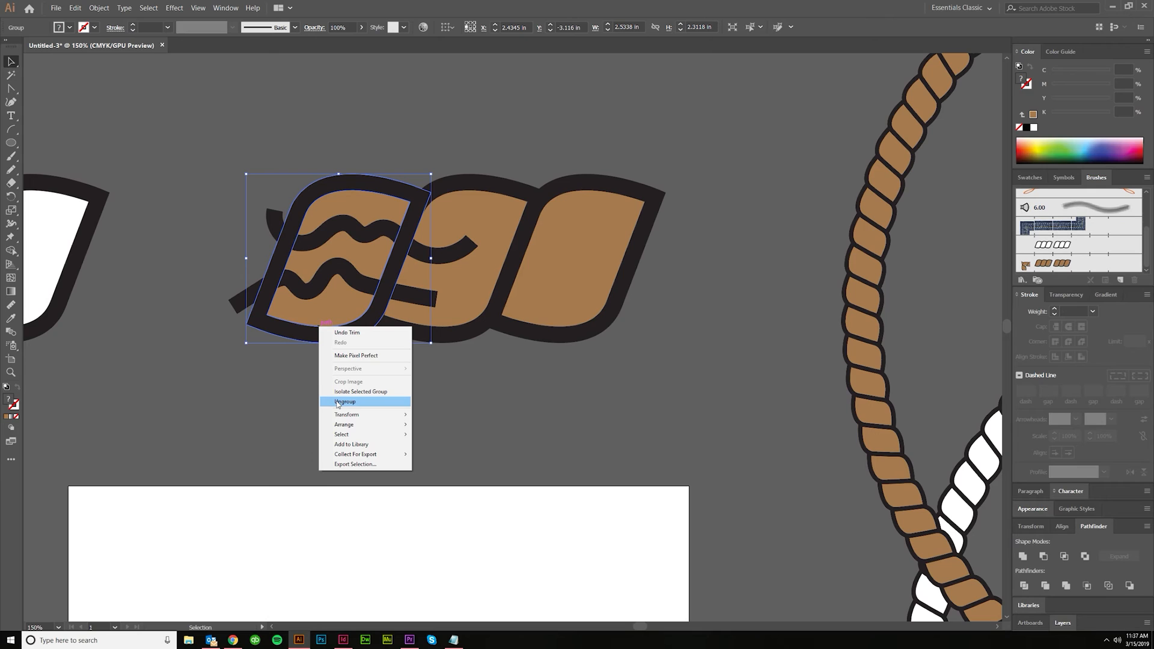
{"action": "left_click", "coordinate": [345, 402]}
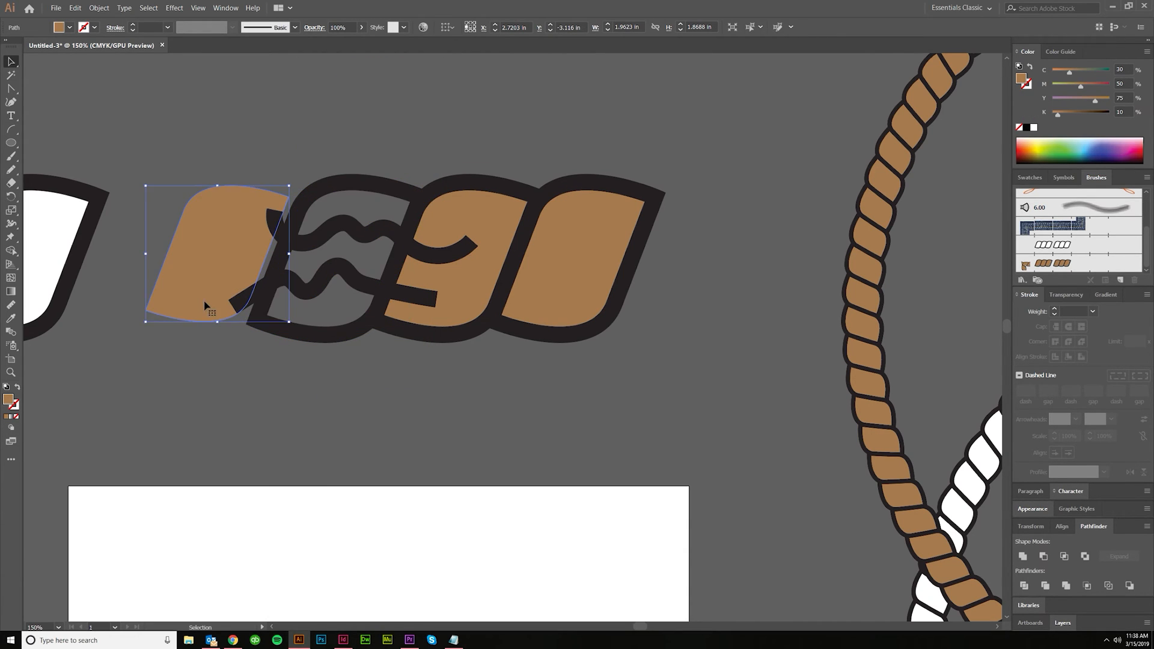
{"action": "left_click_drag", "start_coordinate": [216, 254], "coordinate": [647, 317]}
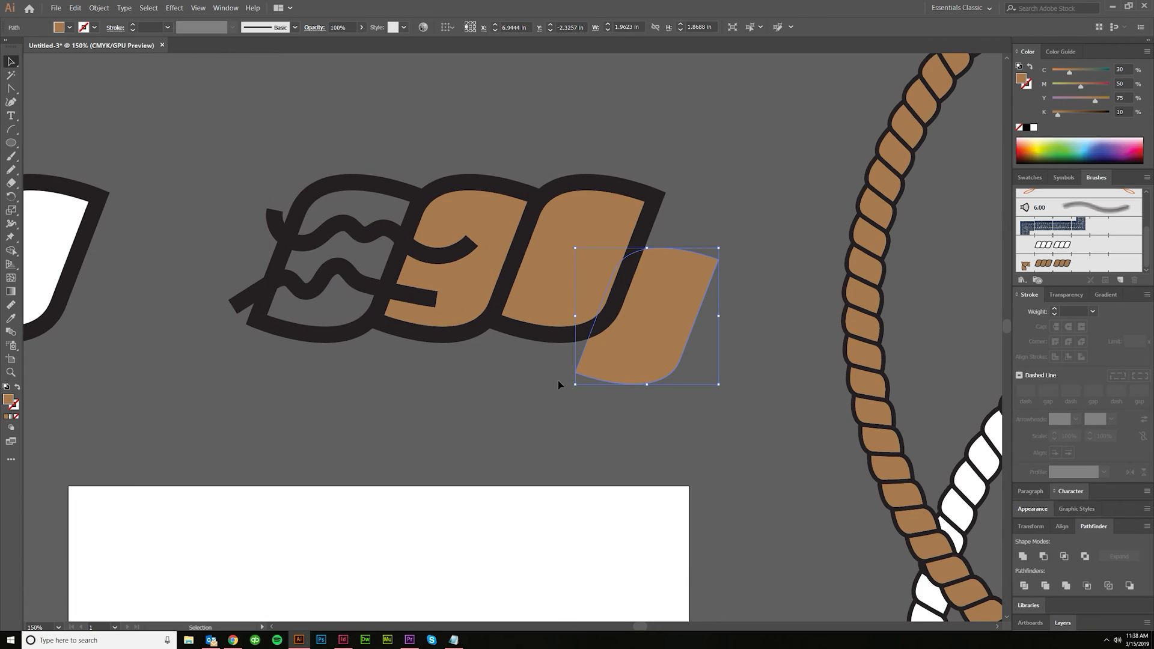
{"action": "left_click_drag", "start_coordinate": [646, 317], "coordinate": [344, 308]}
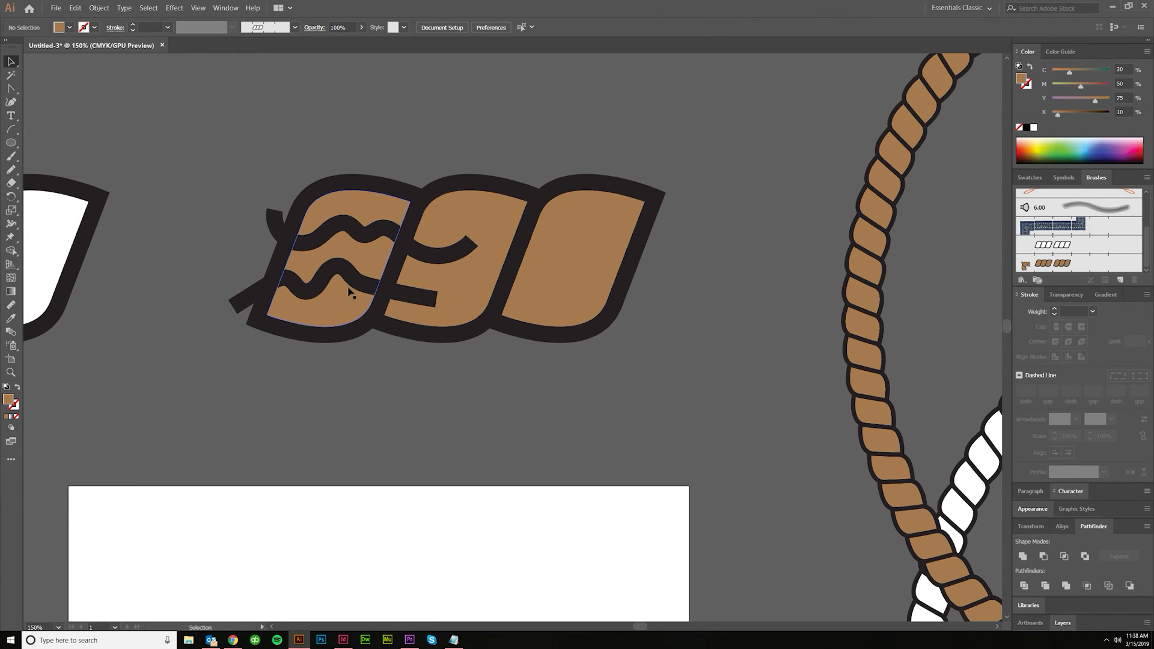
{"action": "left_click", "coordinate": [317, 287]}
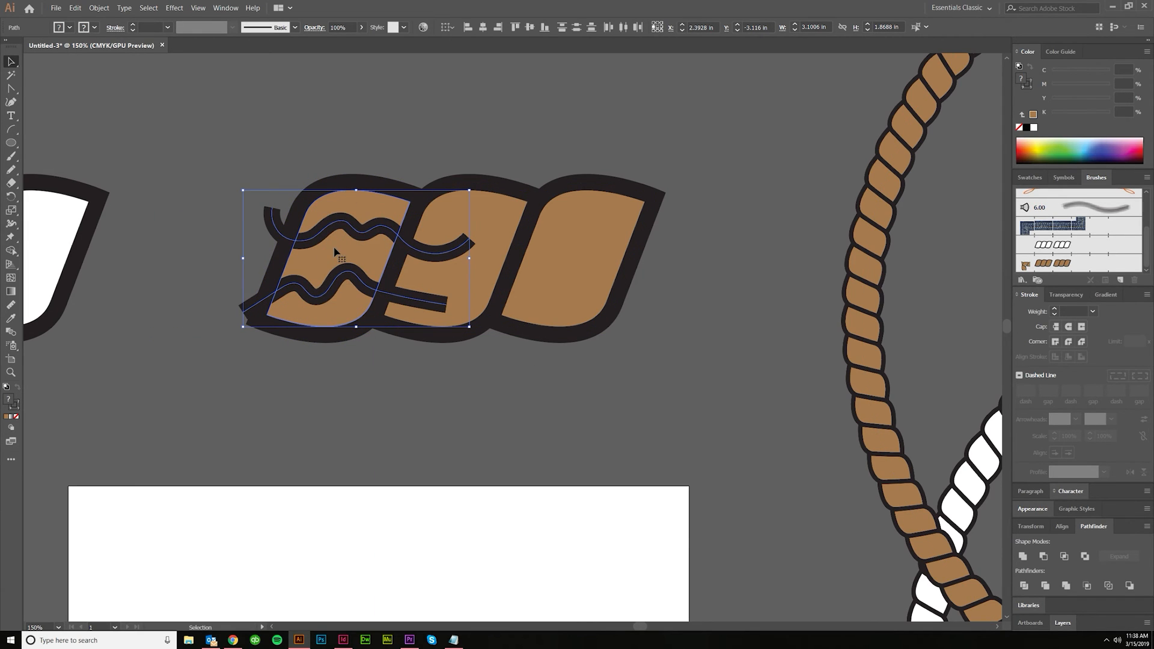
{"action": "mouse_move", "coordinate": [355, 247]}
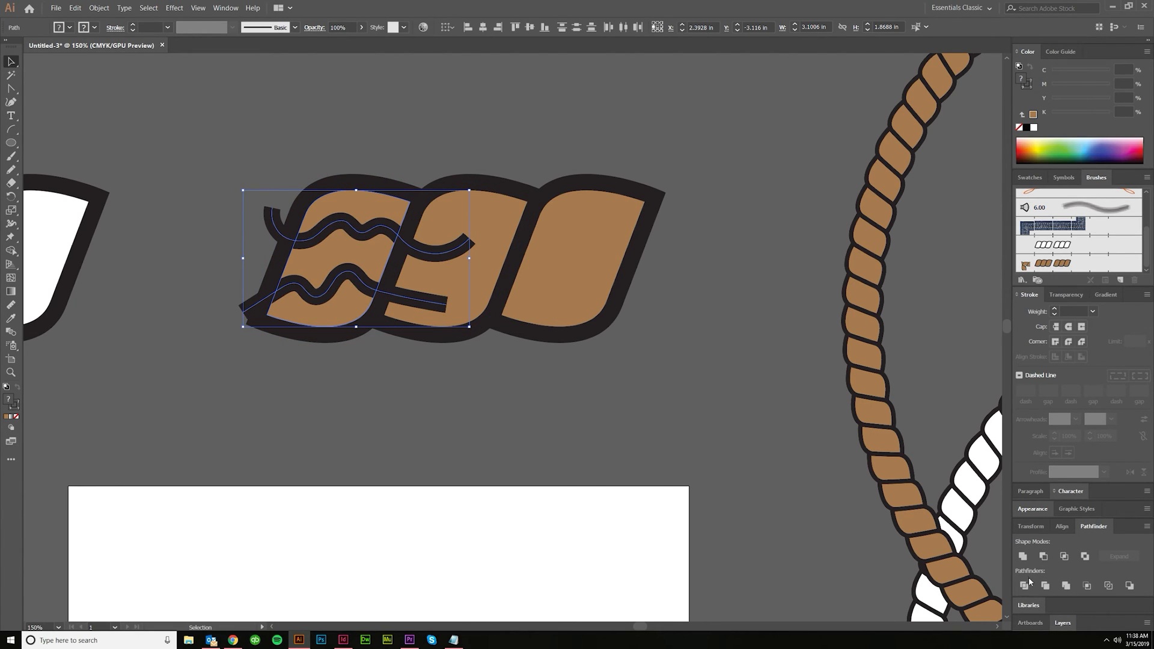
Divide the left link's fill along the wavy lines, ungroup it, and colour the middle band darker brown.
{"action": "left_click", "coordinate": [1024, 585]}
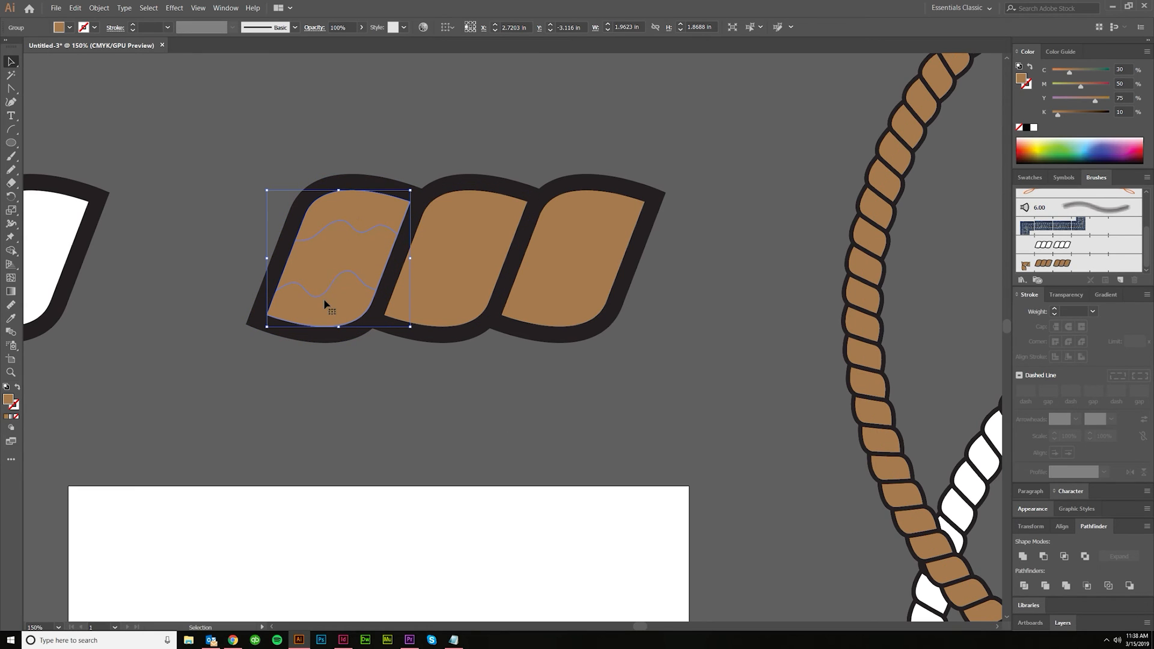
{"action": "right_click", "coordinate": [330, 310]}
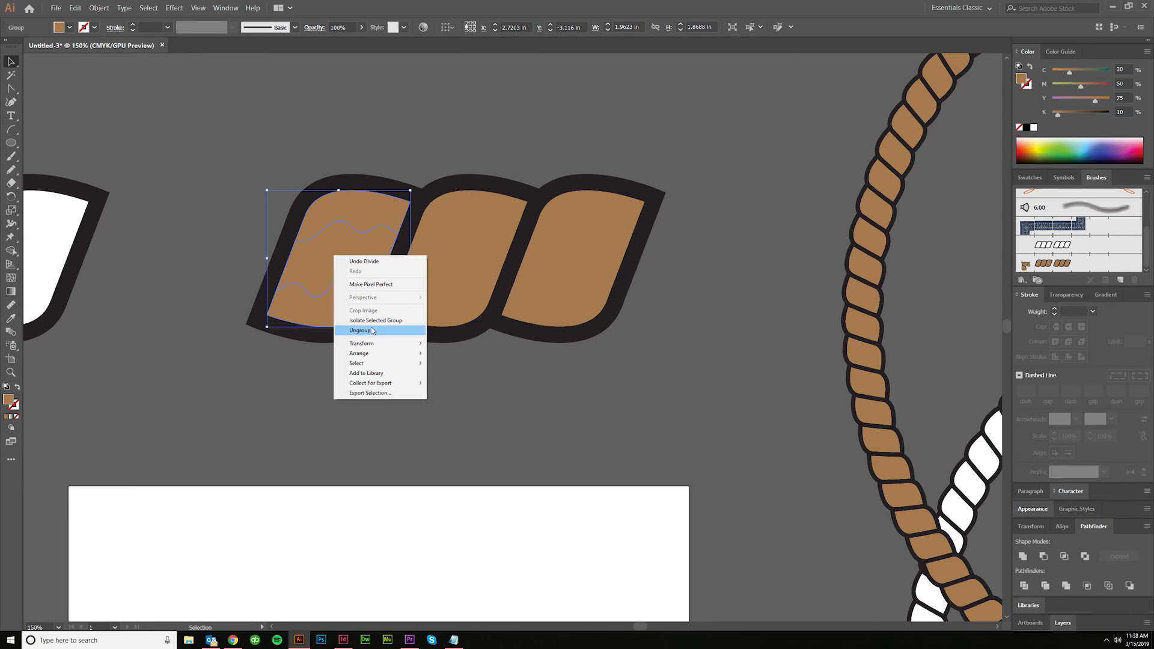
{"action": "left_click", "coordinate": [361, 331]}
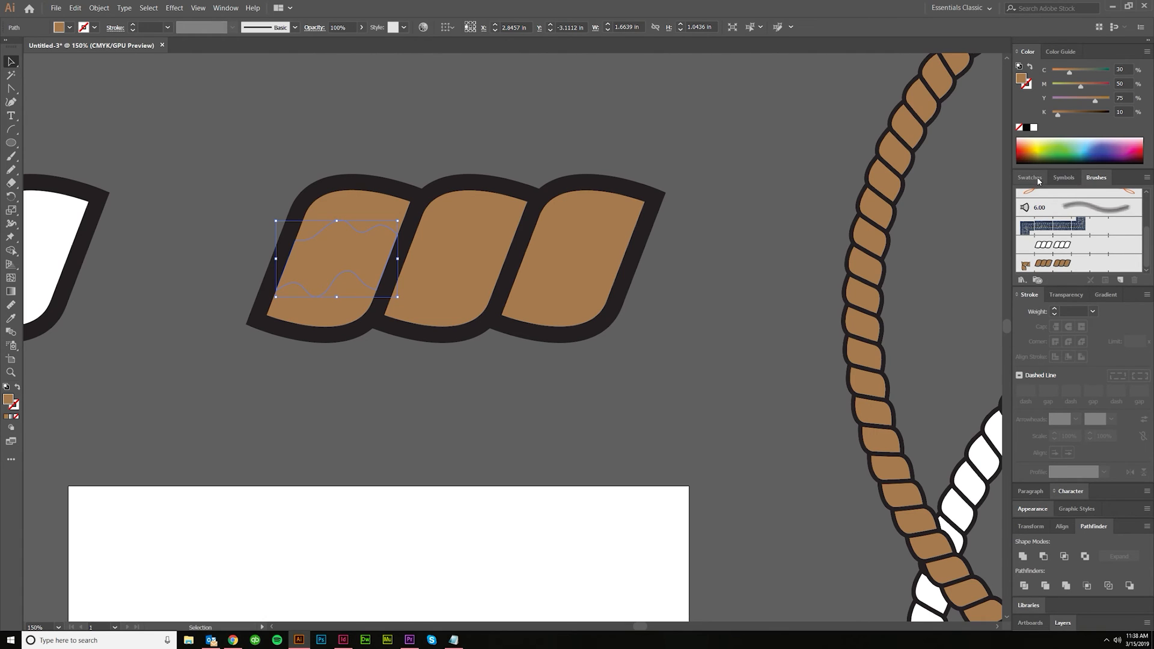
{"action": "left_click", "coordinate": [1030, 177]}
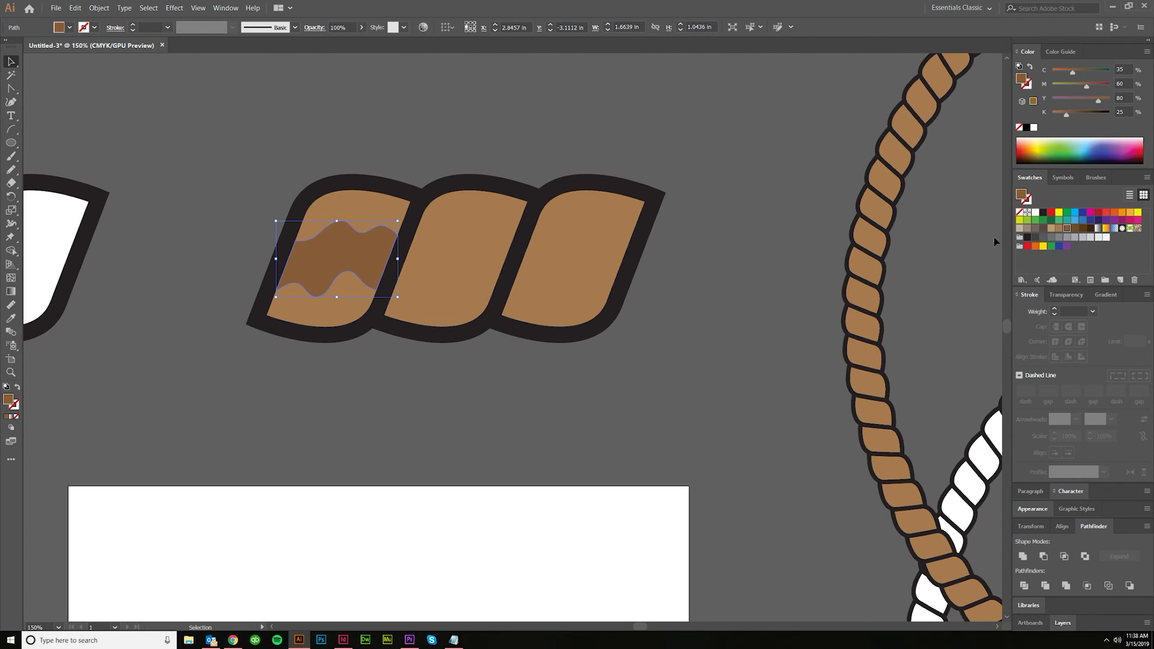
{"action": "left_click", "coordinate": [1073, 228]}
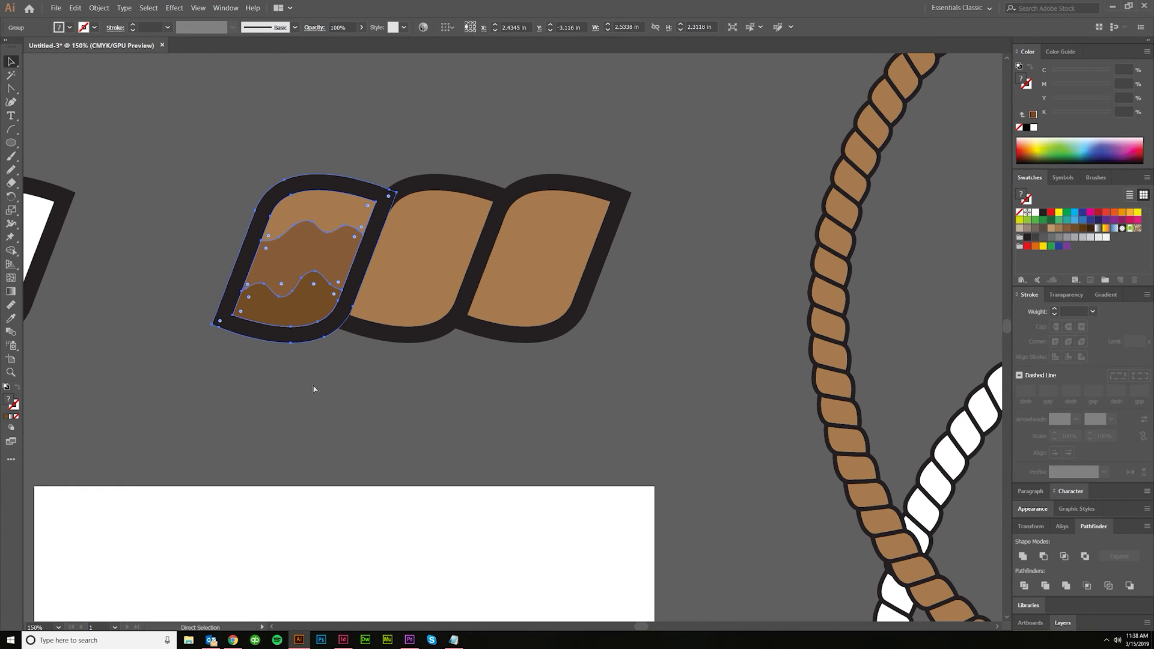
Ungroup the shaded first link and repeat the shading on the other links with Ctrl+D.
{"action": "right_click", "coordinate": [332, 294]}
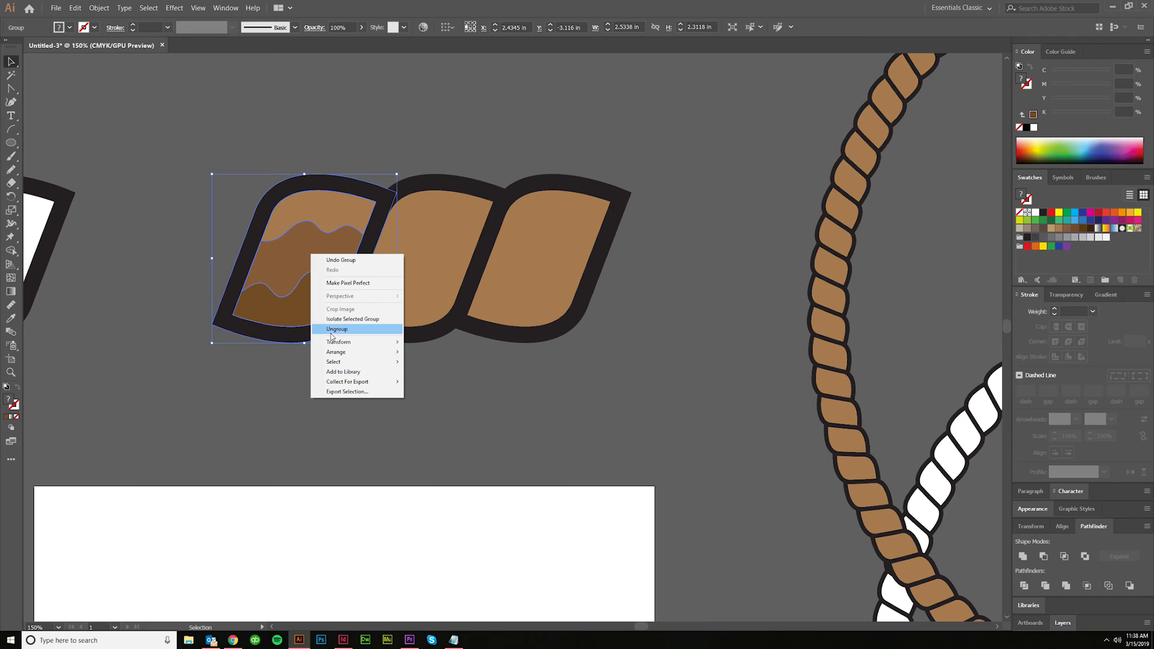
{"action": "mouse_move", "coordinate": [365, 333]}
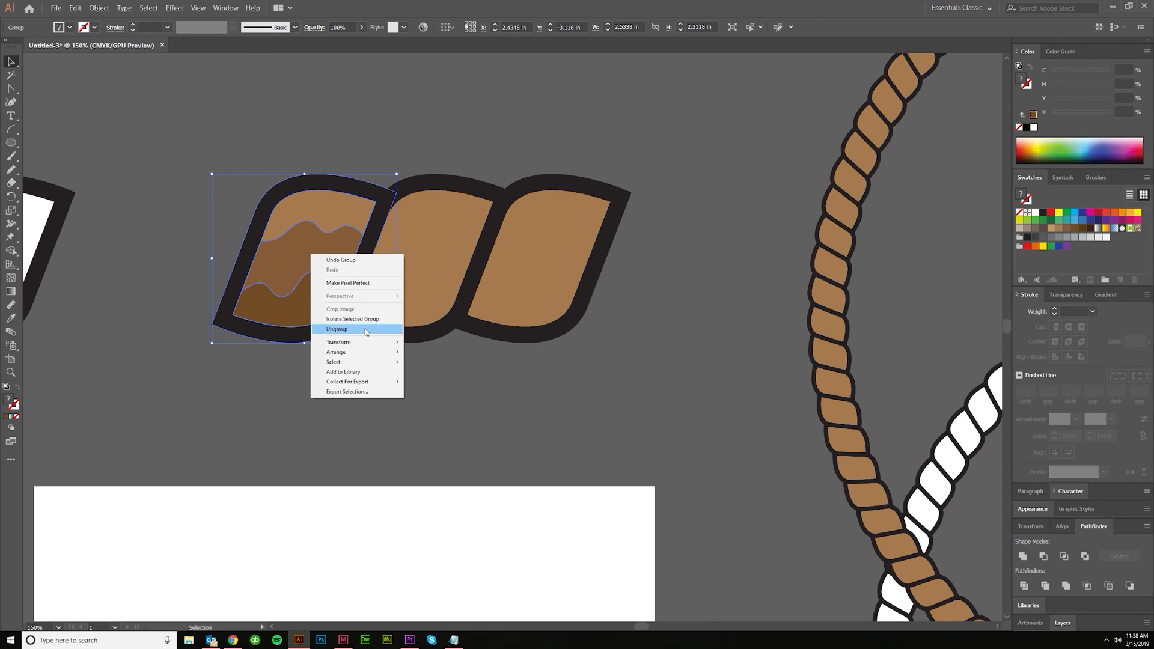
{"action": "left_click", "coordinate": [337, 329]}
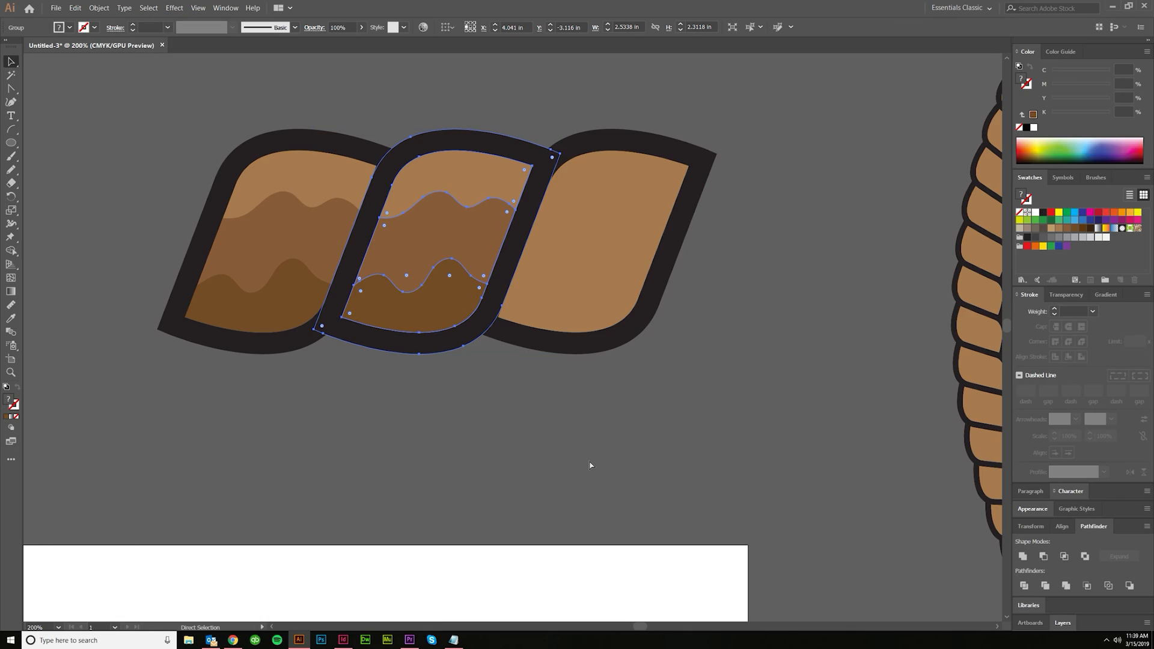
{"action": "key", "text": "ctrl+d"}
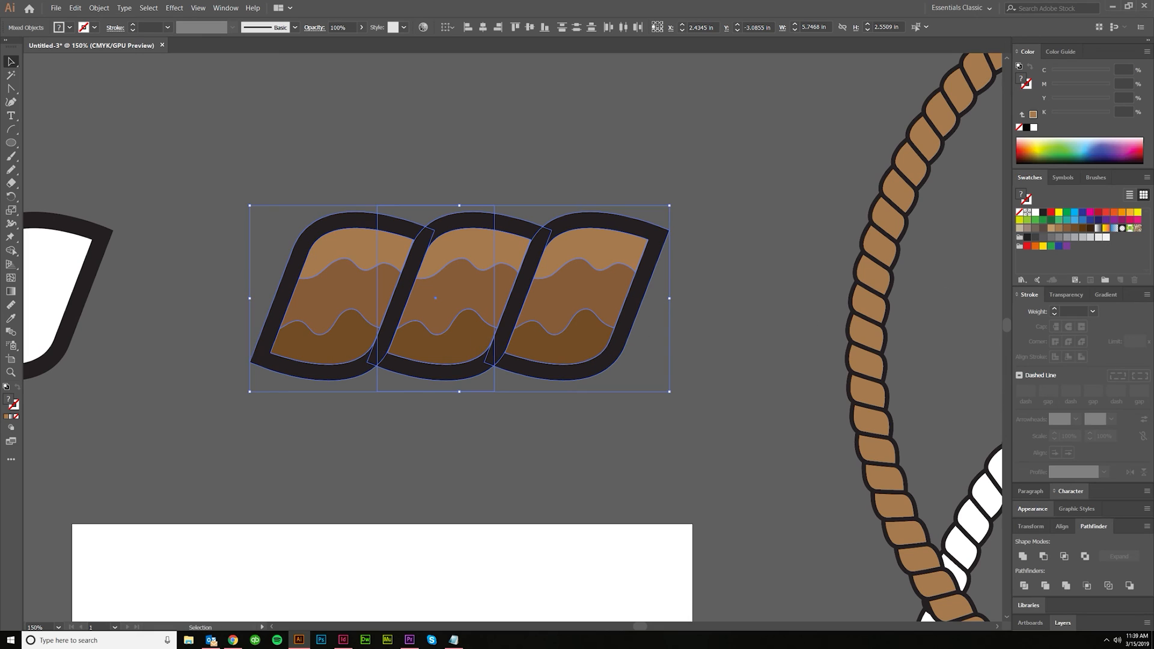
Make the selected shaded links a new Pattern Brush, accepting the default pattern options.
{"action": "left_click", "coordinate": [1095, 178]}
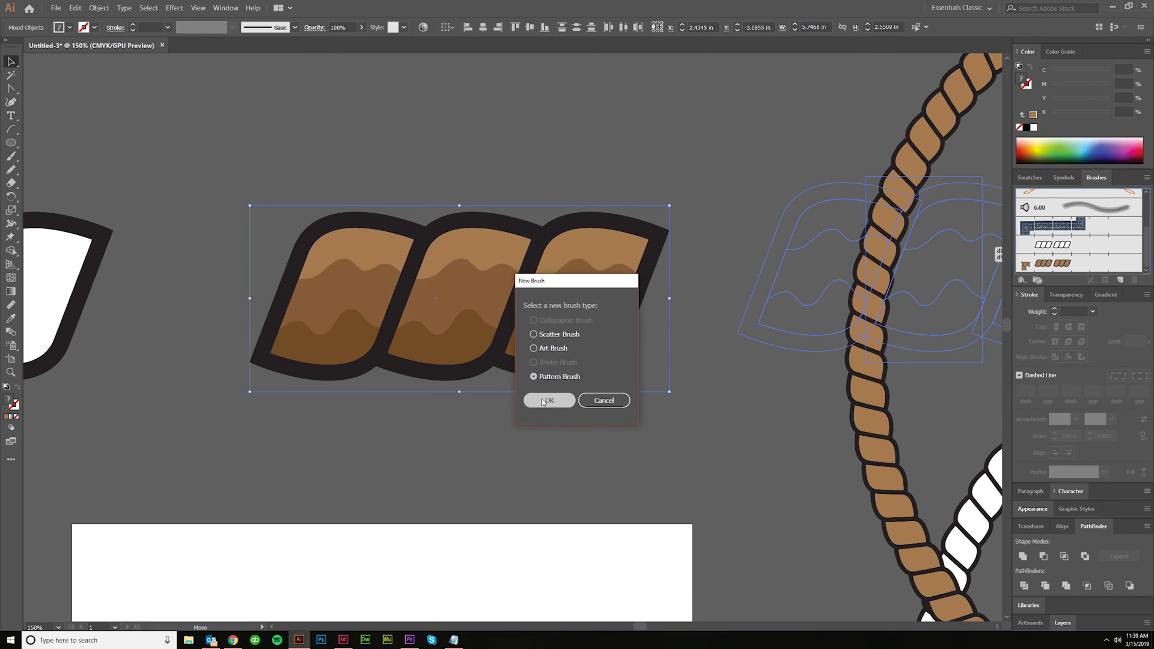
{"action": "left_click", "coordinate": [548, 400]}
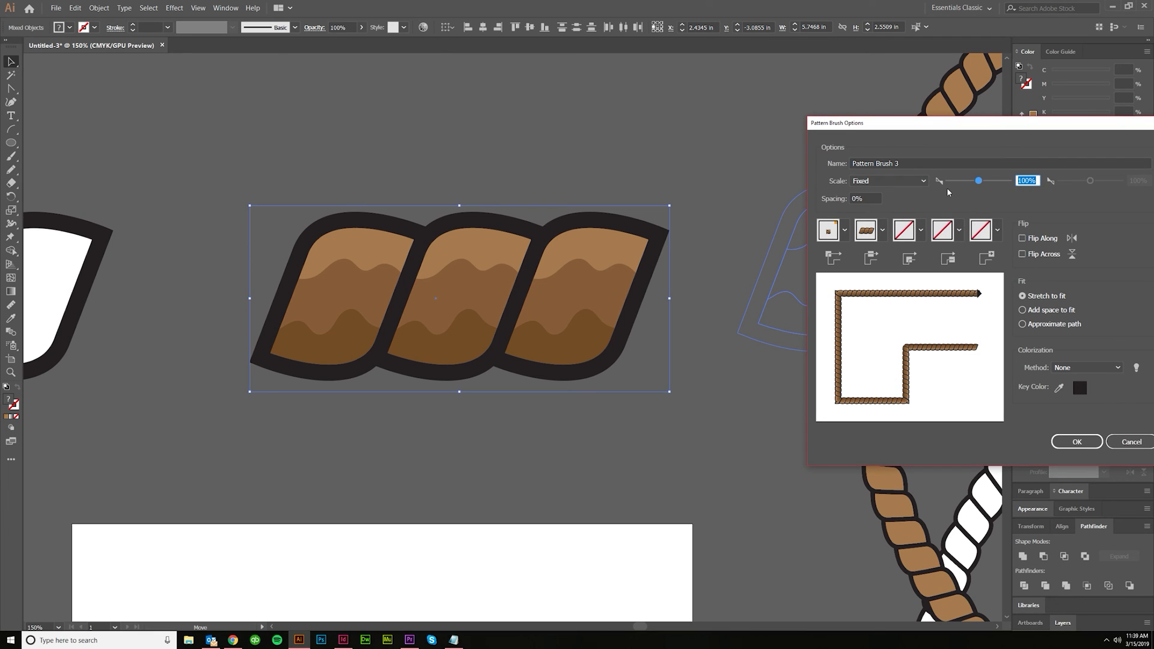
{"action": "left_click", "coordinate": [1076, 442]}
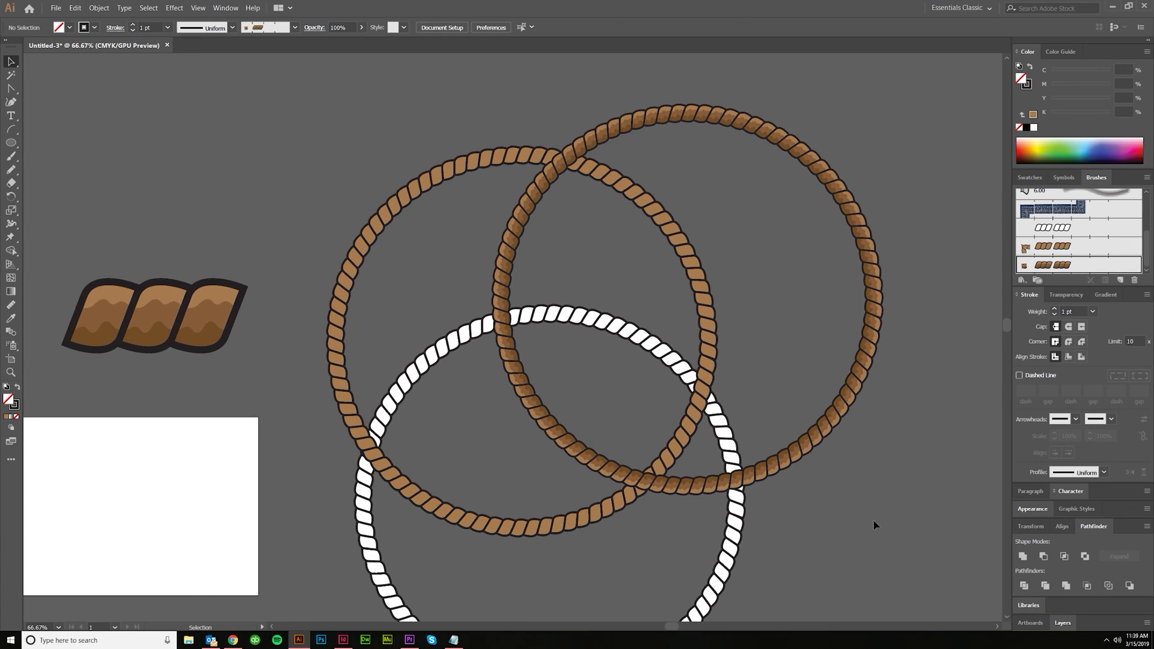
{"action": "mouse_move", "coordinate": [796, 211]}
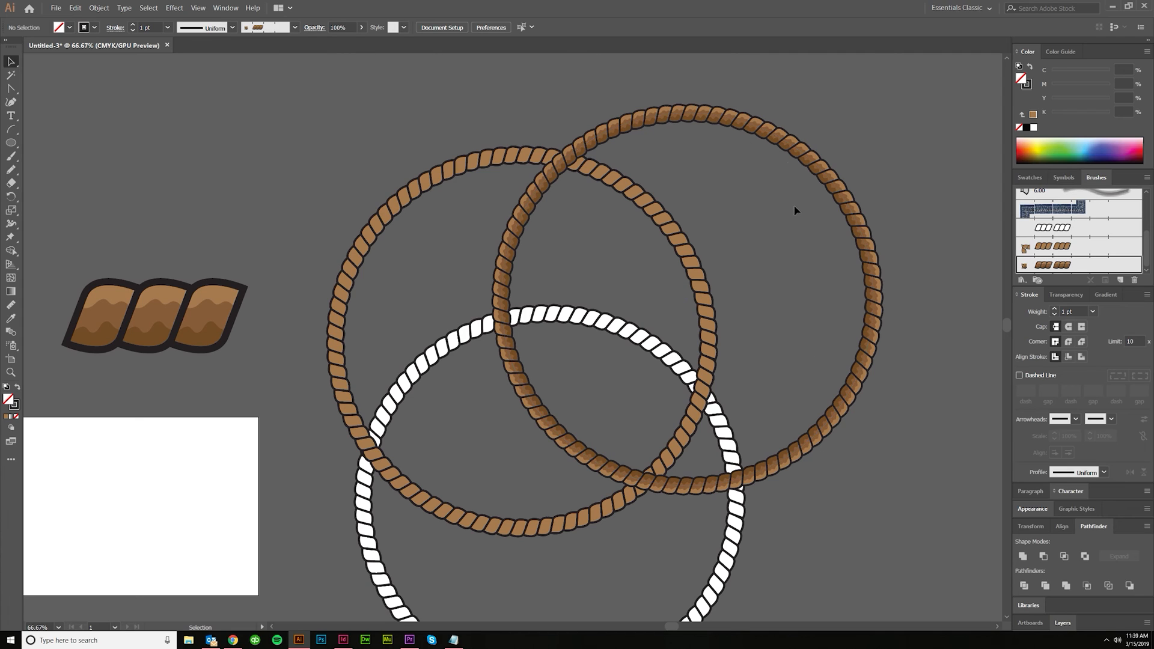
{"action": "mouse_move", "coordinate": [853, 439]}
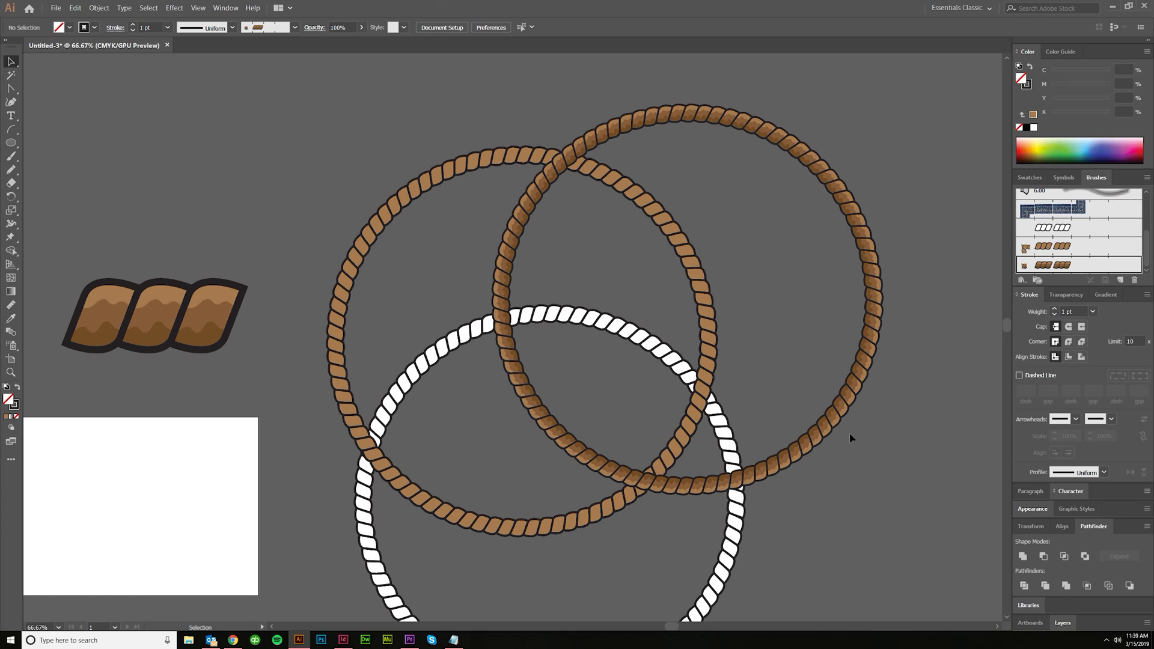
{"action": "mouse_move", "coordinate": [153, 371]}
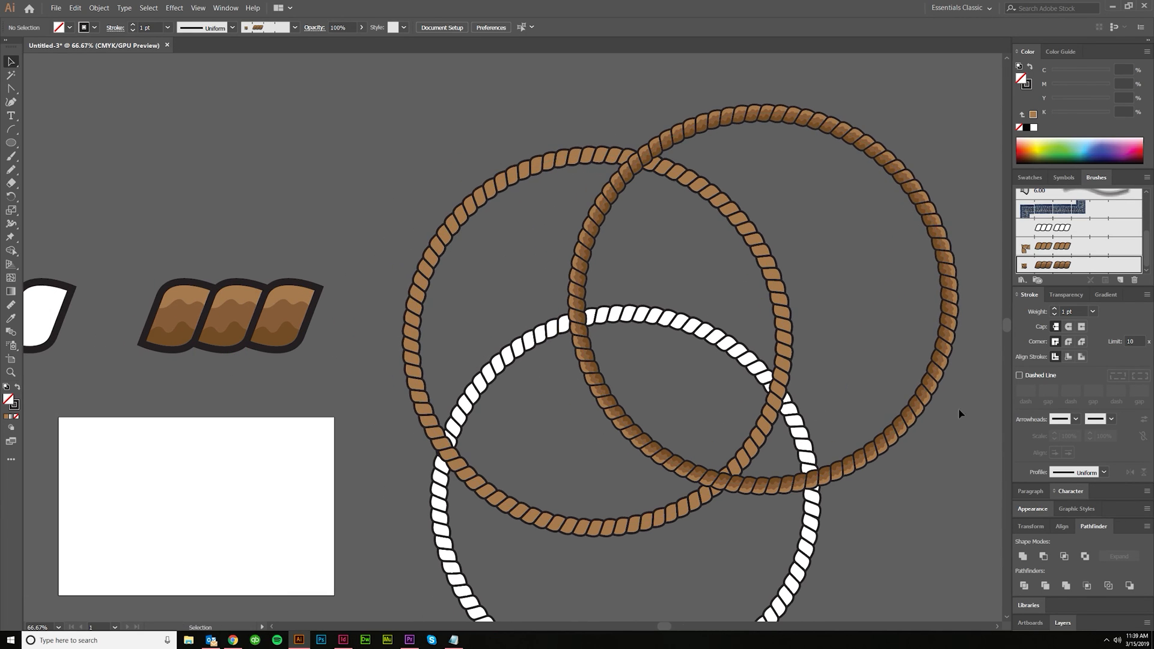
{"action": "mouse_move", "coordinate": [866, 312]}
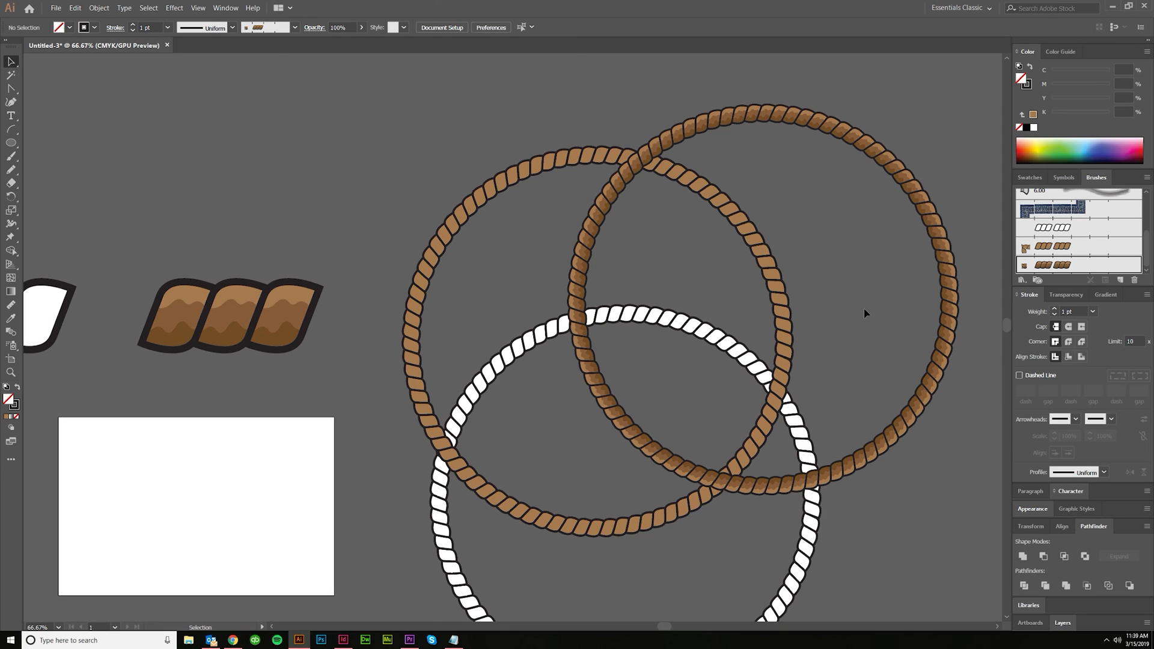
Select the middle rope link group.
{"action": "left_click", "coordinate": [230, 317]}
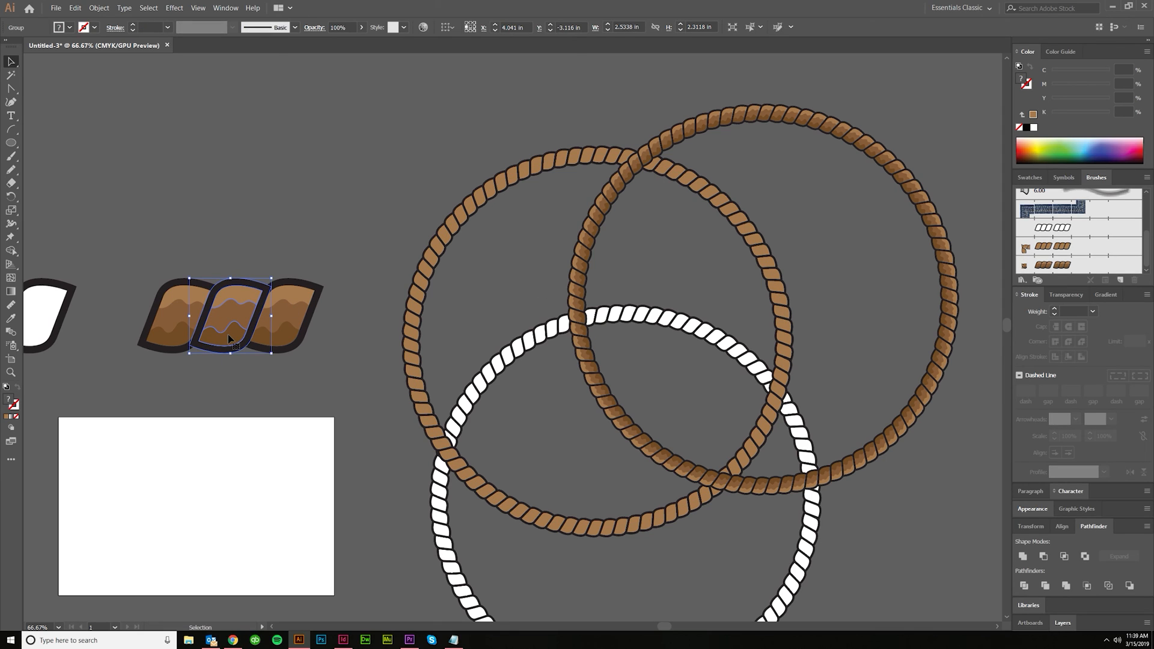
{"action": "mouse_move", "coordinate": [693, 151]}
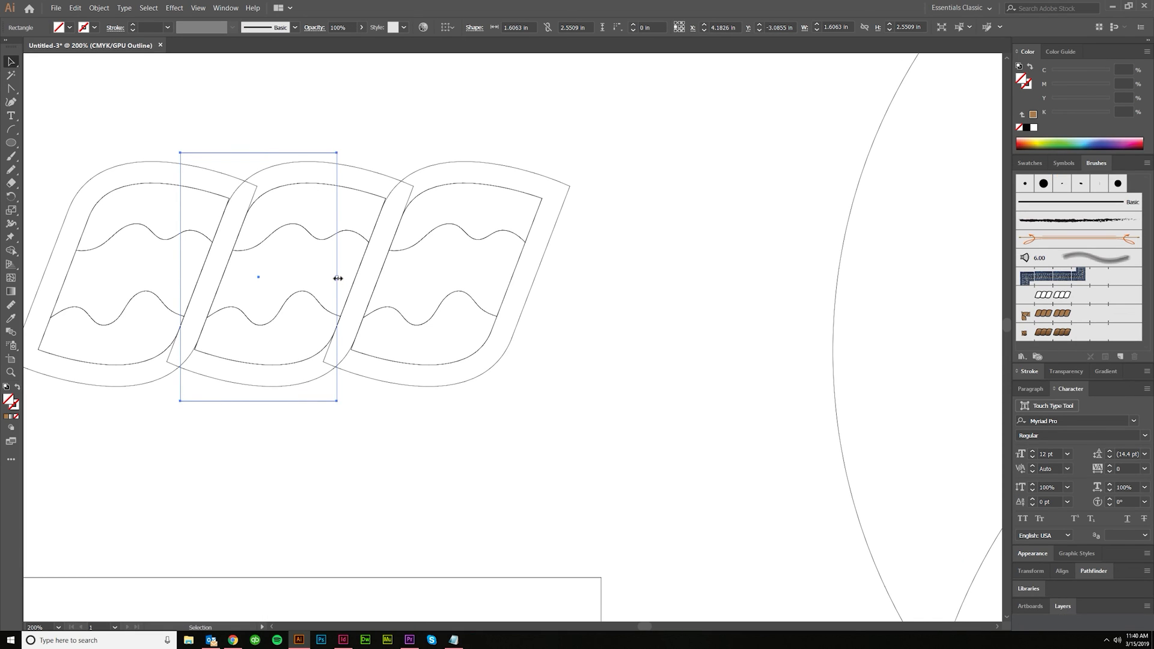
Stretch the invisible rectangle to about 3.2 in wide, then select the first link's top band.
{"action": "left_click_drag", "start_coordinate": [337, 279], "coordinate": [524, 279]}
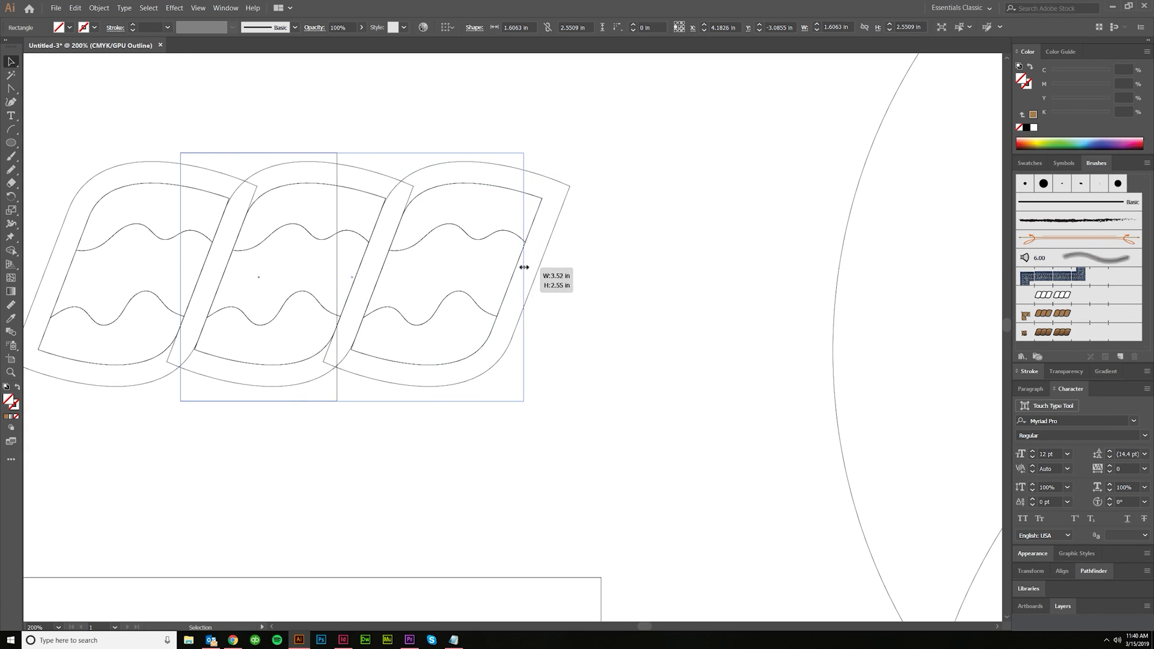
{"action": "left_click_drag", "start_coordinate": [524, 267], "coordinate": [493, 325]}
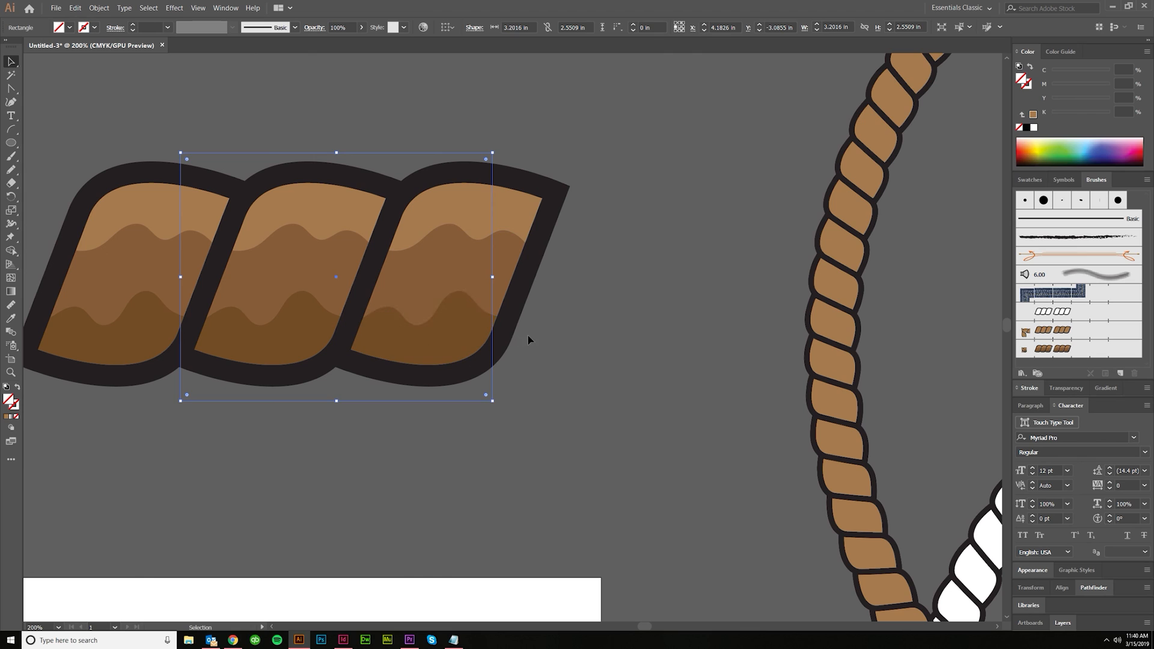
{"action": "left_click", "coordinate": [10, 75]}
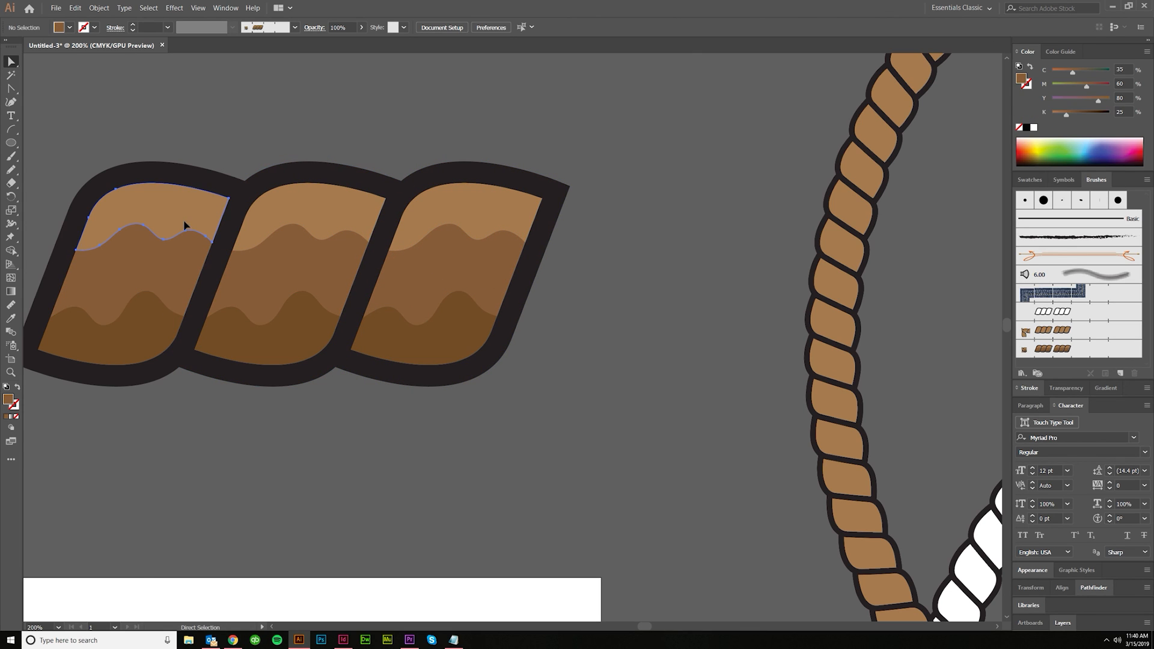